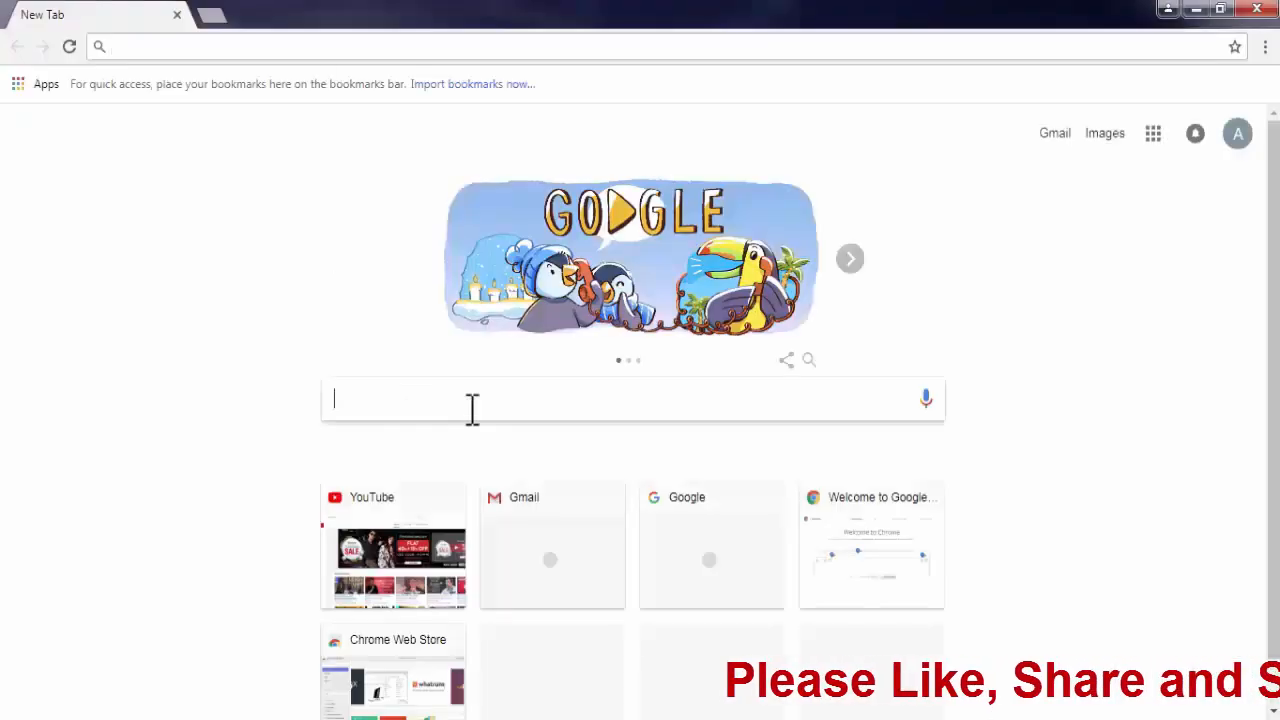
Step: Search Google for 'faststone' and open faststone.org to find FastStone Photo Resizer 3.8
text(faststone)
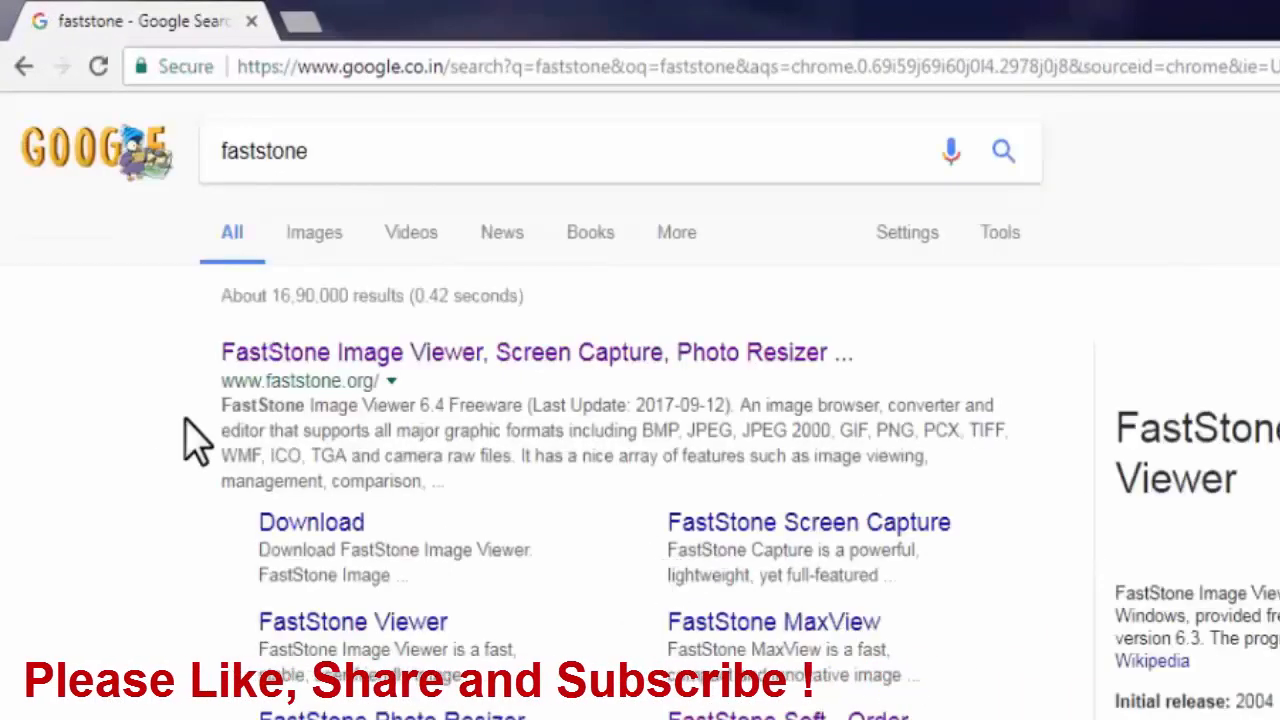
mouse_move(313, 397)
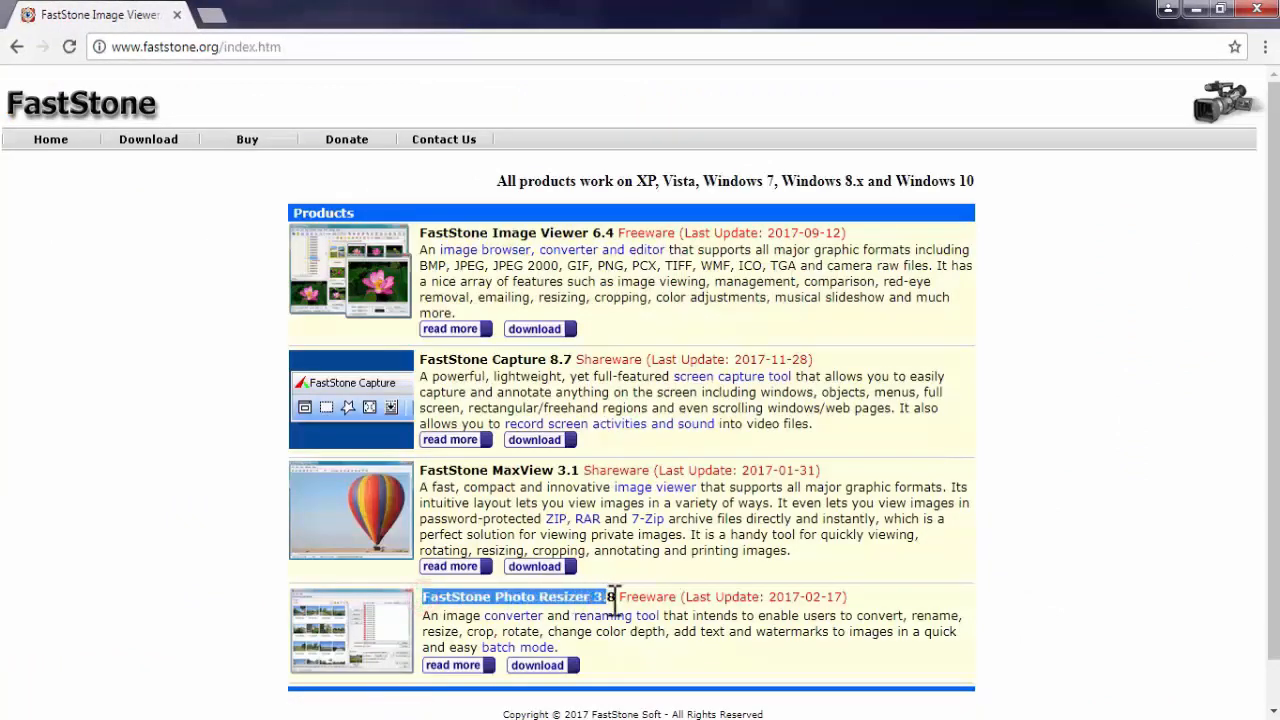
click(533, 664)
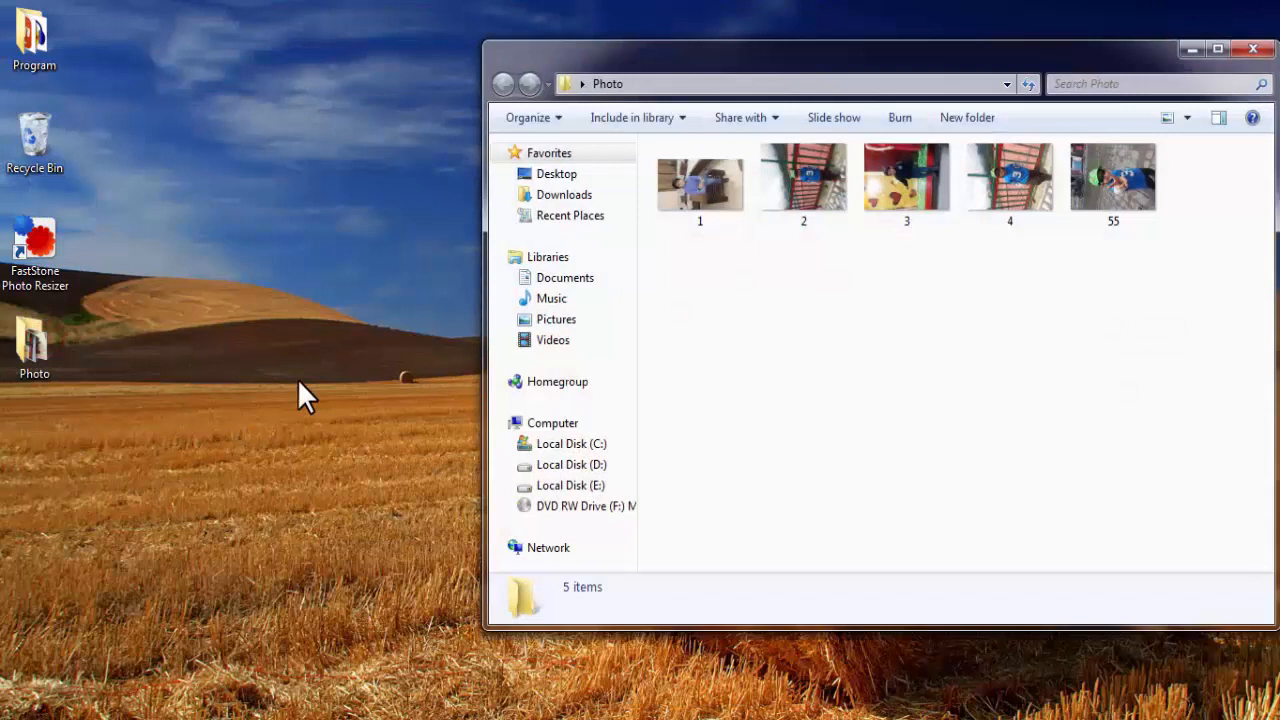
mouse_move(806, 370)
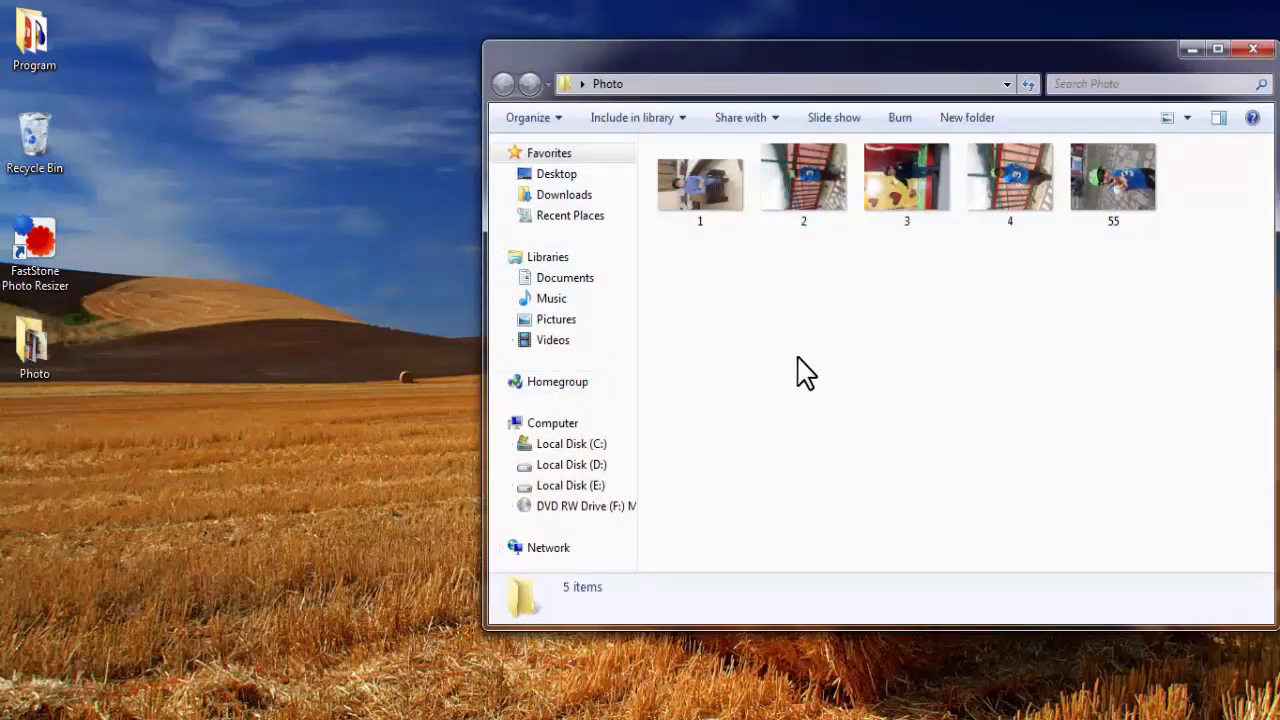
mouse_move(1089, 178)
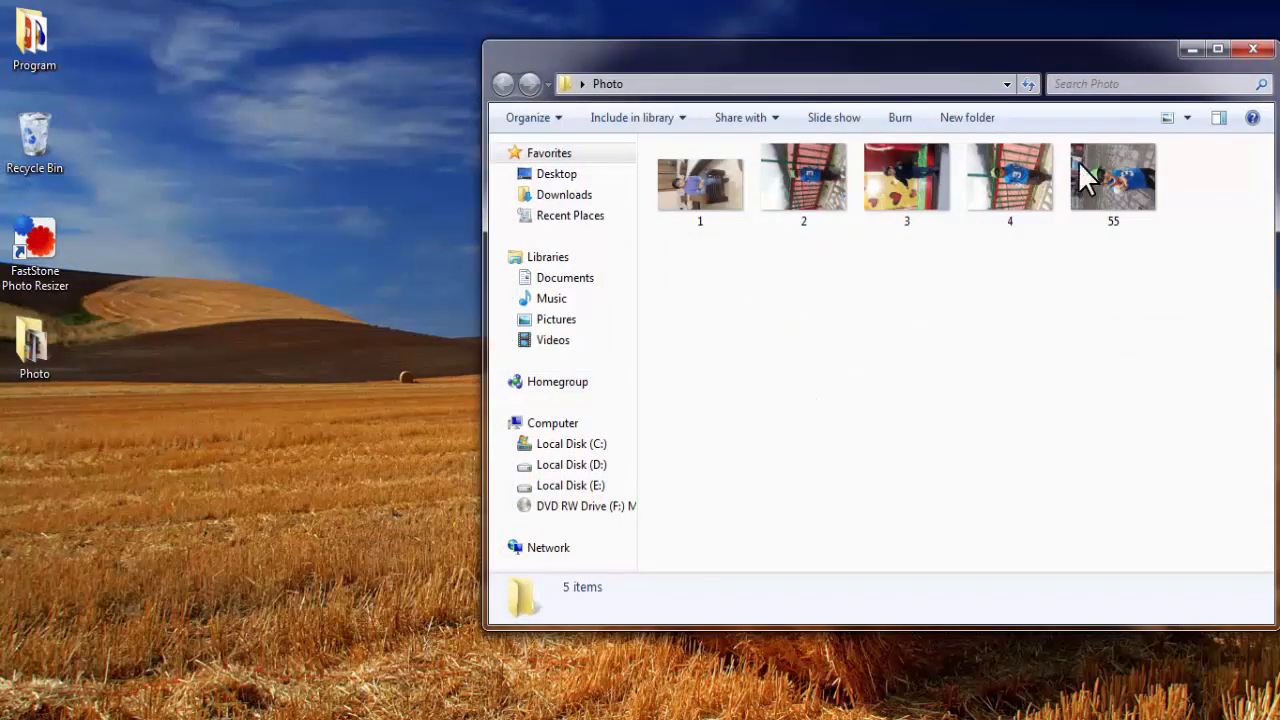
Step: Close the Photo folder window and select the FastStone Photo Resizer desktop shortcut
click(1252, 47)
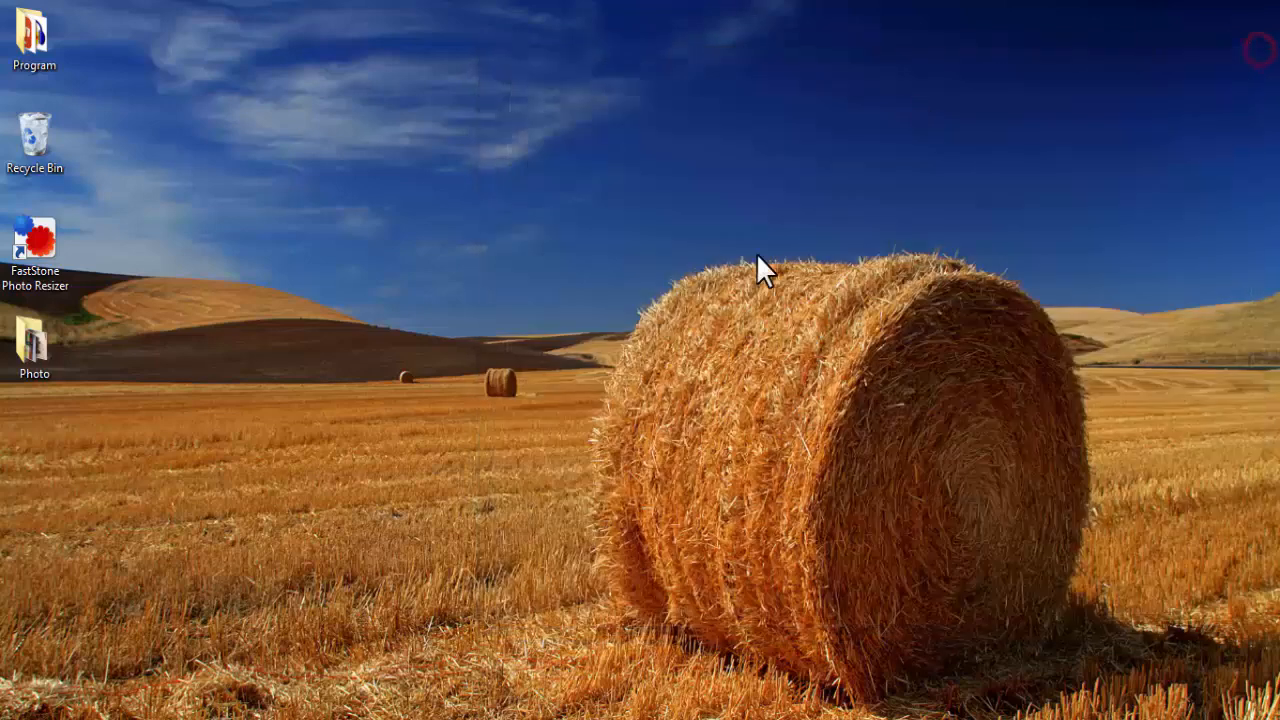
click(35, 237)
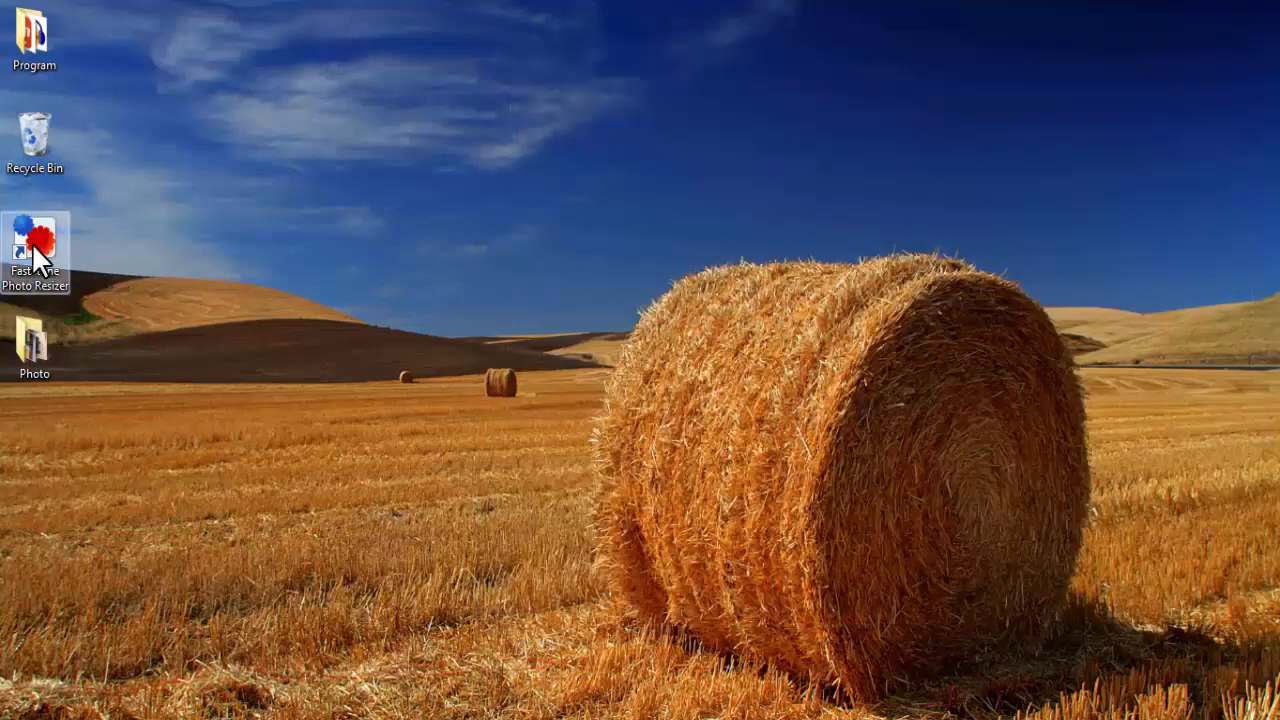
Step: Launch Photo Resizer and add all five photos from Desktop > Photo to the input list
double_click(35, 228)
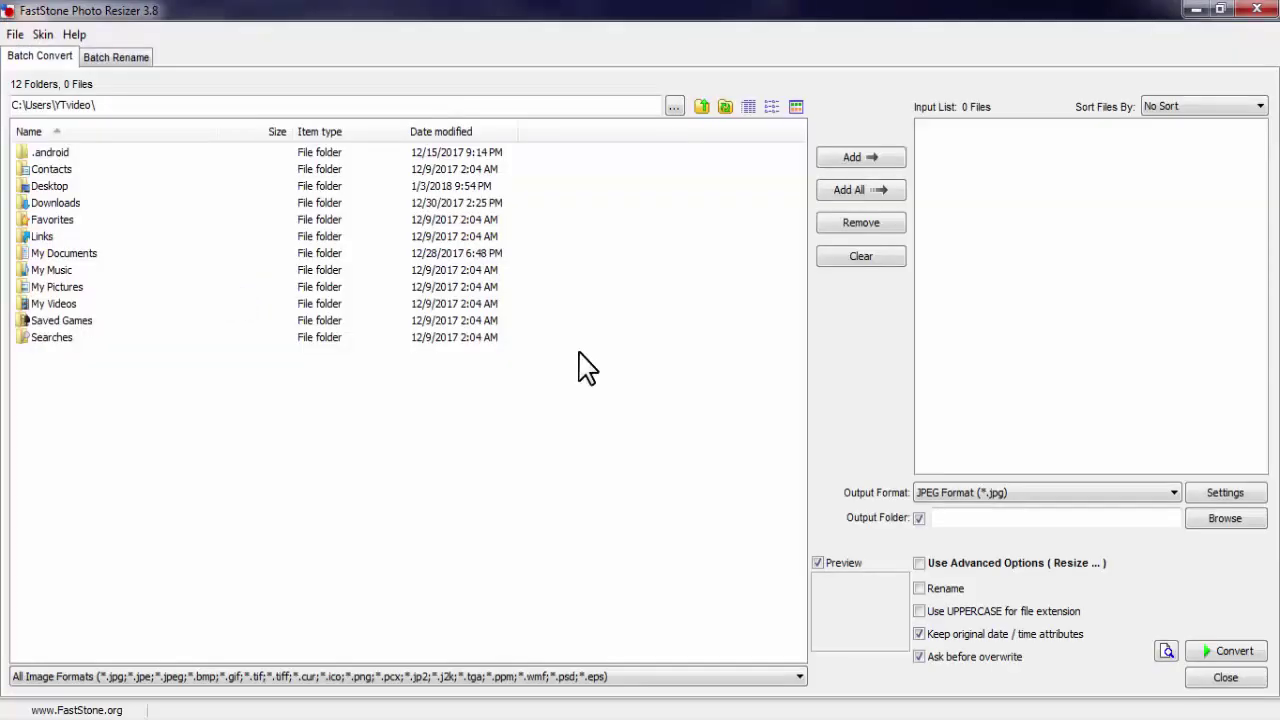
mouse_move(220, 390)
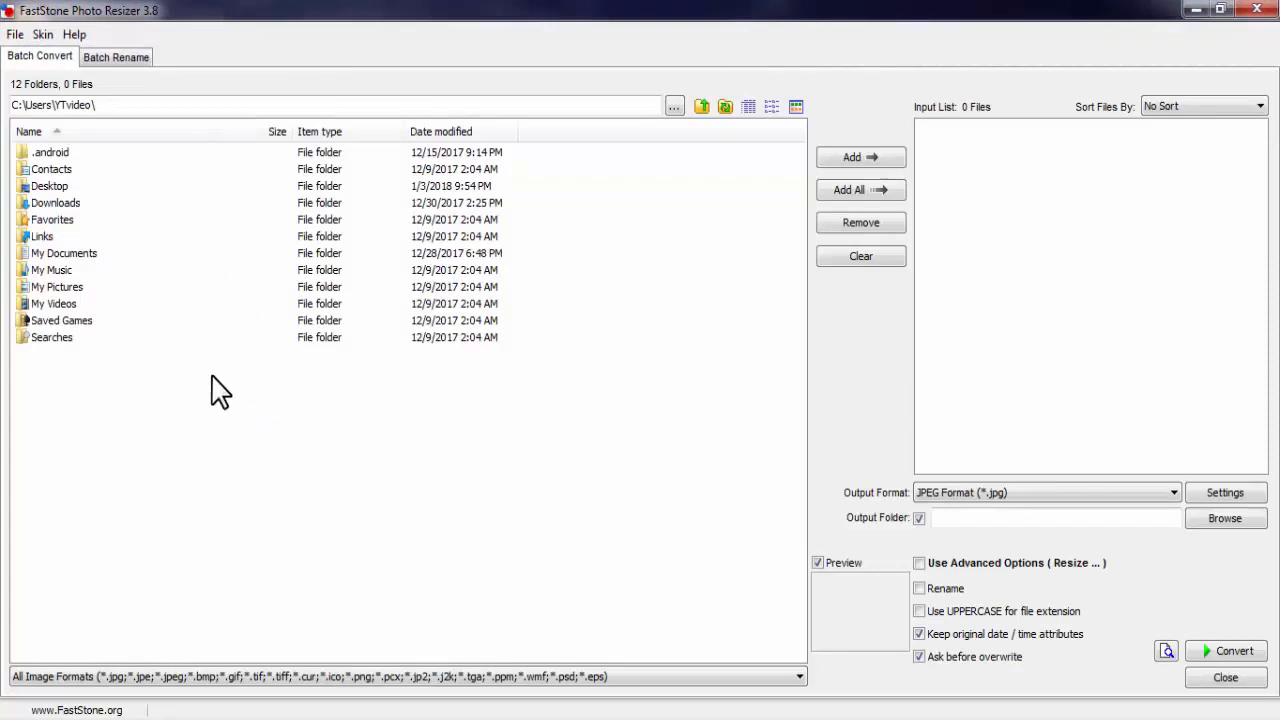
mouse_move(268, 345)
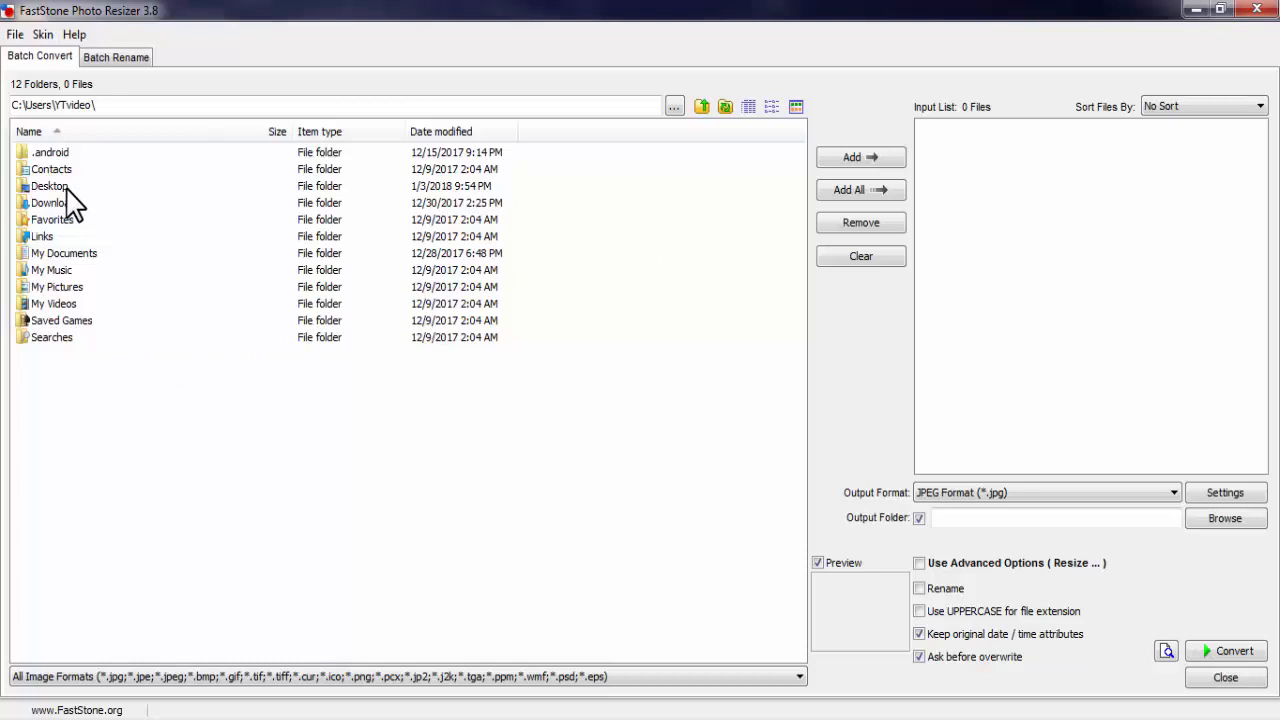
double_click(49, 186)
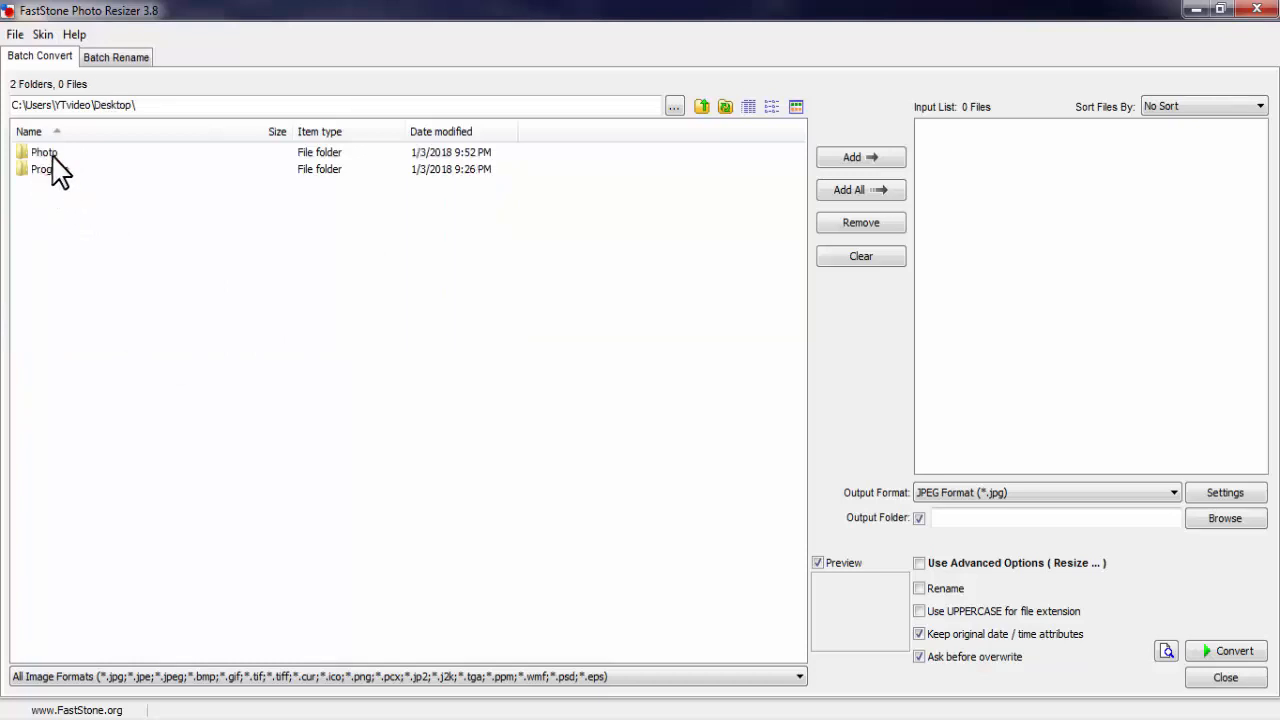
double_click(44, 152)
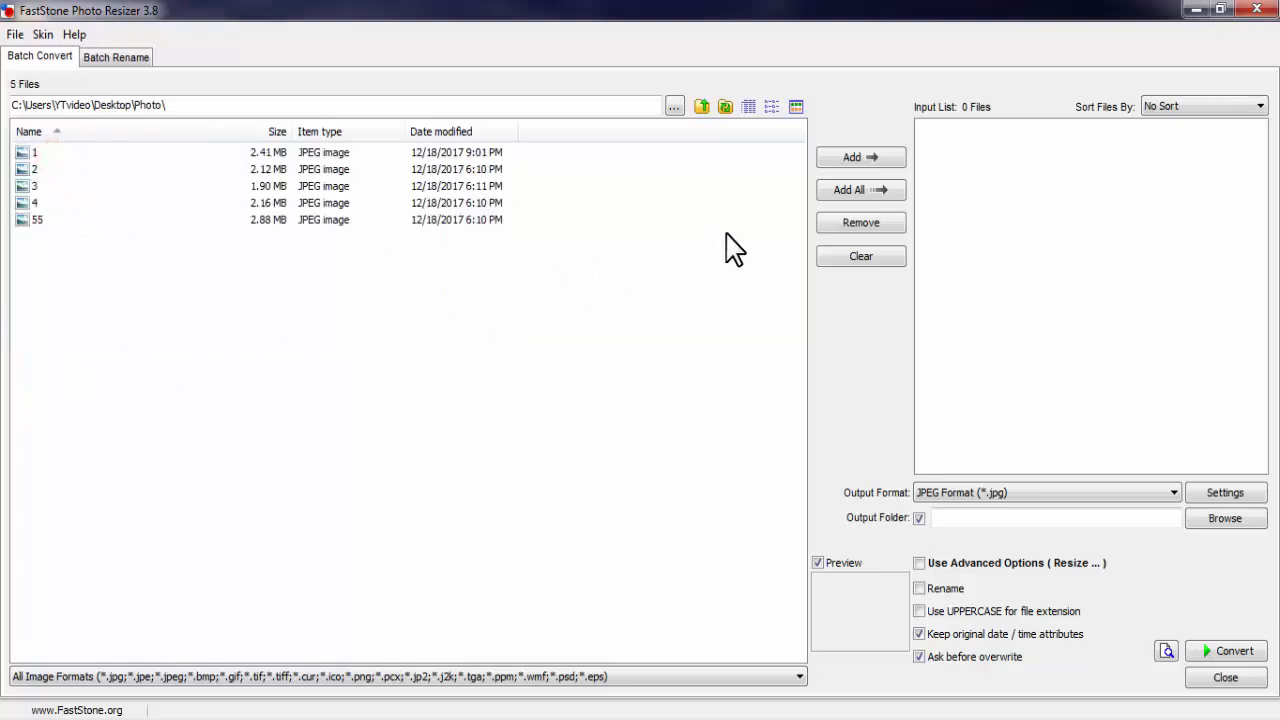
mouse_move(860, 190)
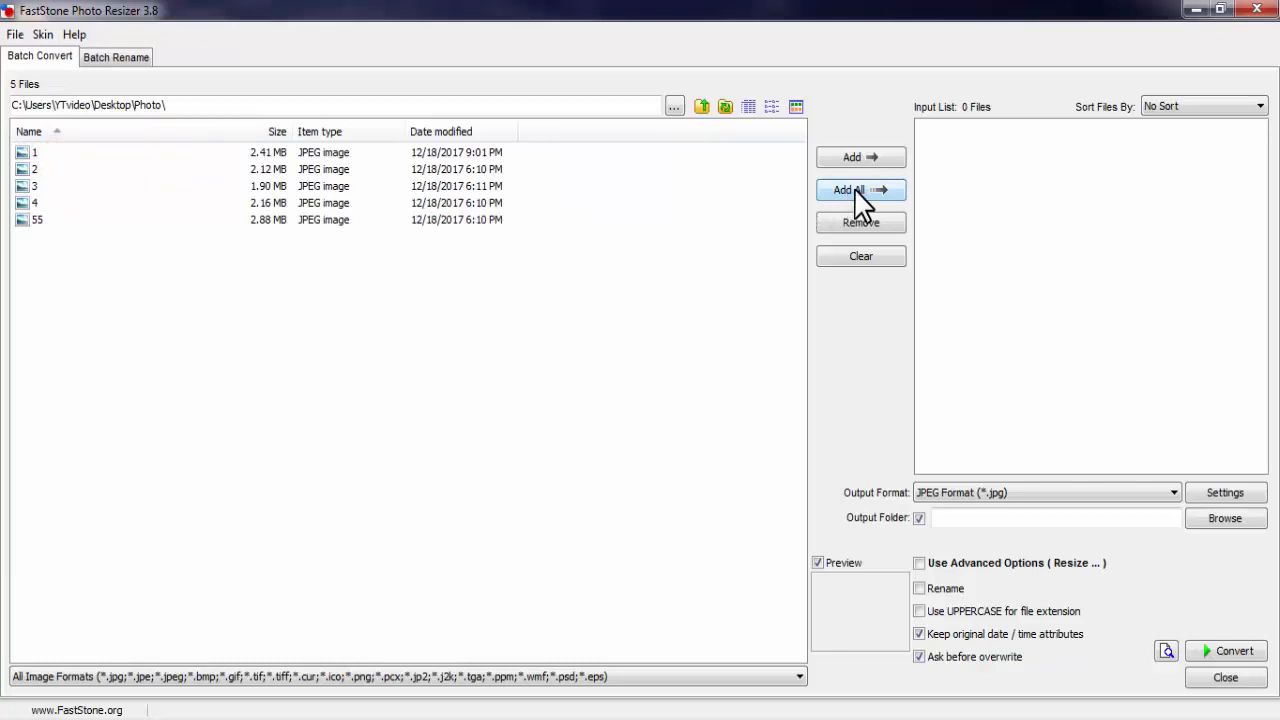
click(860, 190)
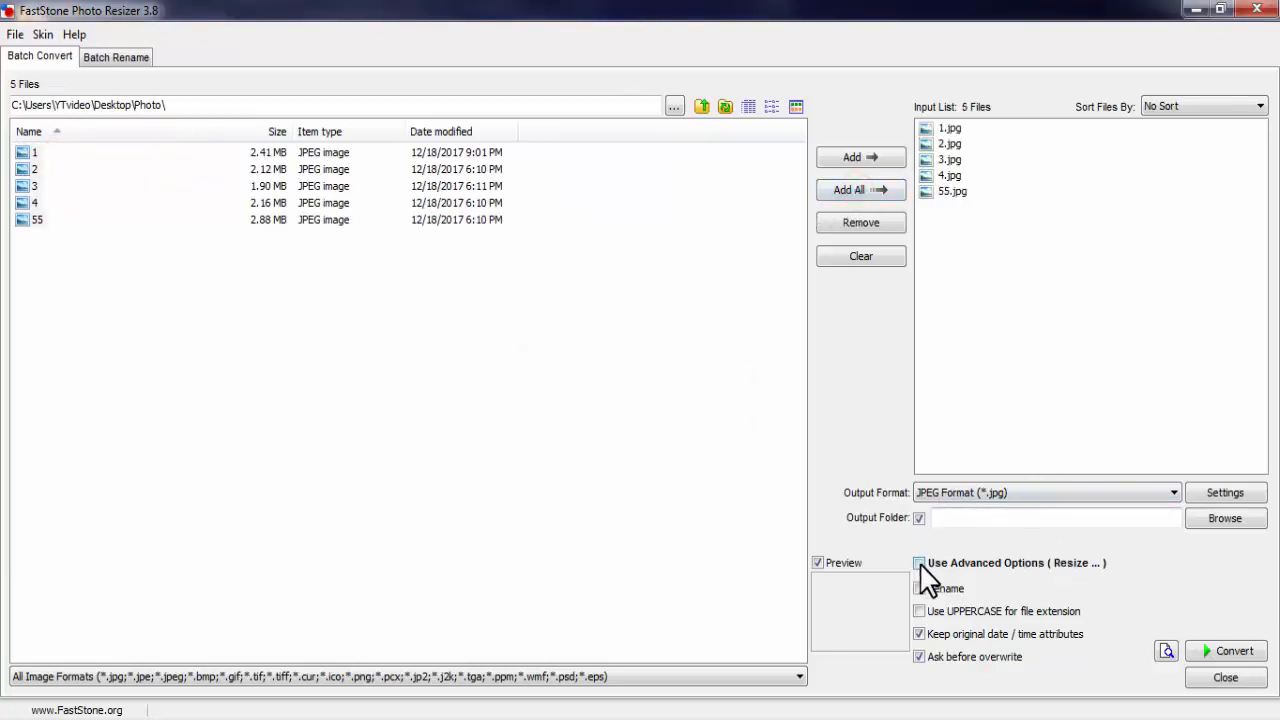
click(919, 563)
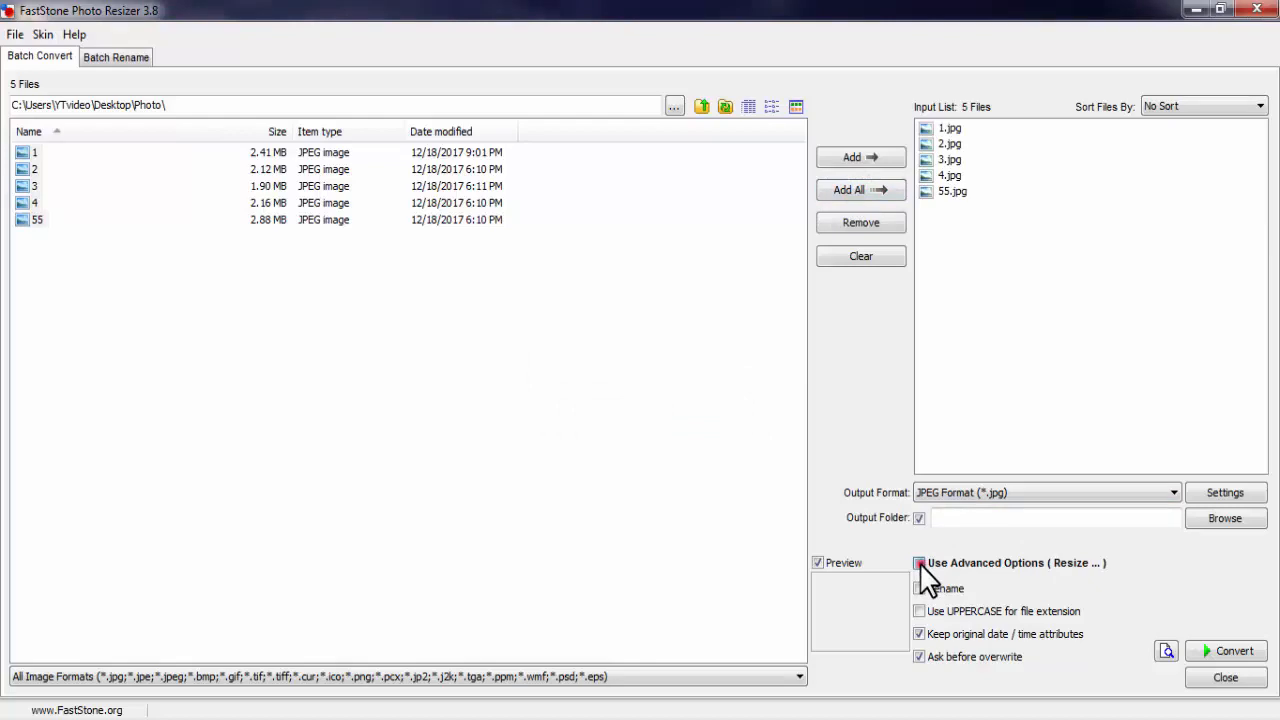
Step: Enable Use Advanced Options and open the Advanced Options dialog on the Border tab
click(919, 563)
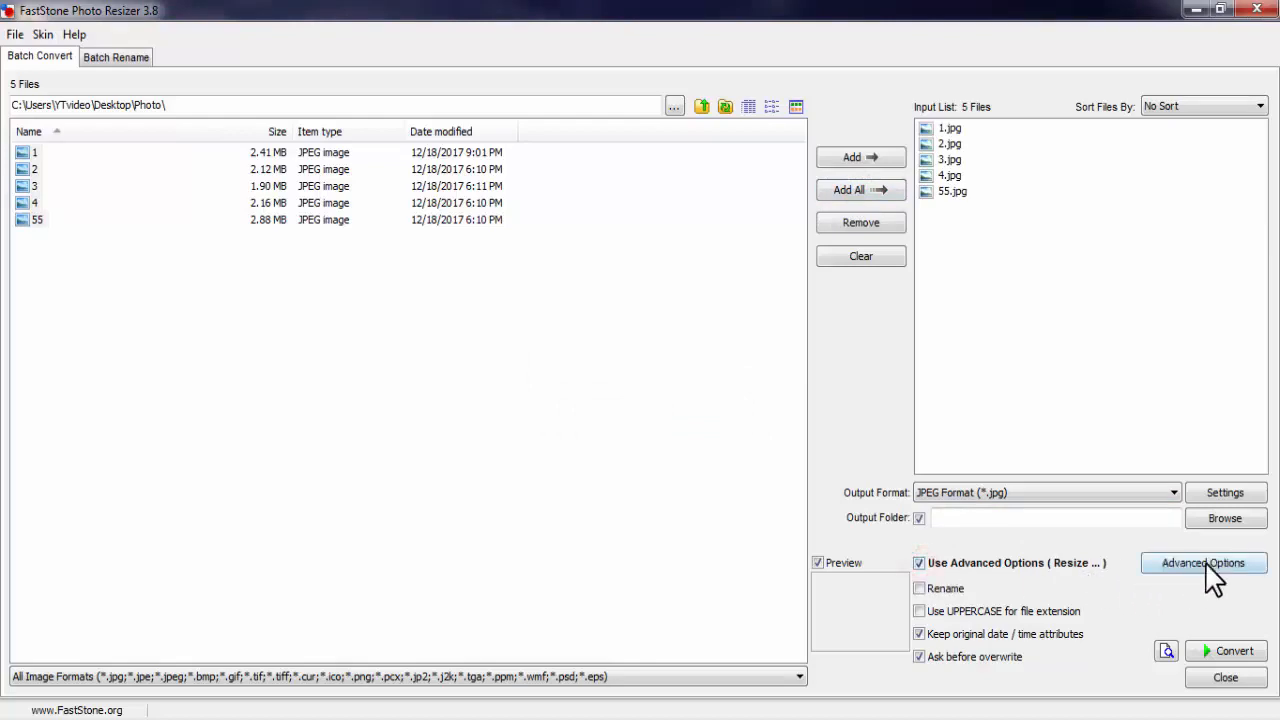
click(1199, 563)
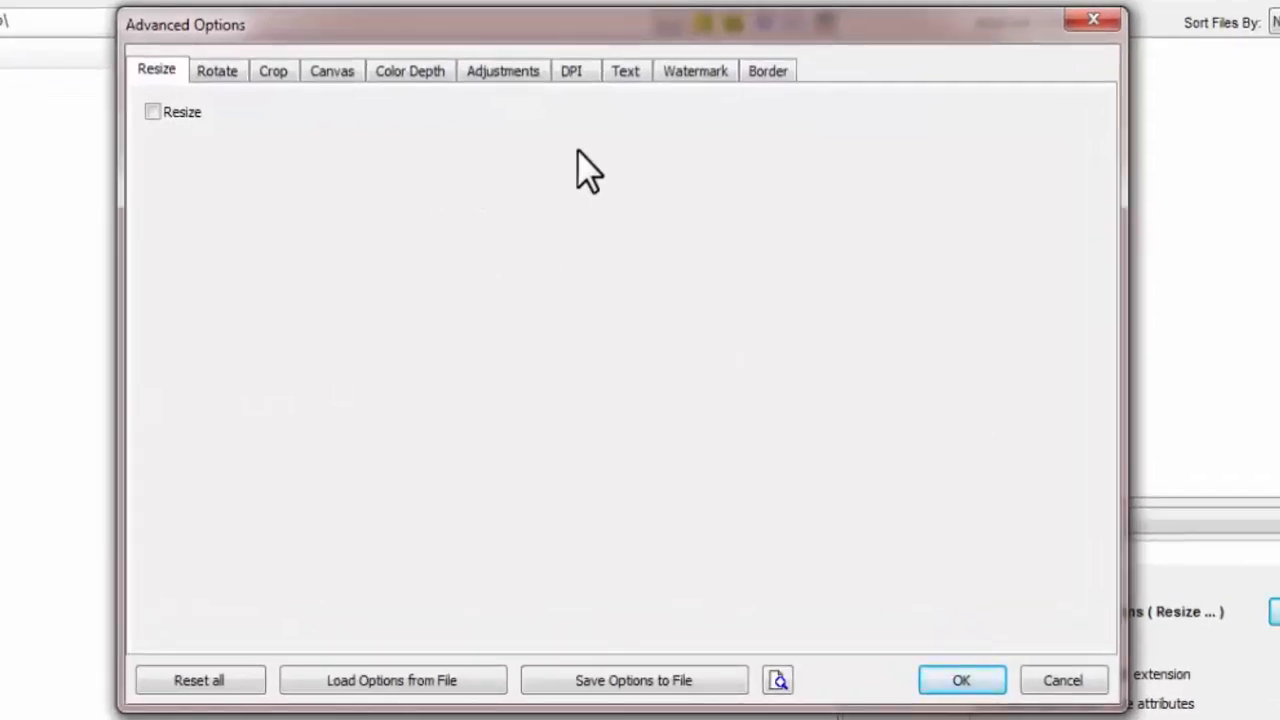
click(768, 70)
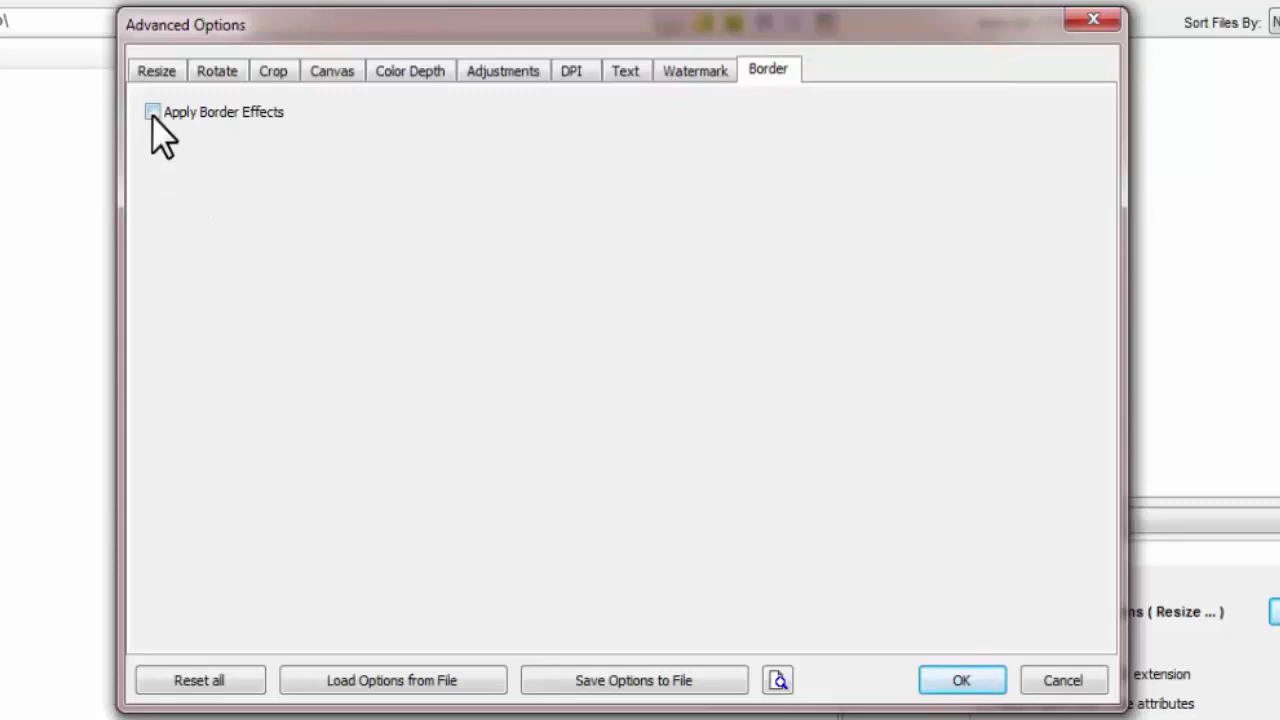
Step: Turn on border effects with a 50-pixel pink Frame 1
click(153, 112)
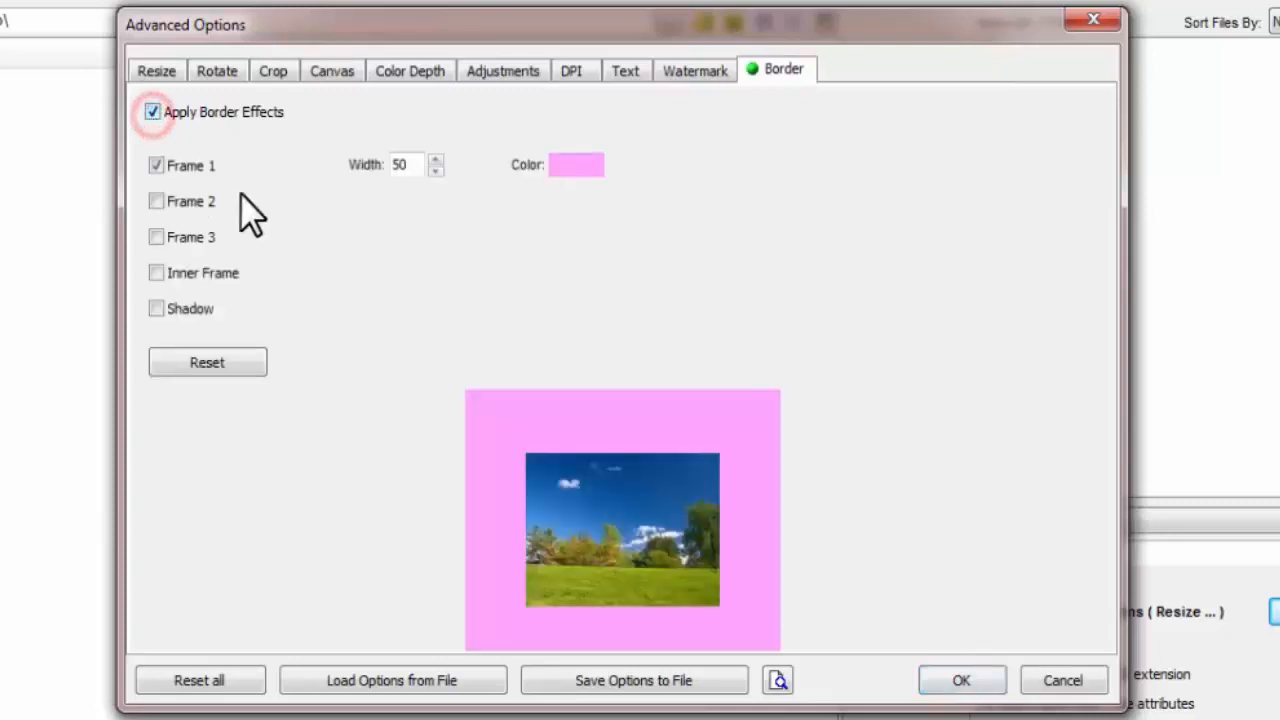
mouse_move(303, 249)
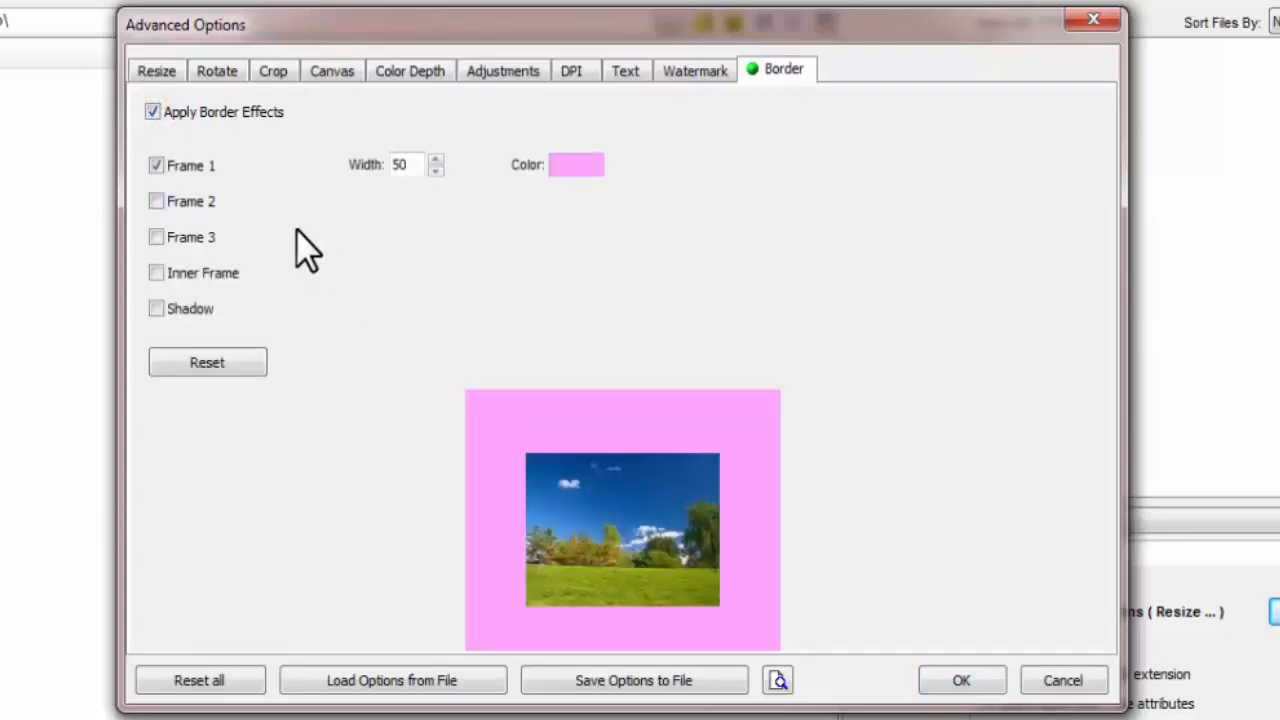
mouse_move(263, 262)
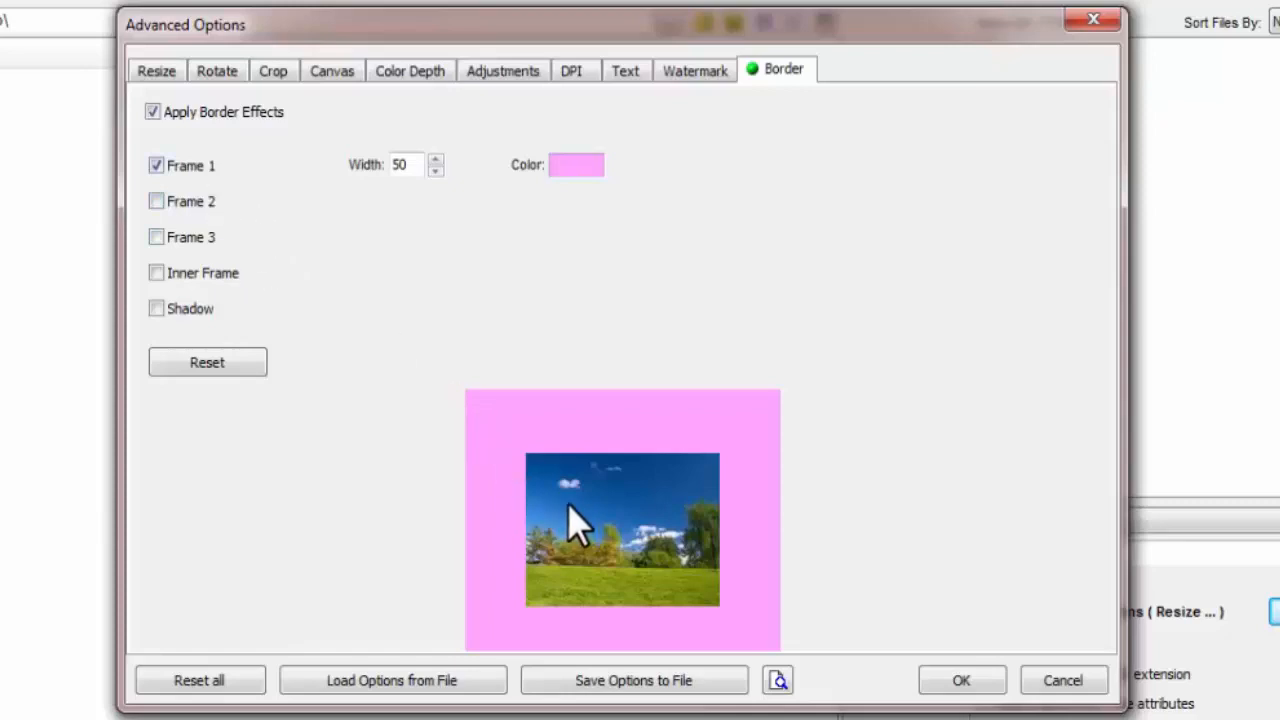
mouse_move(510, 435)
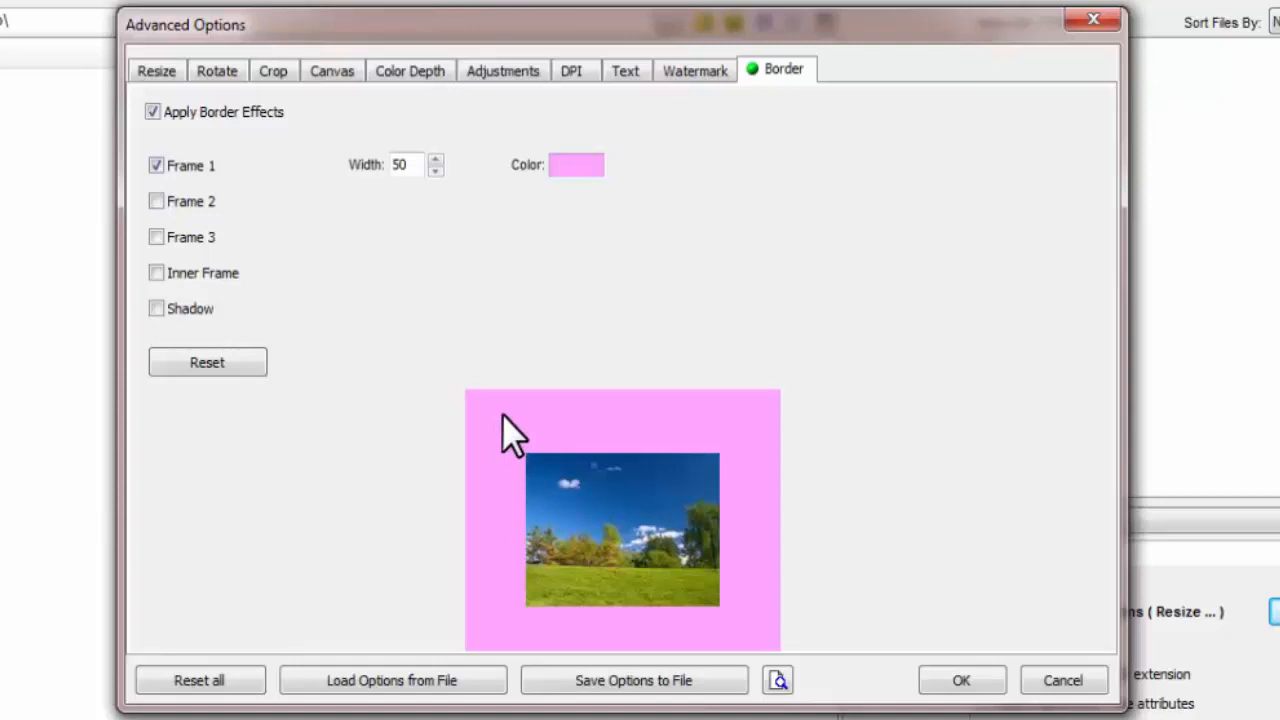
mouse_move(478, 375)
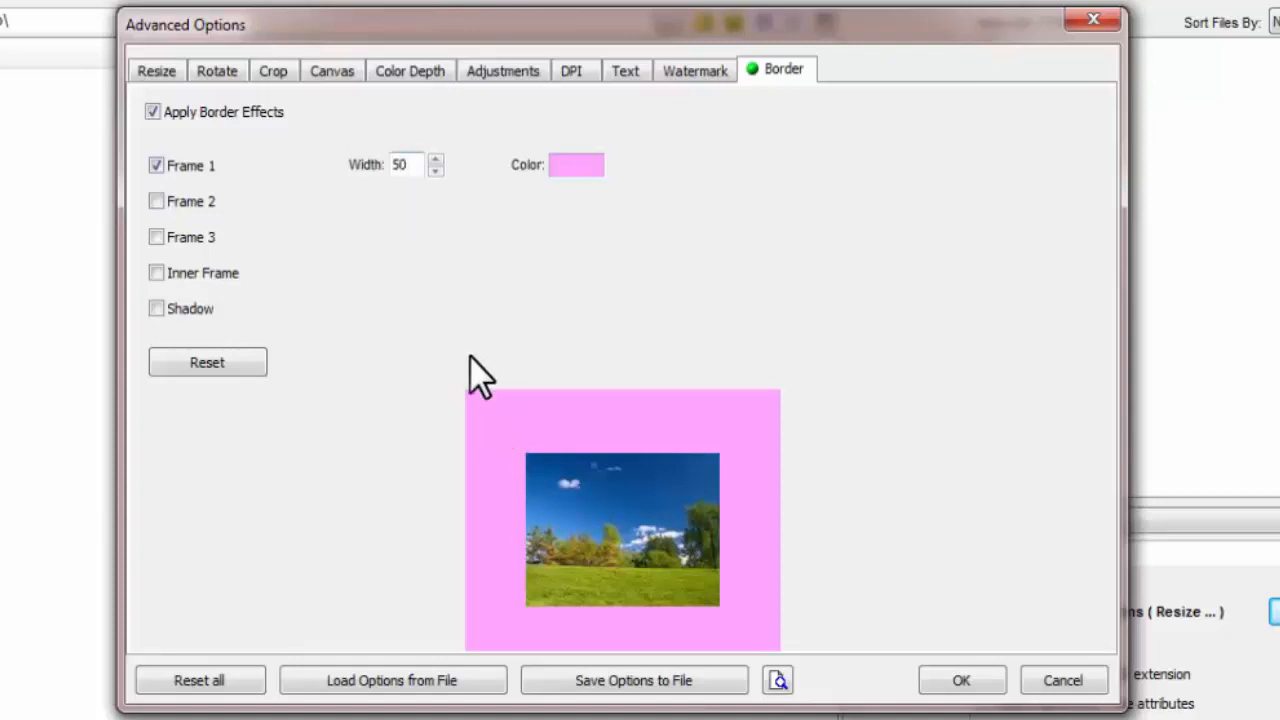
mouse_move(505, 435)
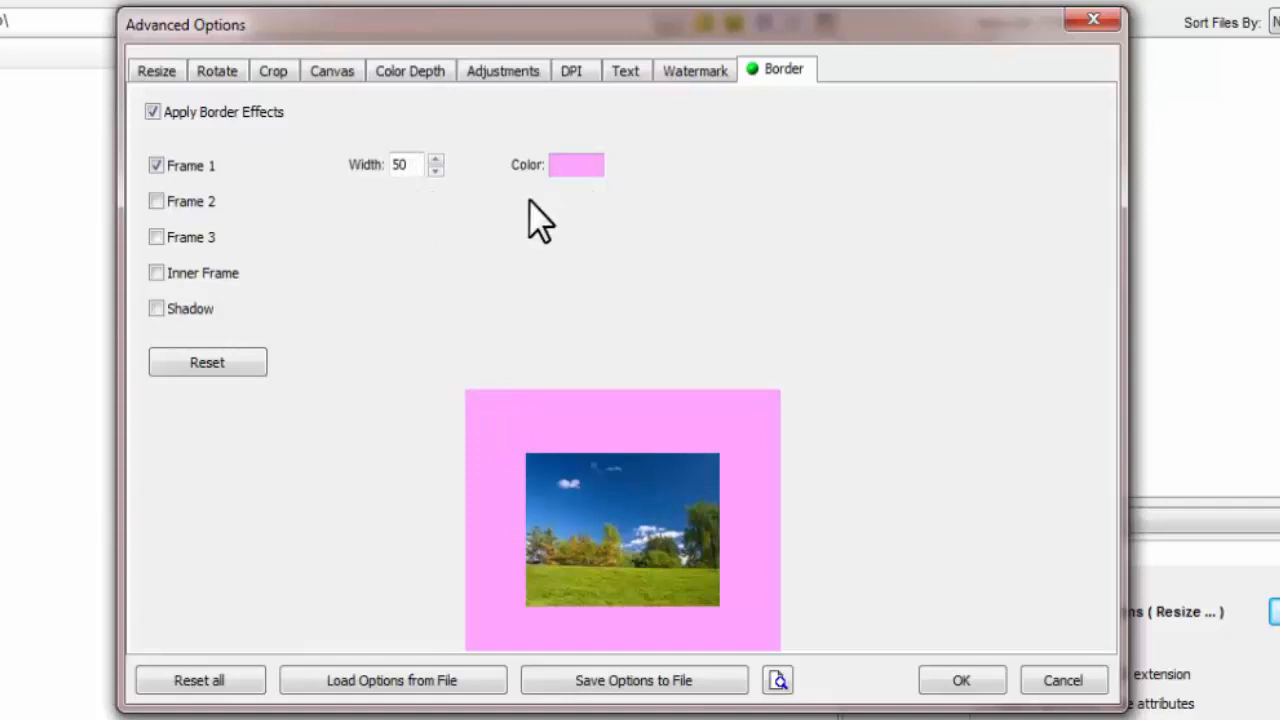
click(576, 164)
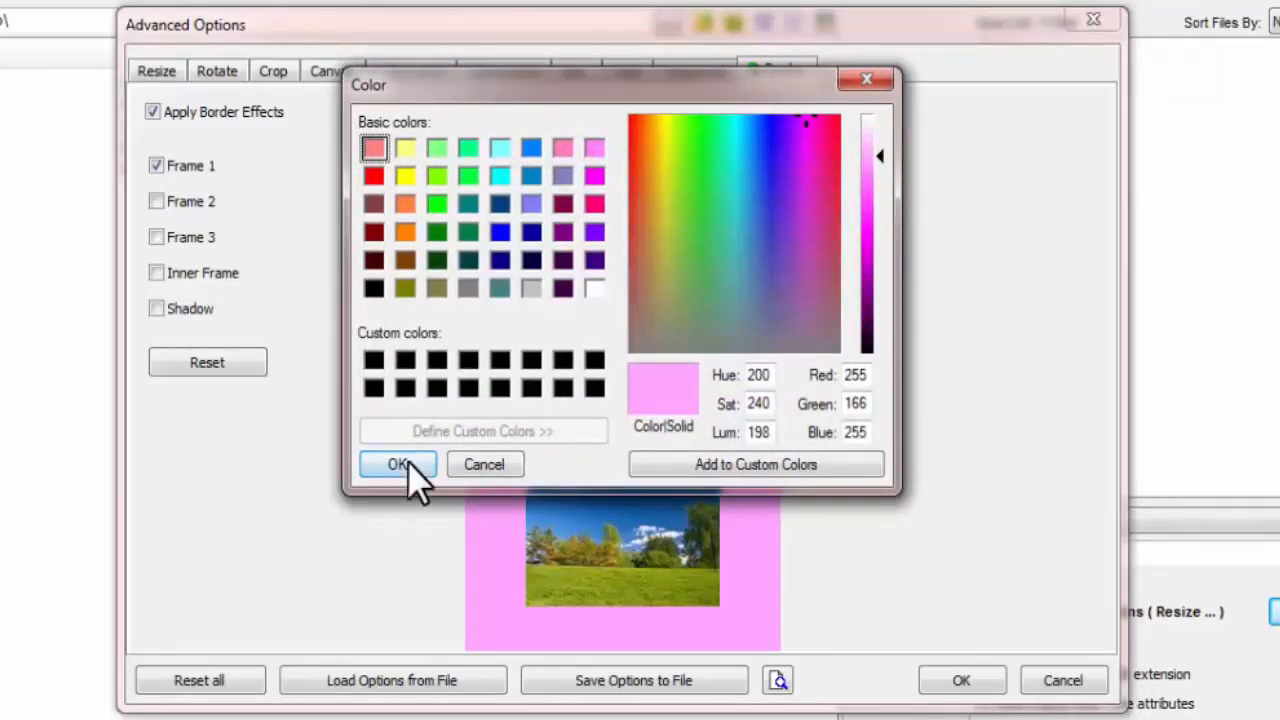
click(397, 464)
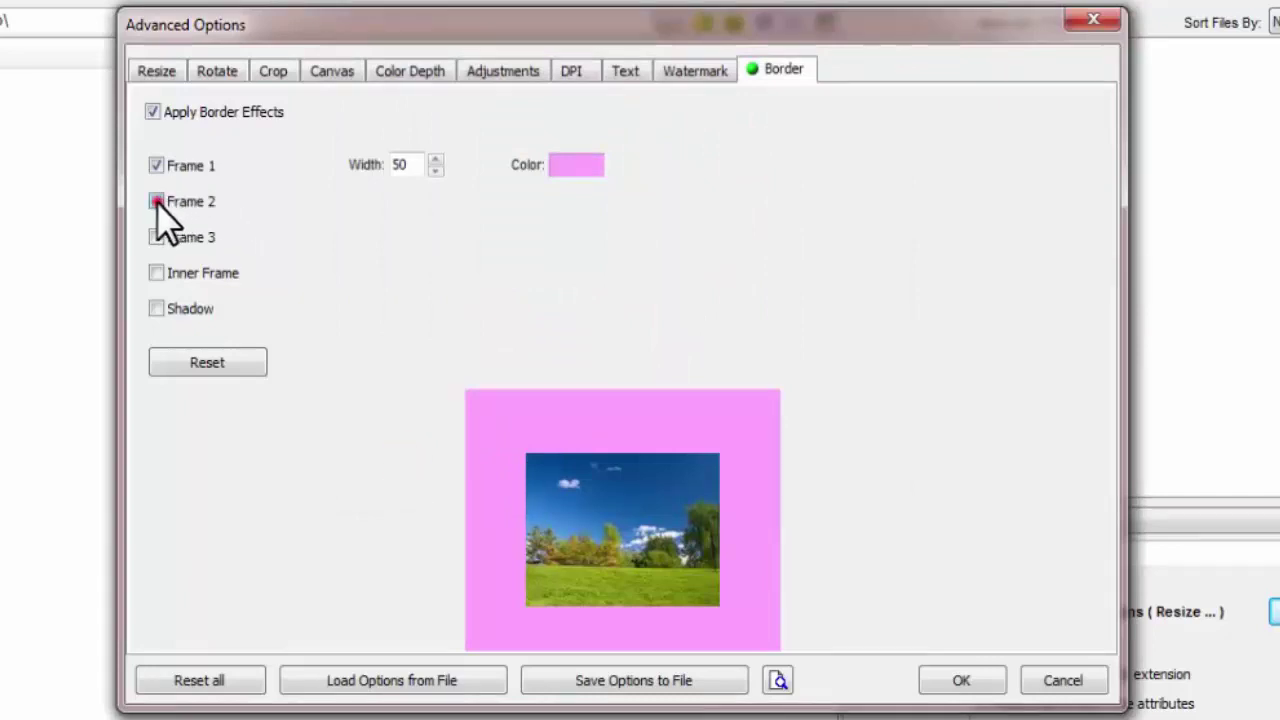
Step: Enable Frame 2 with width 40 and a maroon colour
click(151, 201)
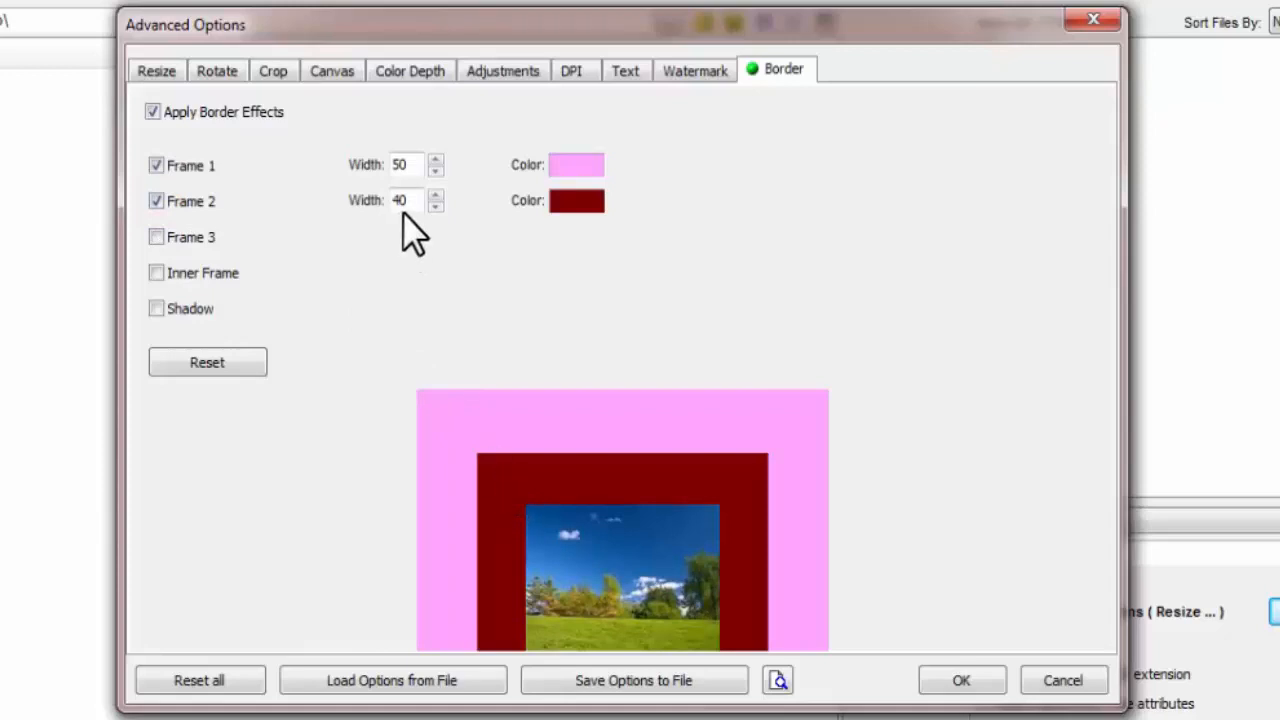
click(408, 200)
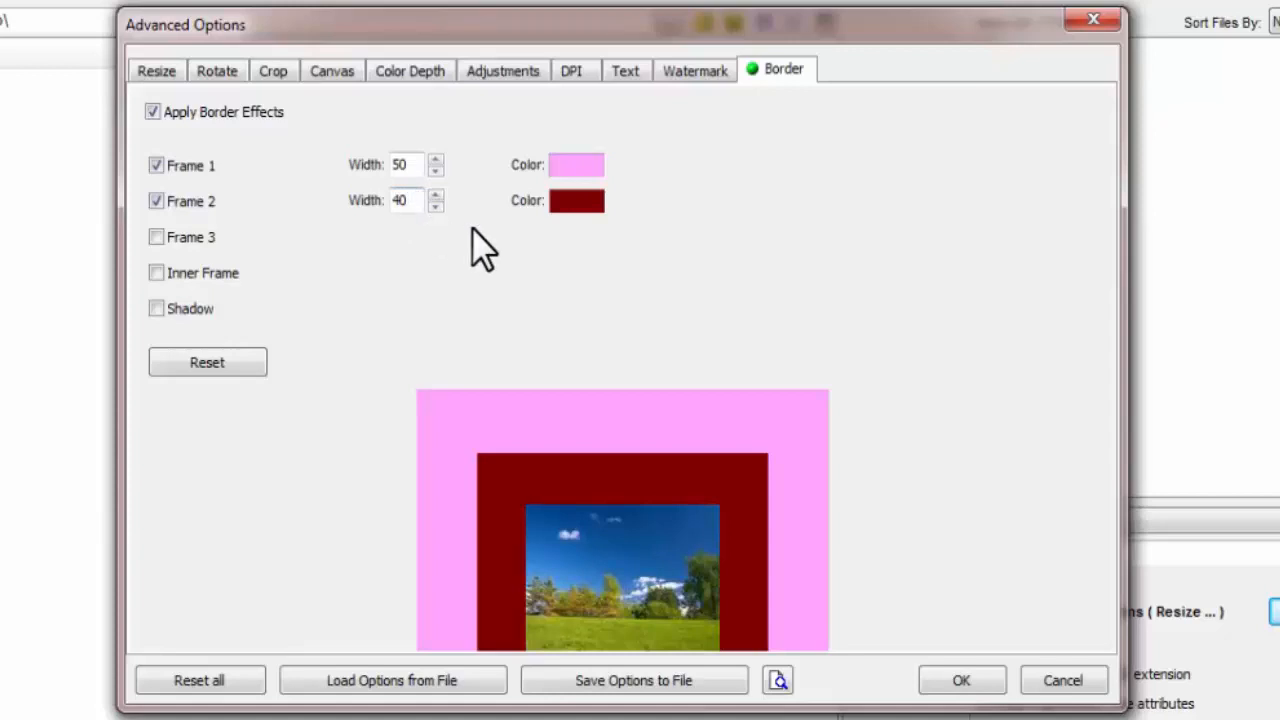
mouse_move(574, 208)
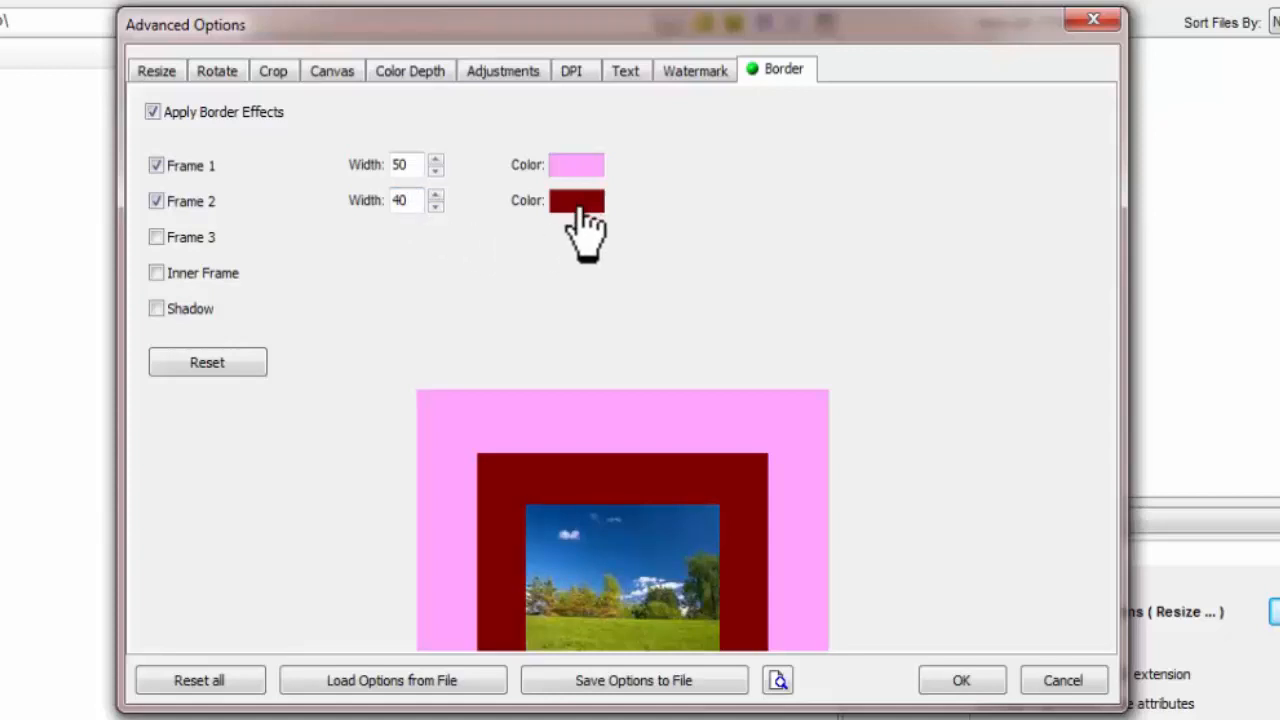
click(576, 200)
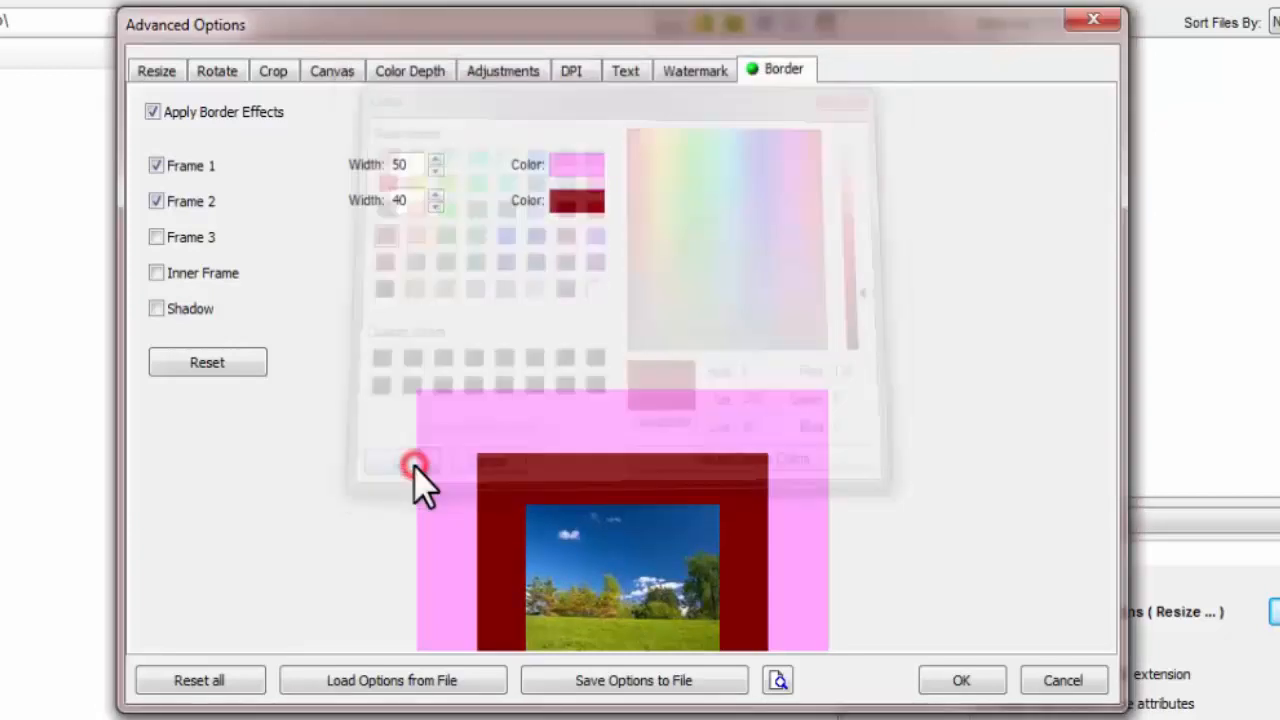
click(402, 461)
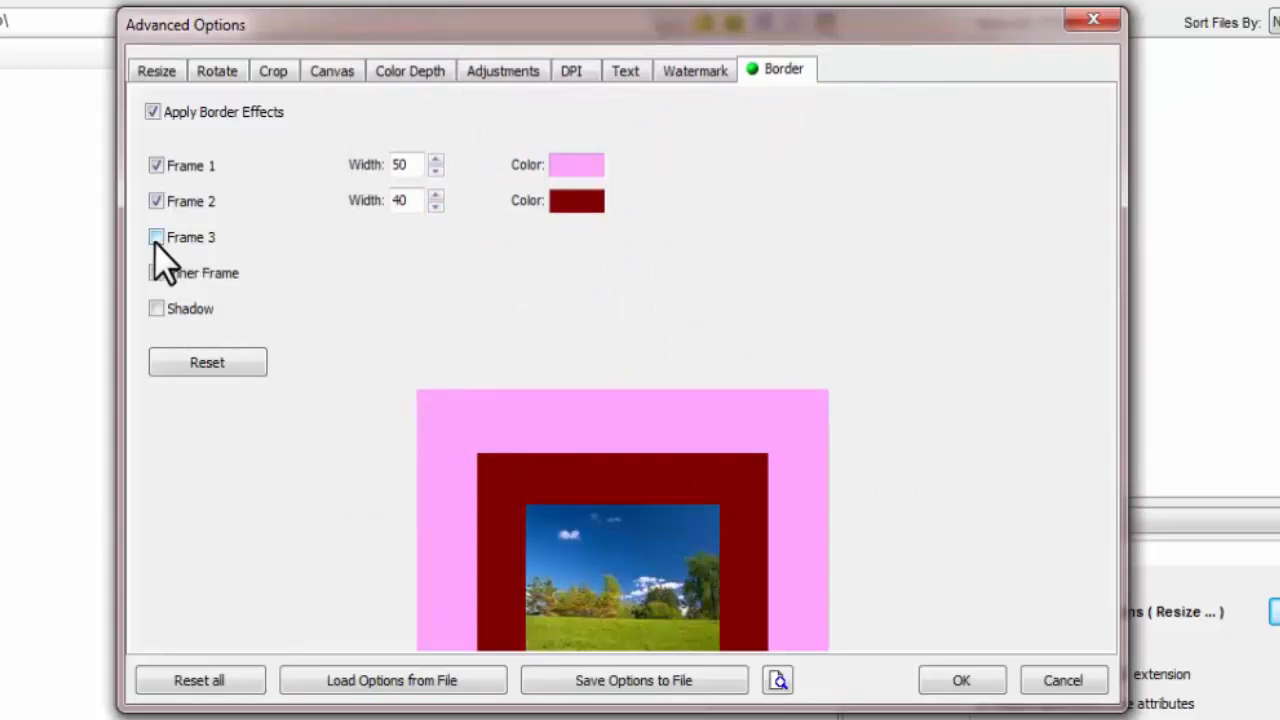
Step: Enable a 30-pixel grey Frame 3 and switch on the Inner Frame
click(156, 237)
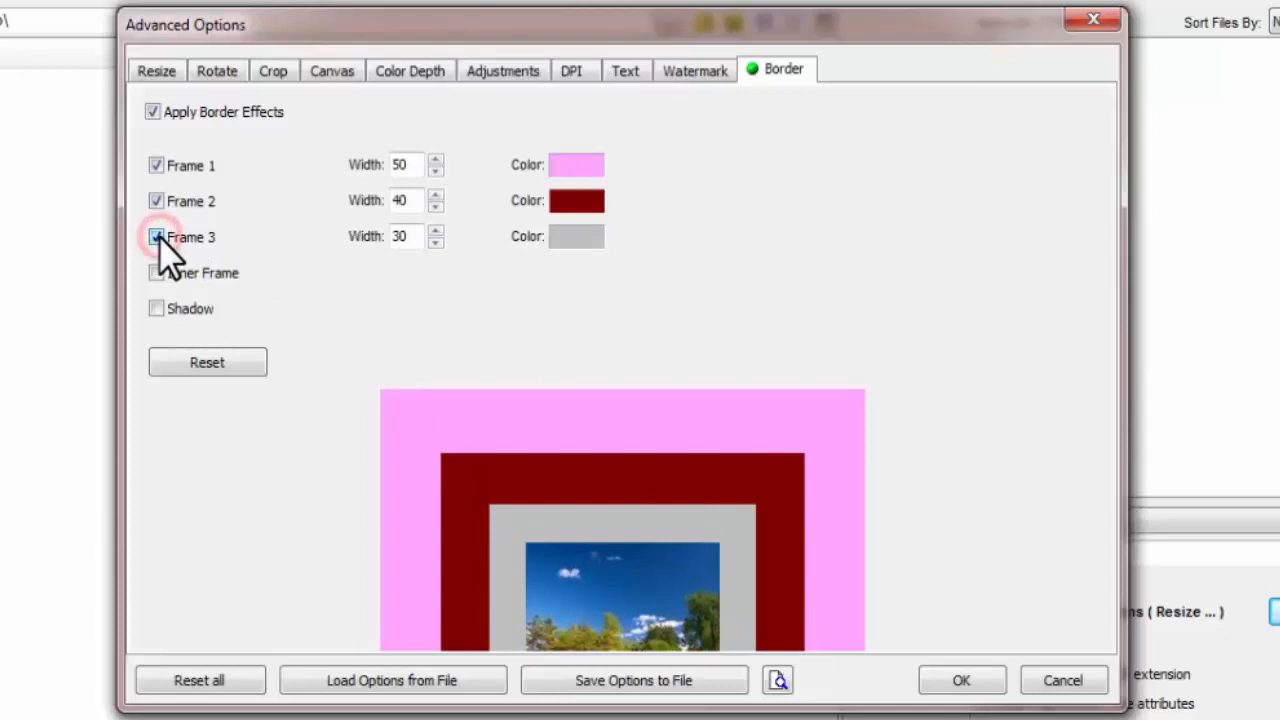
click(156, 237)
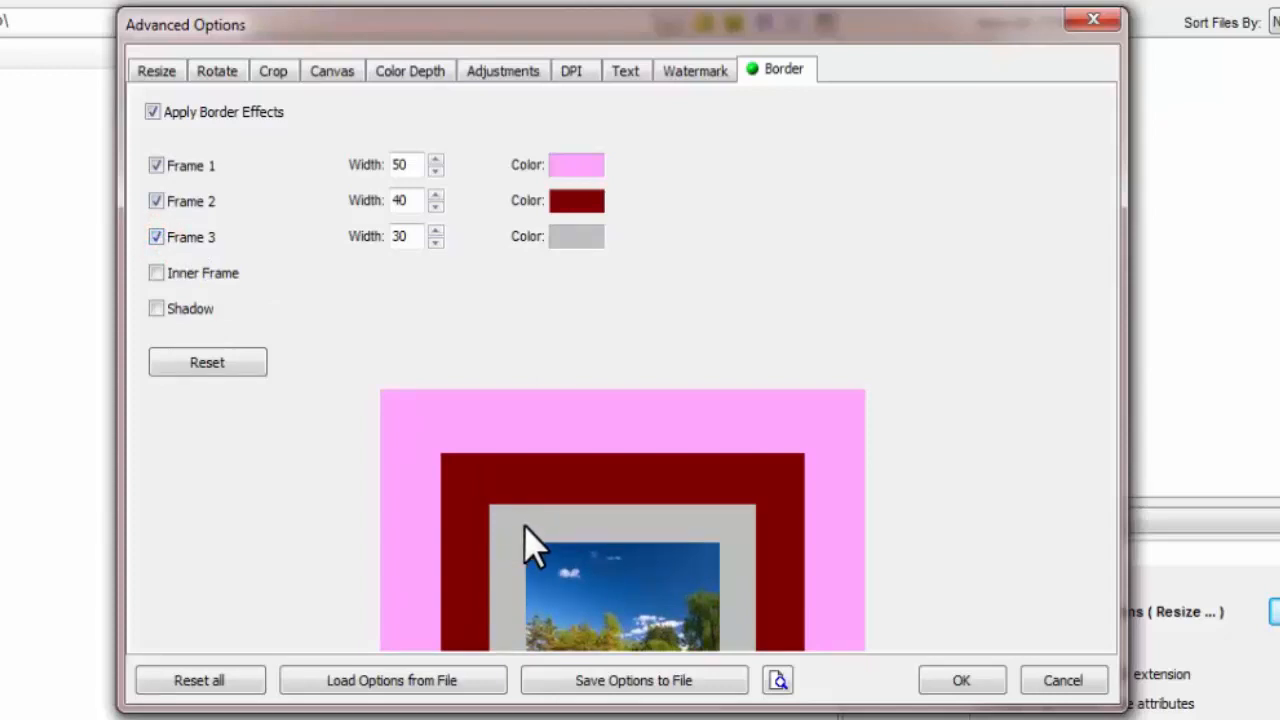
mouse_move(415, 265)
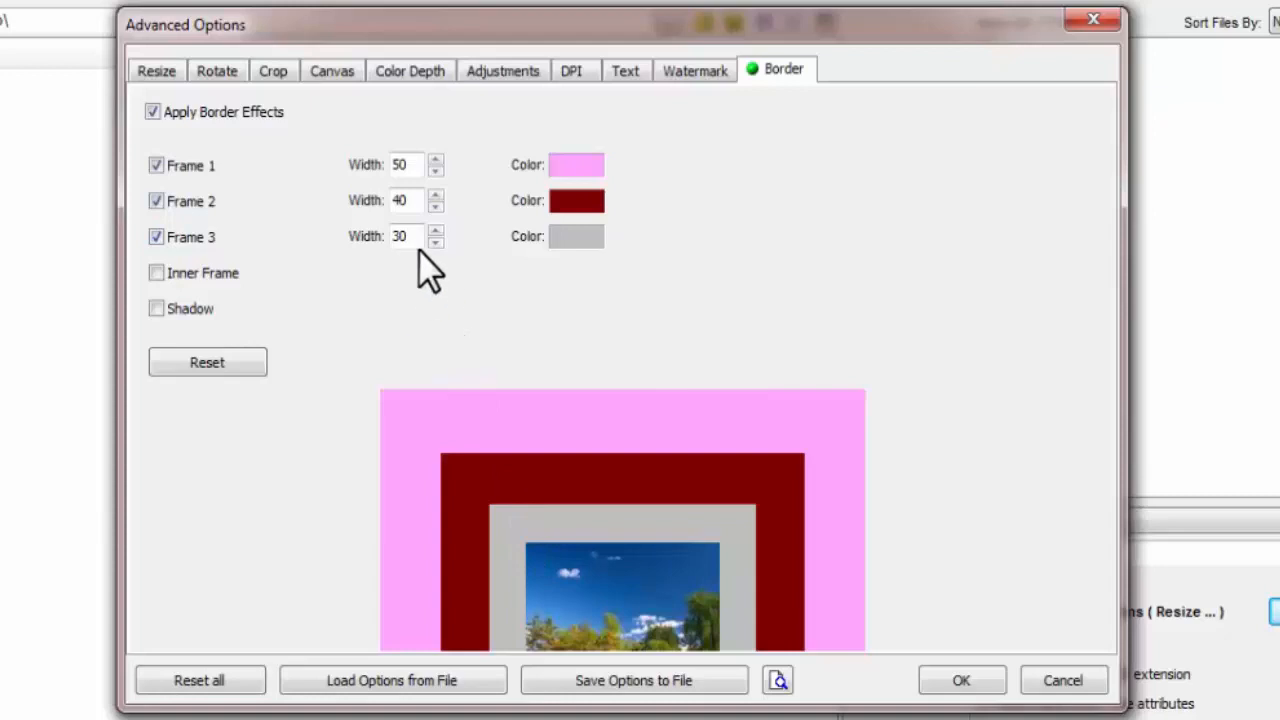
mouse_move(410, 275)
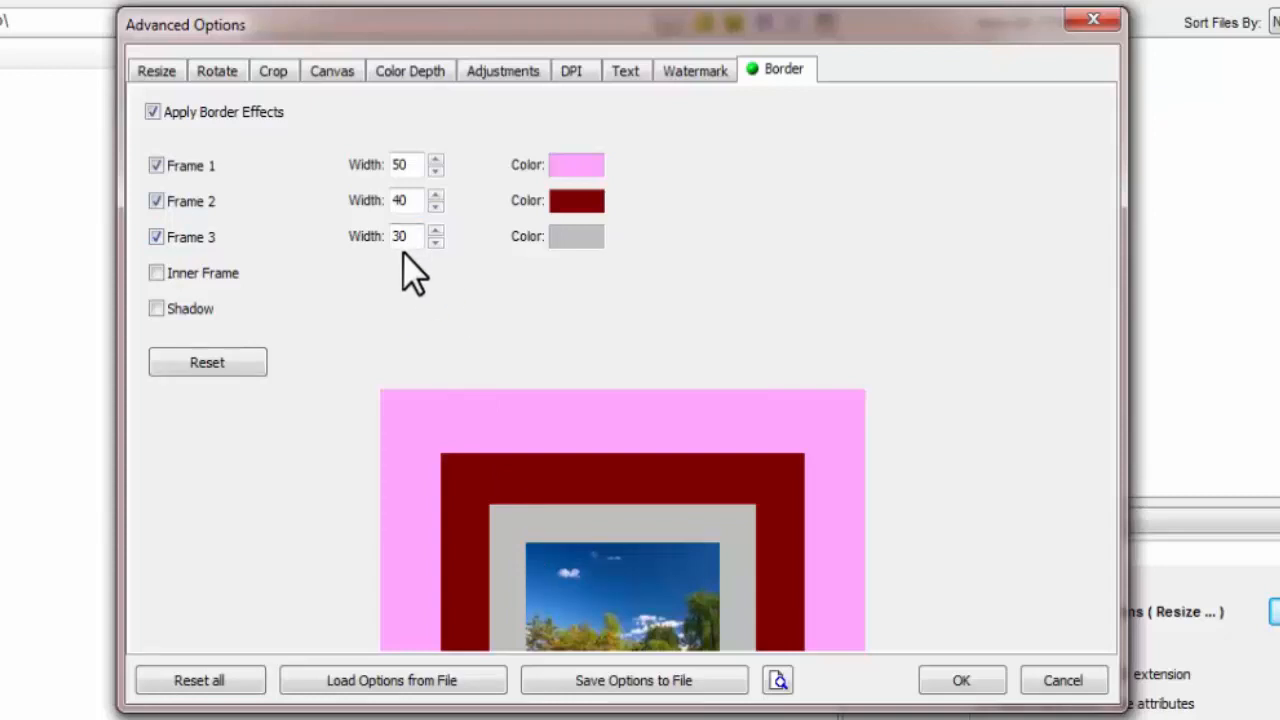
mouse_move(588, 275)
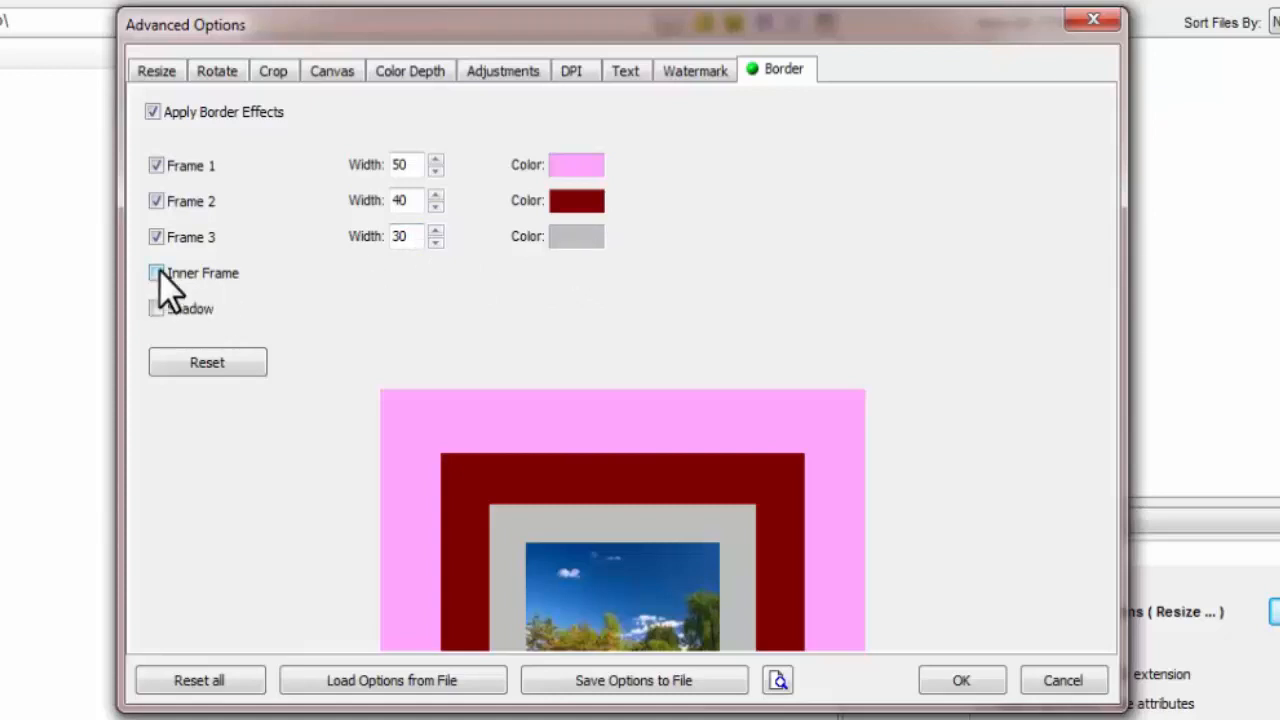
click(154, 273)
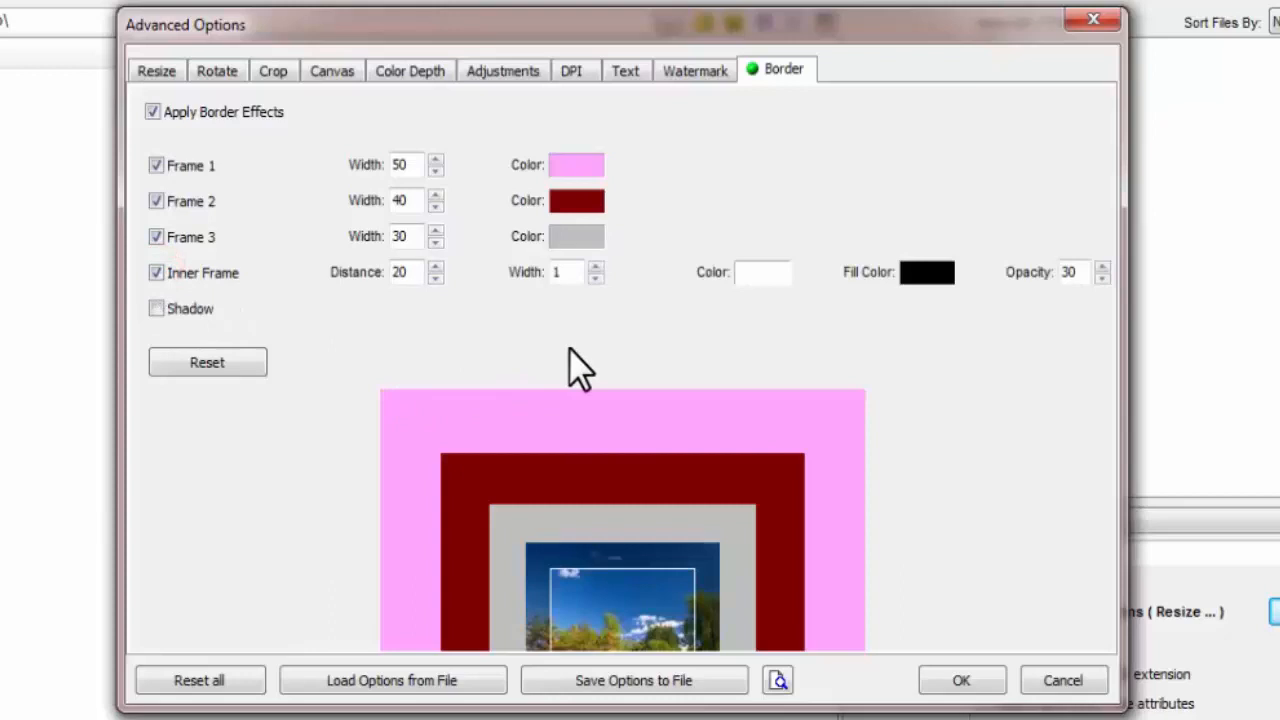
mouse_move(540, 570)
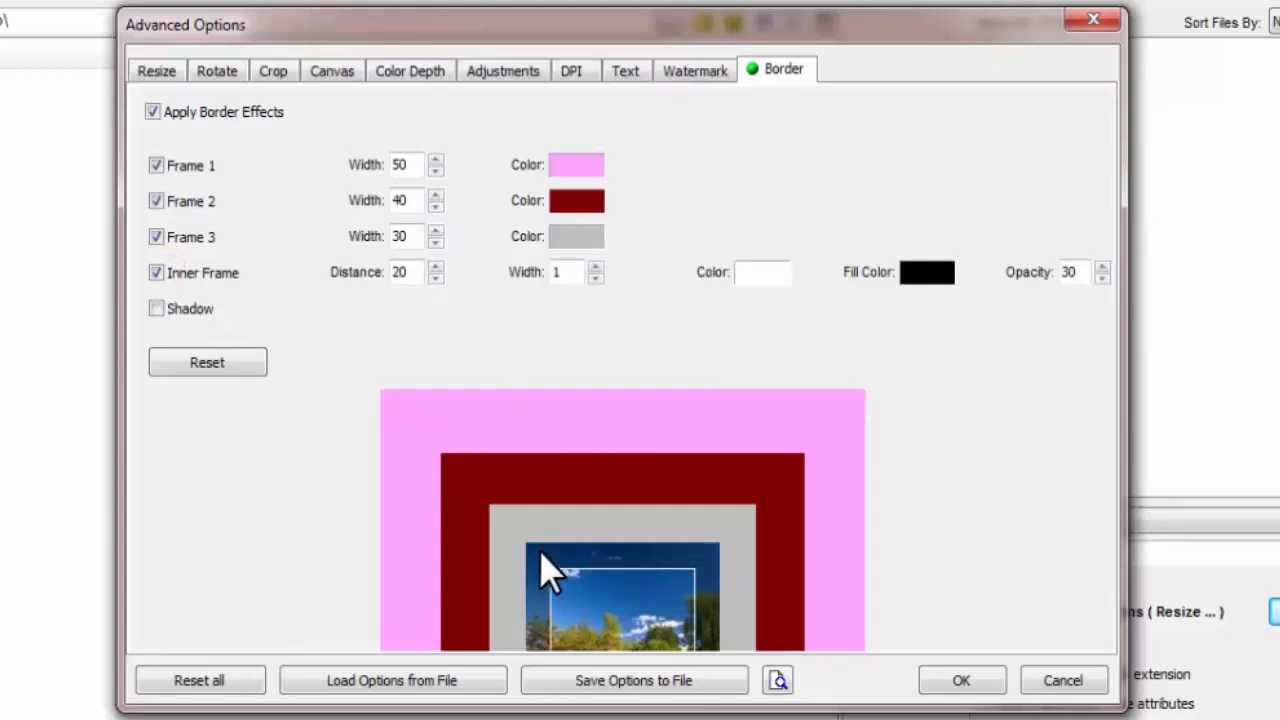
mouse_move(558, 588)
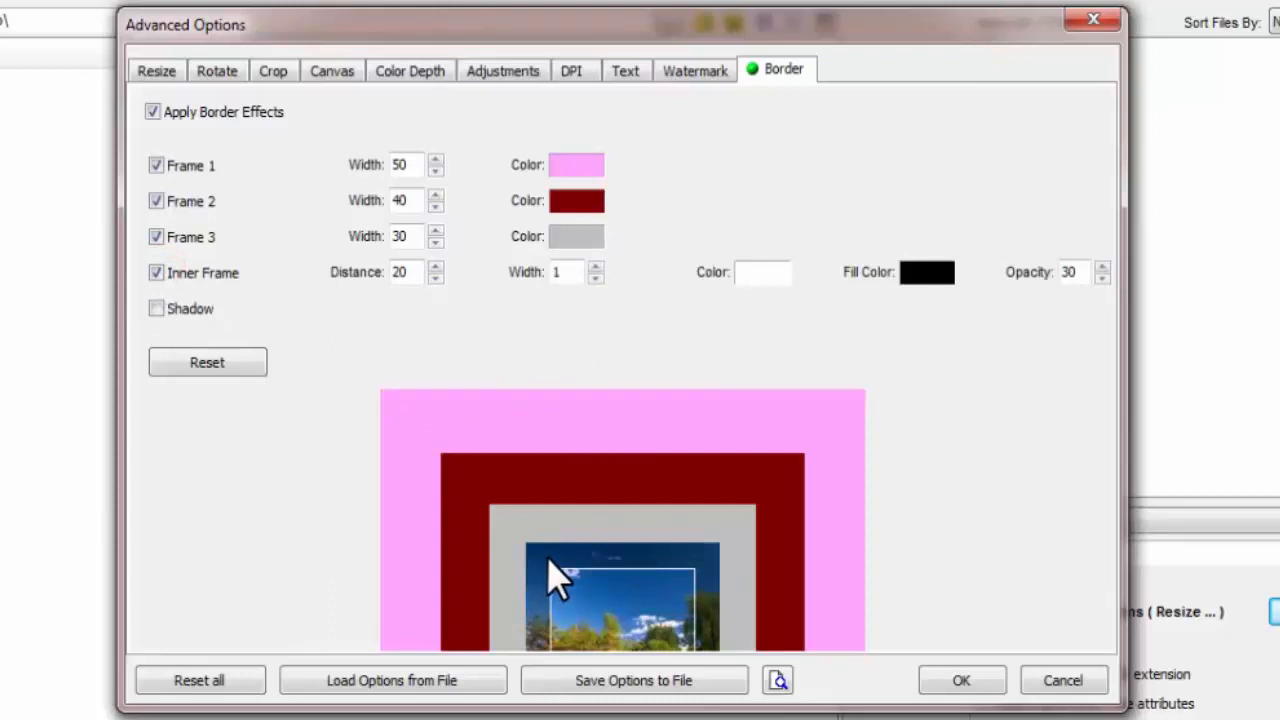
mouse_move(735, 320)
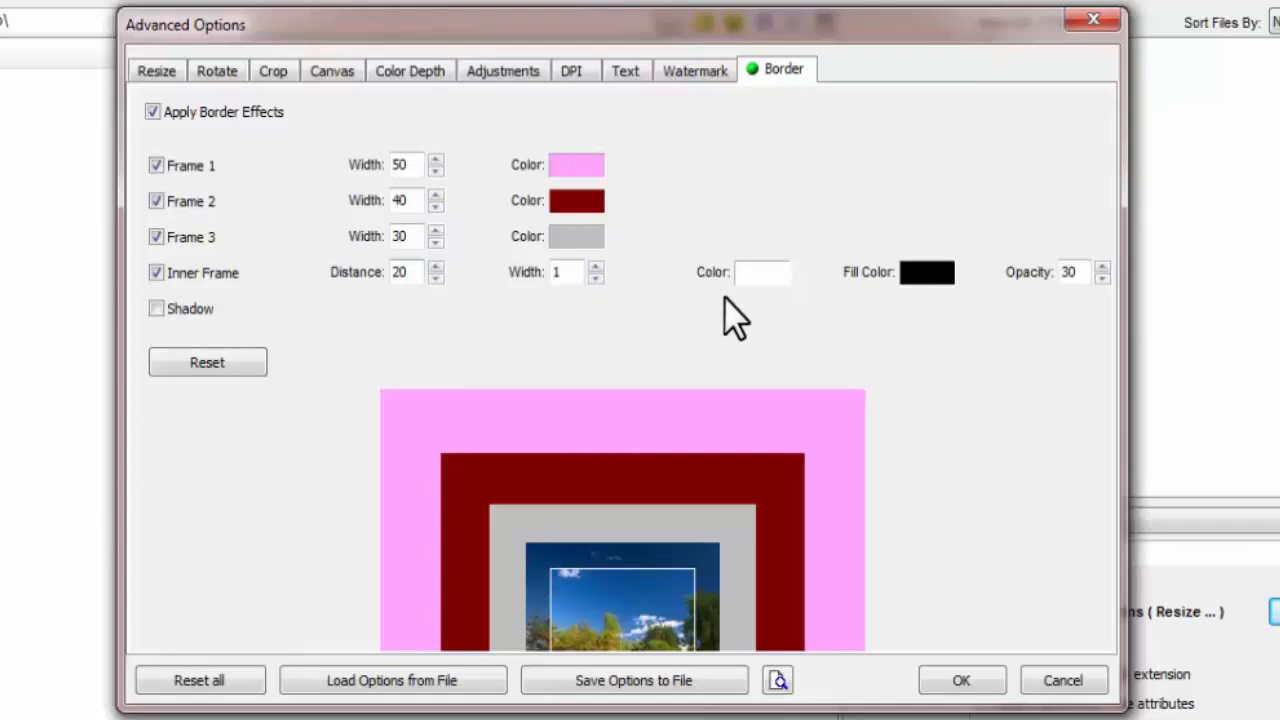
mouse_move(485, 285)
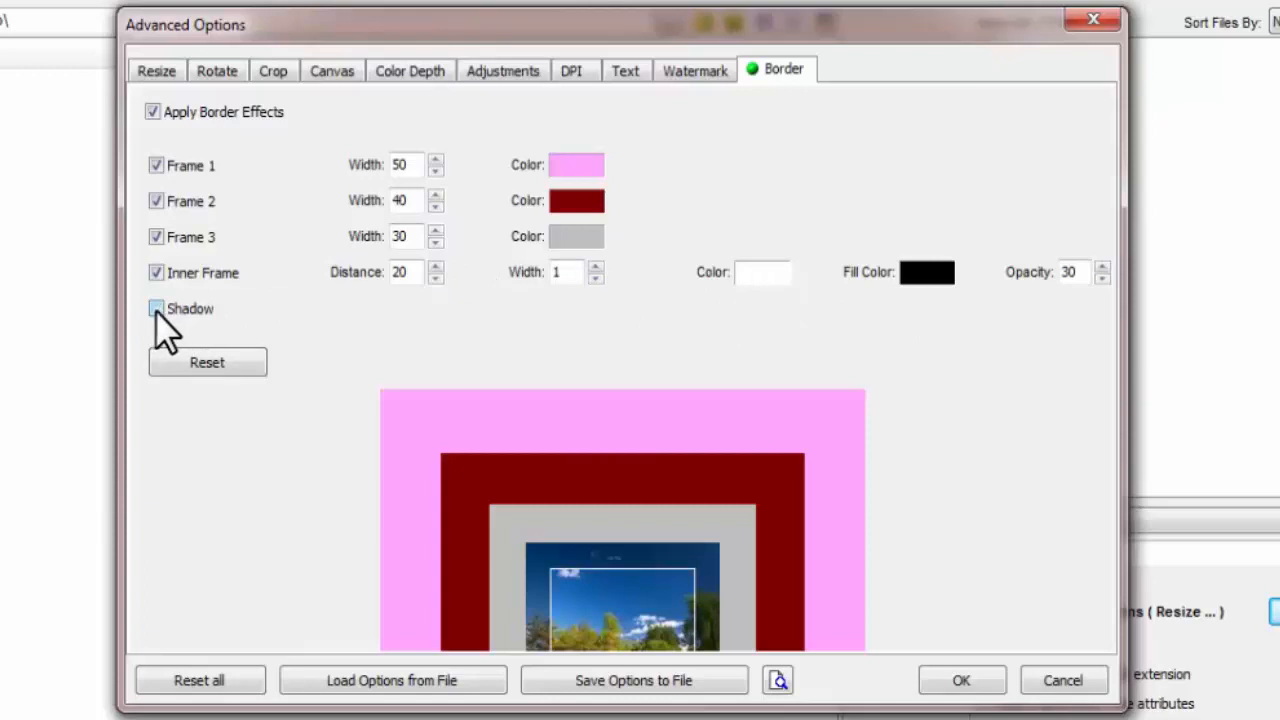
Step: Turn on Shadow, keeping radius 10 and depth 5
click(156, 308)
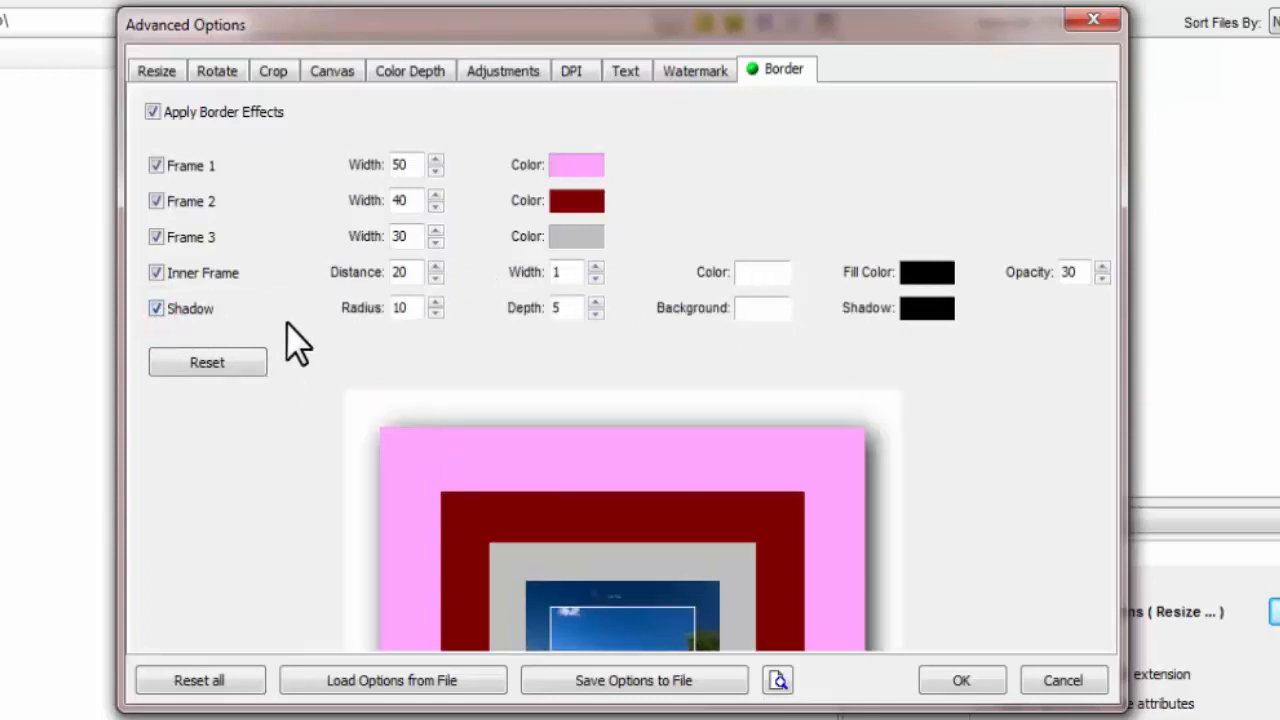
mouse_move(380, 520)
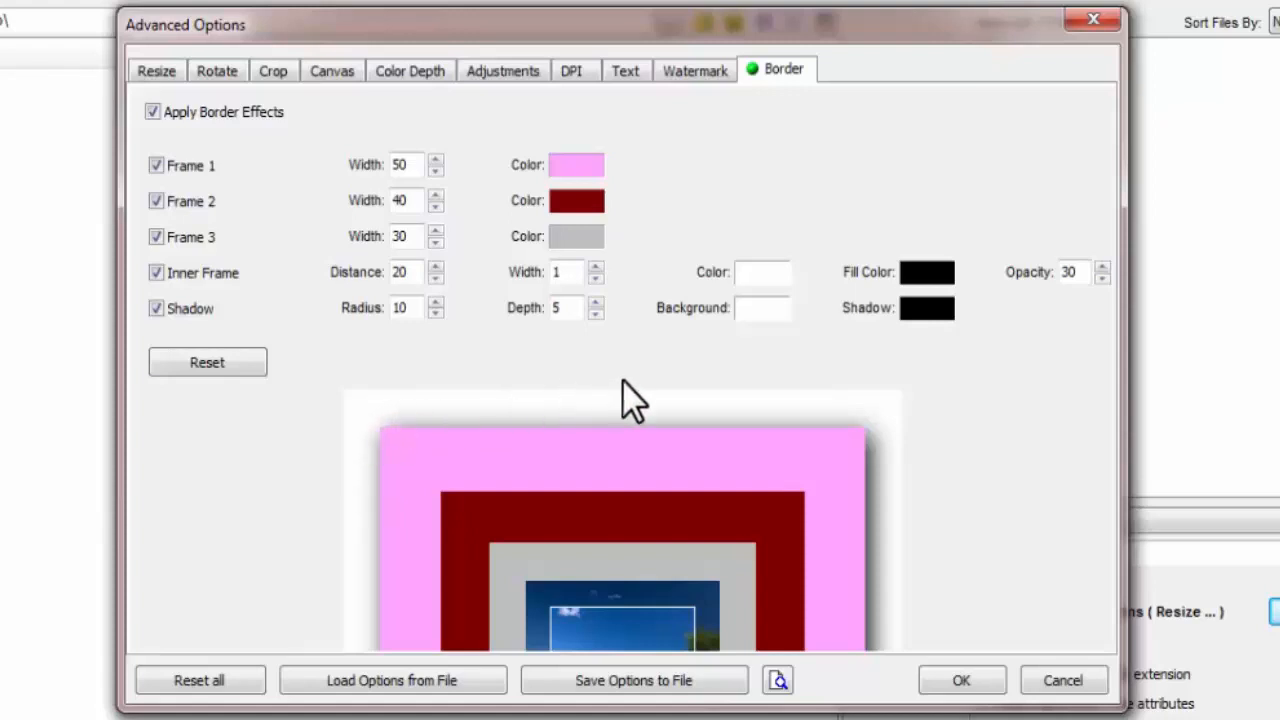
mouse_move(880, 529)
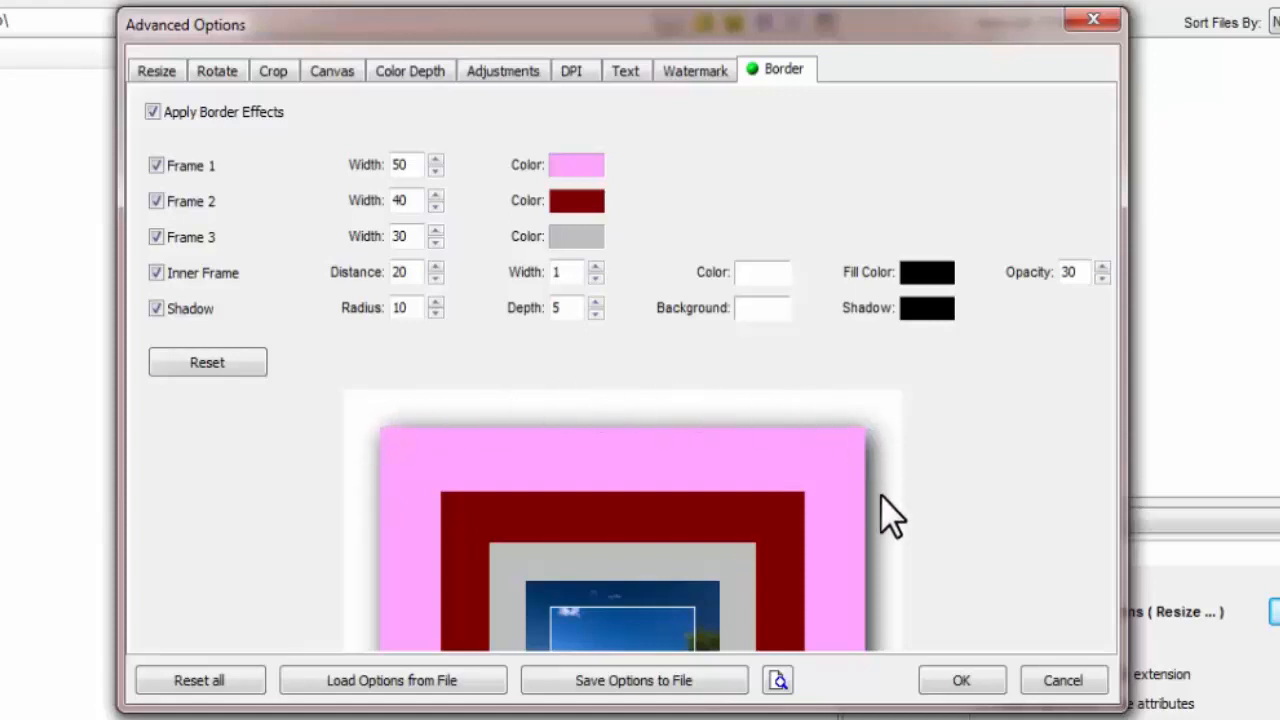
mouse_move(395, 385)
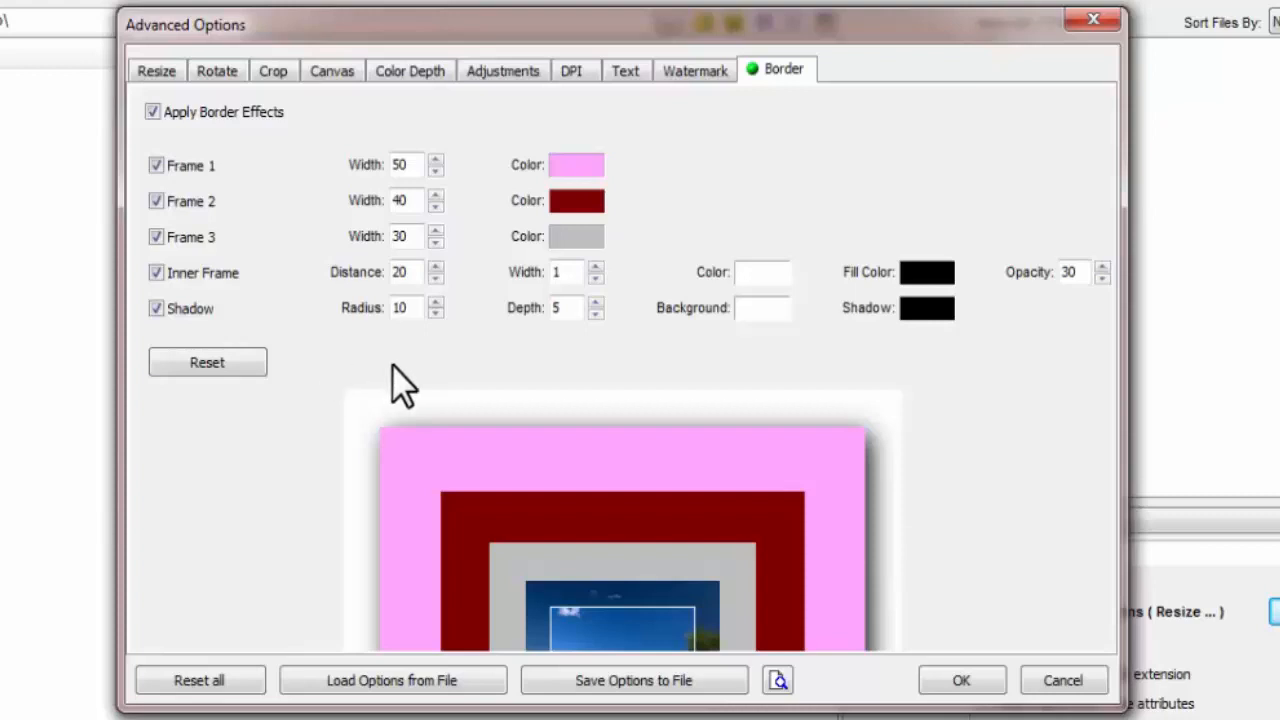
mouse_move(802, 355)
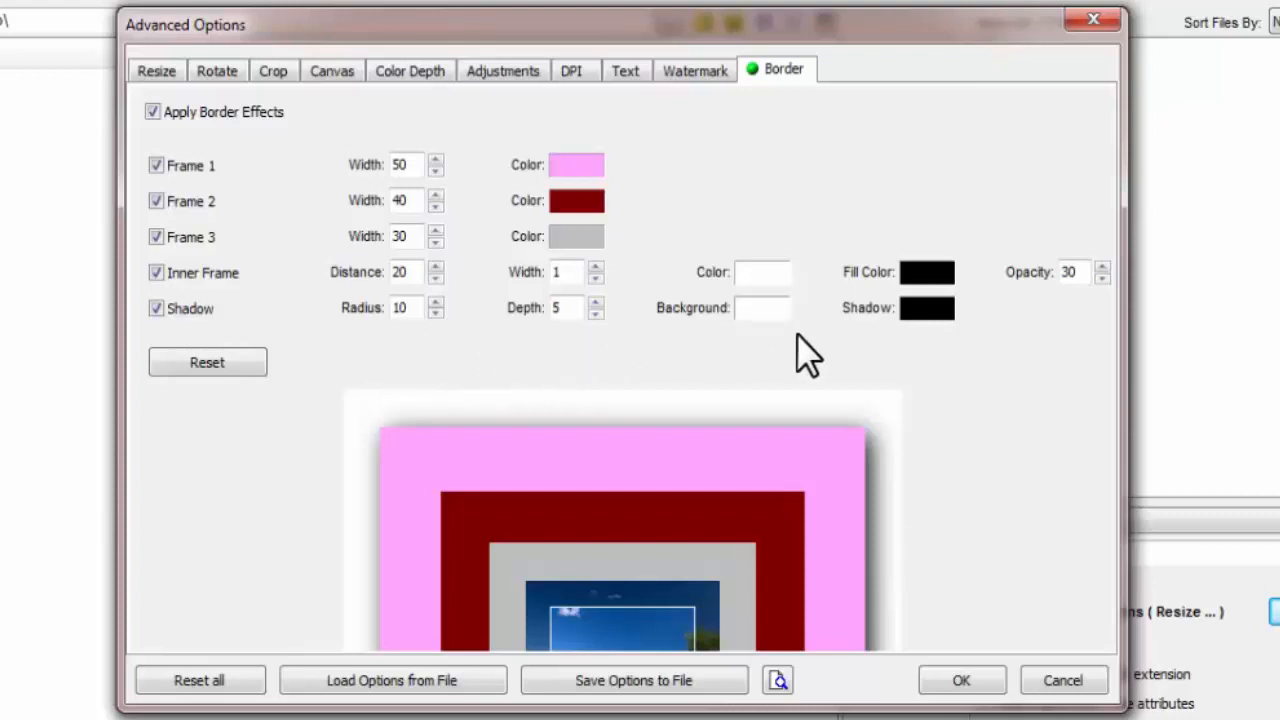
mouse_move(918, 405)
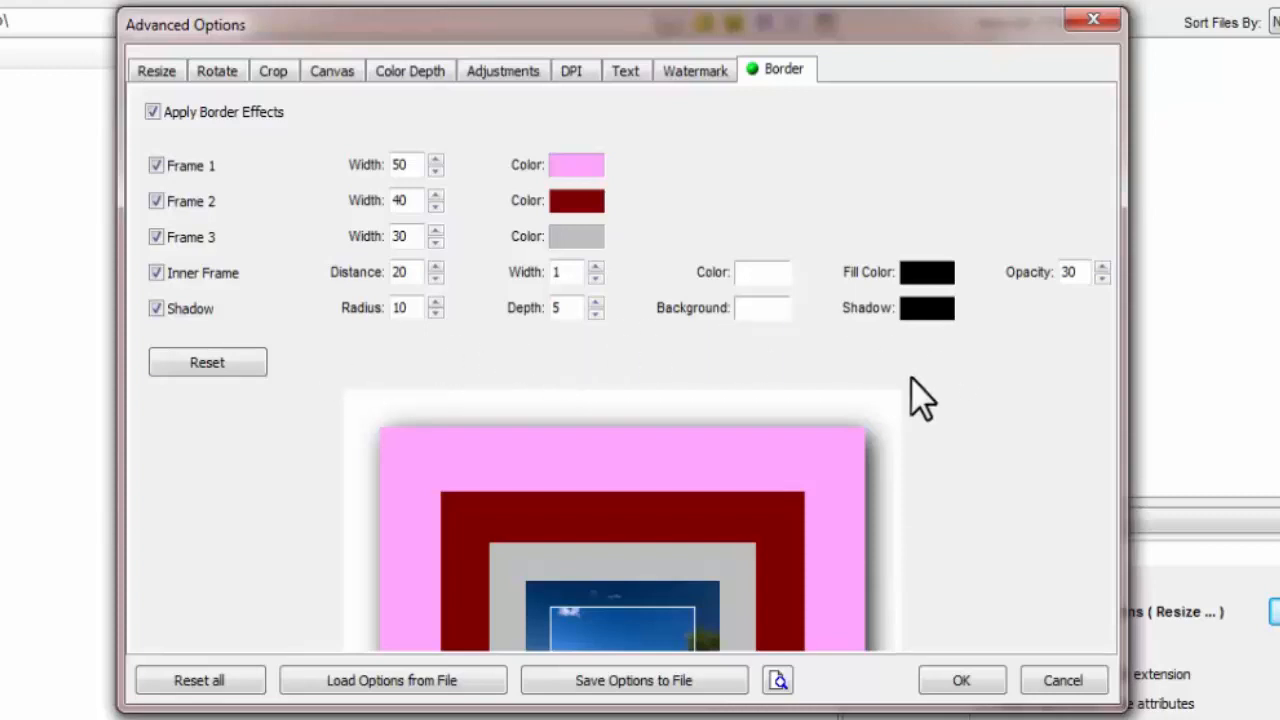
mouse_move(965, 510)
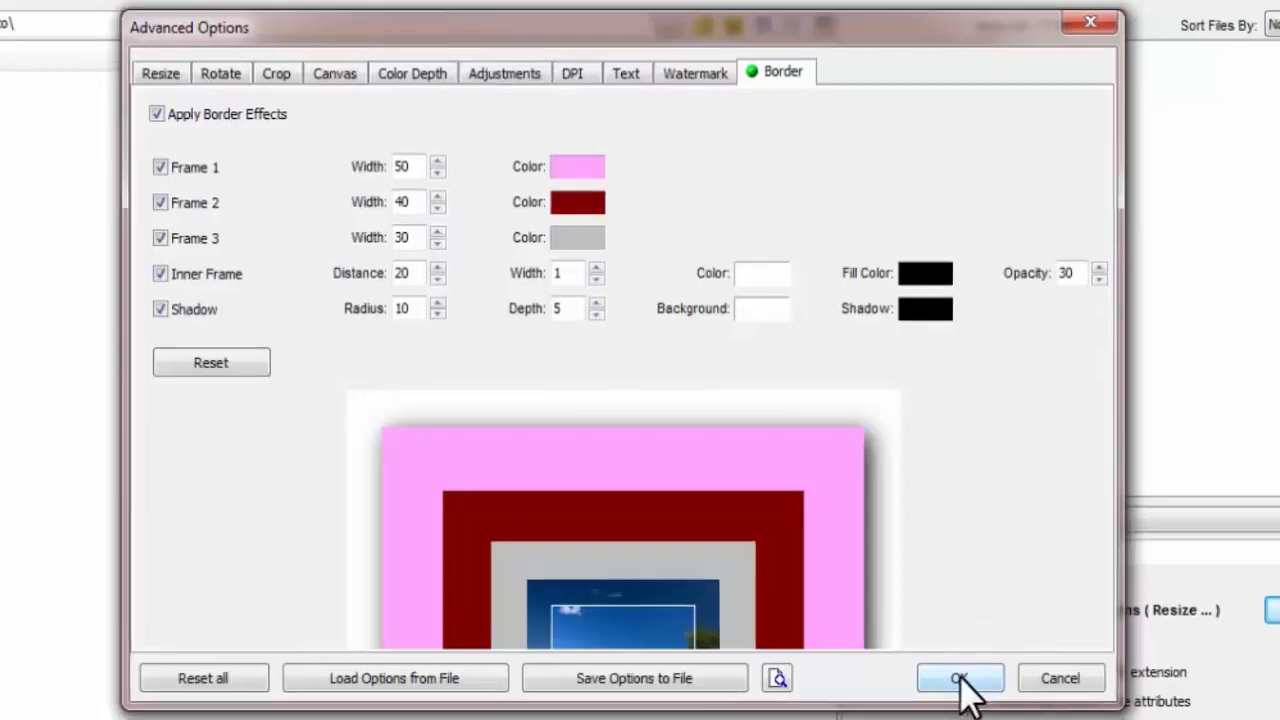
Step: Accept the border settings, create a new desktop folder, and restore Photo Resizer
click(961, 677)
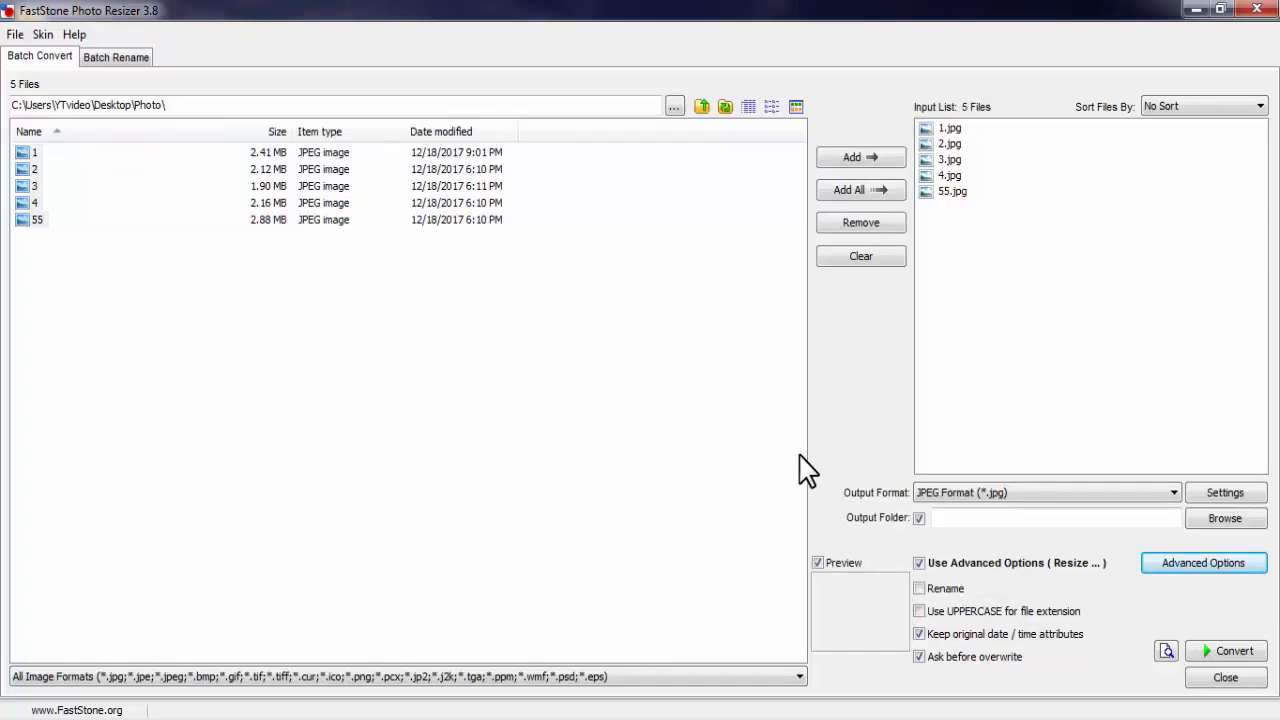
click(1262, 10)
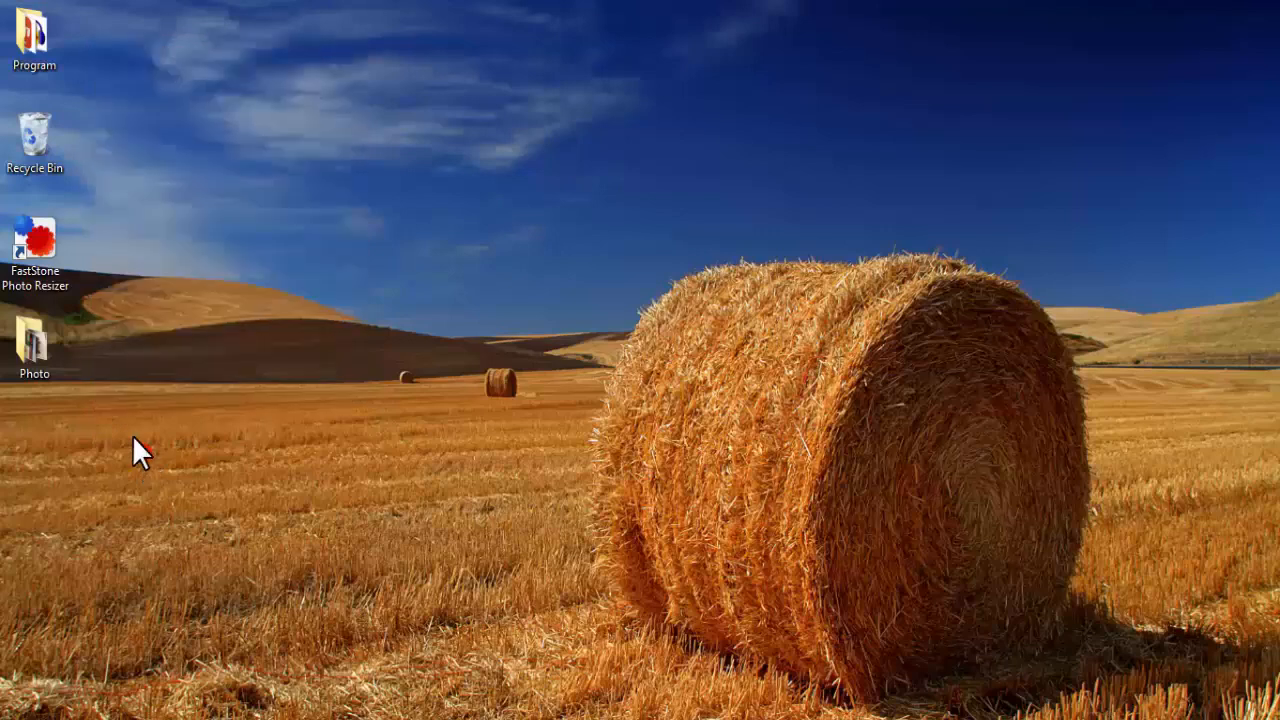
right_click(105, 390)
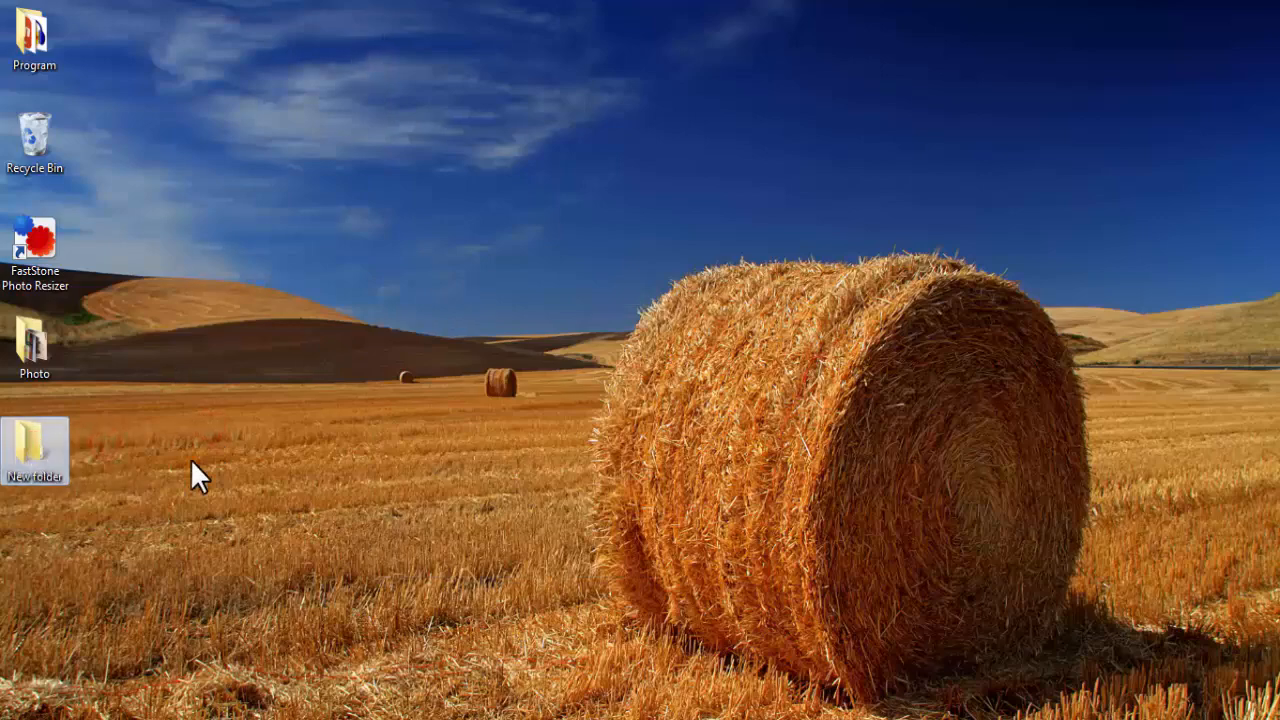
double_click(34, 238)
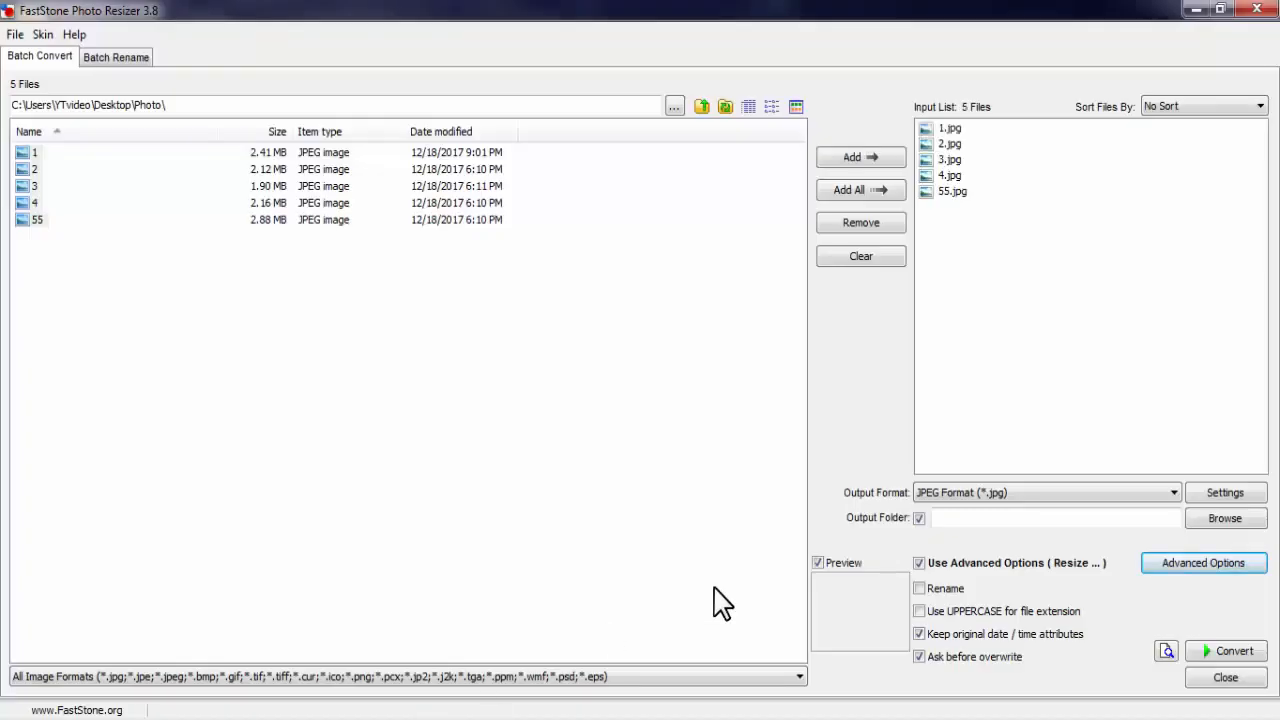
mouse_move(1065, 574)
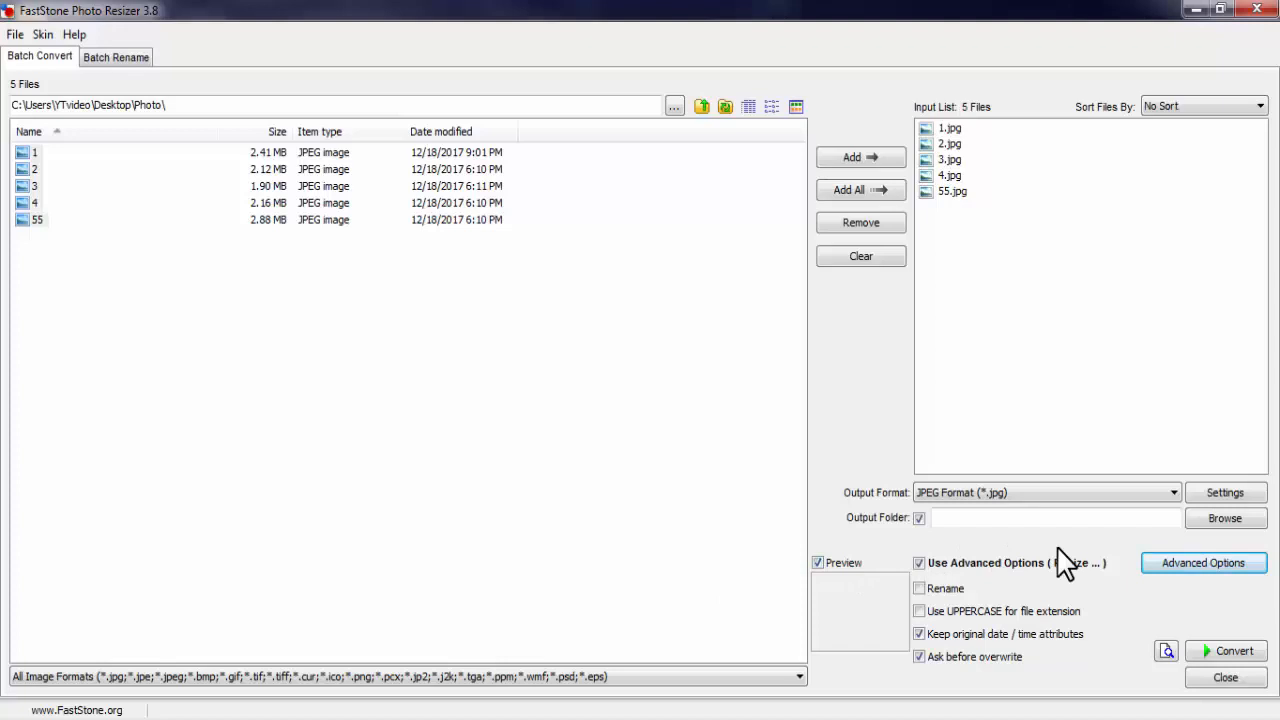
Step: Set the output folder to Desktop\New folder and enable renaming with pattern Trip#####
click(1225, 518)
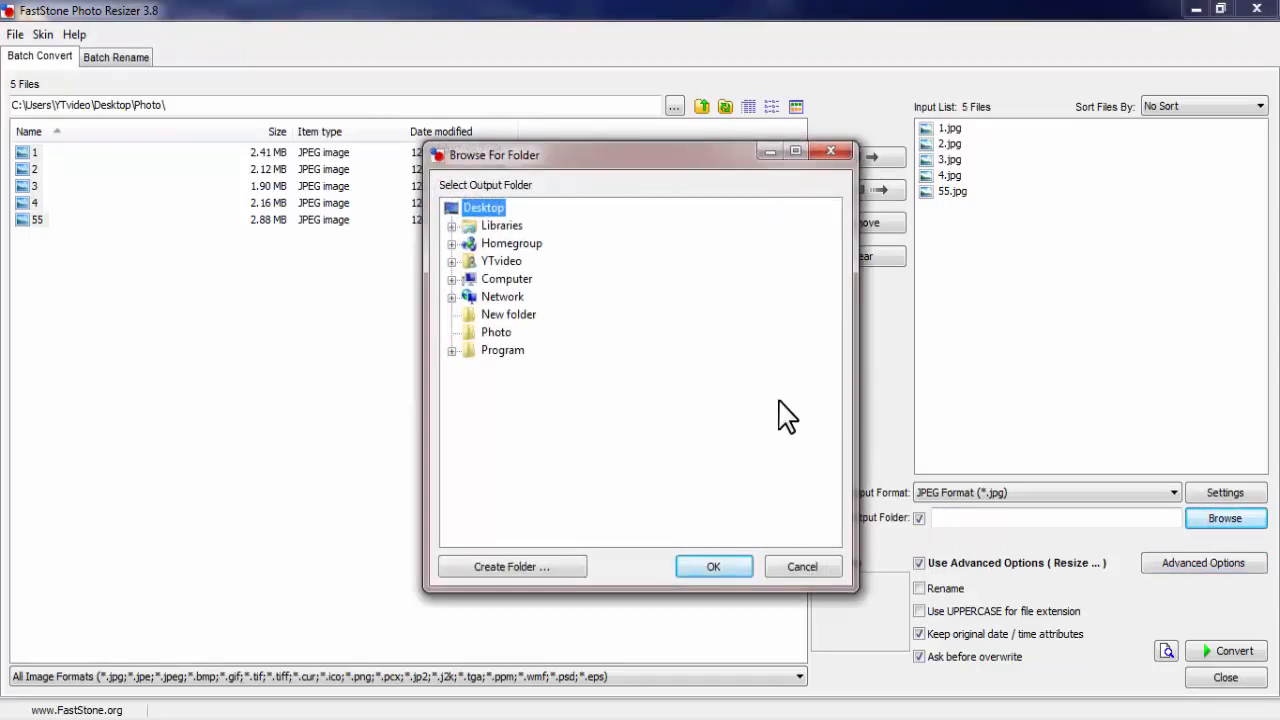
mouse_move(520, 325)
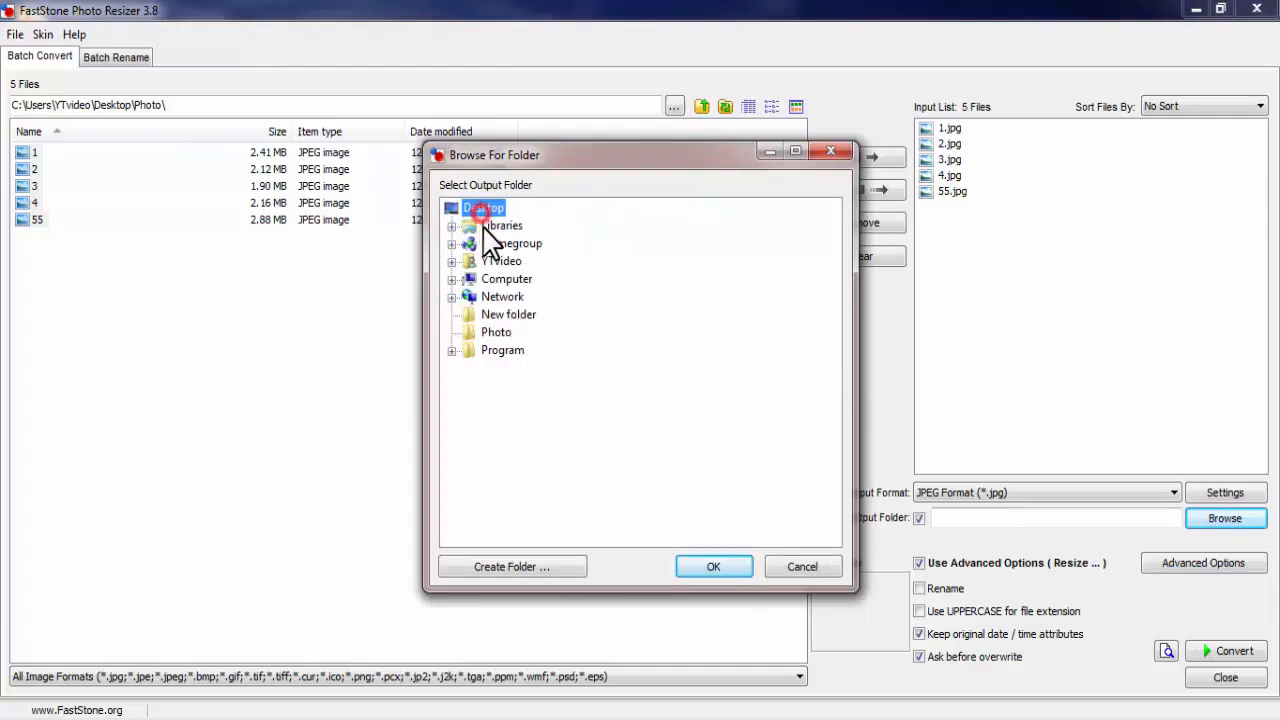
click(507, 314)
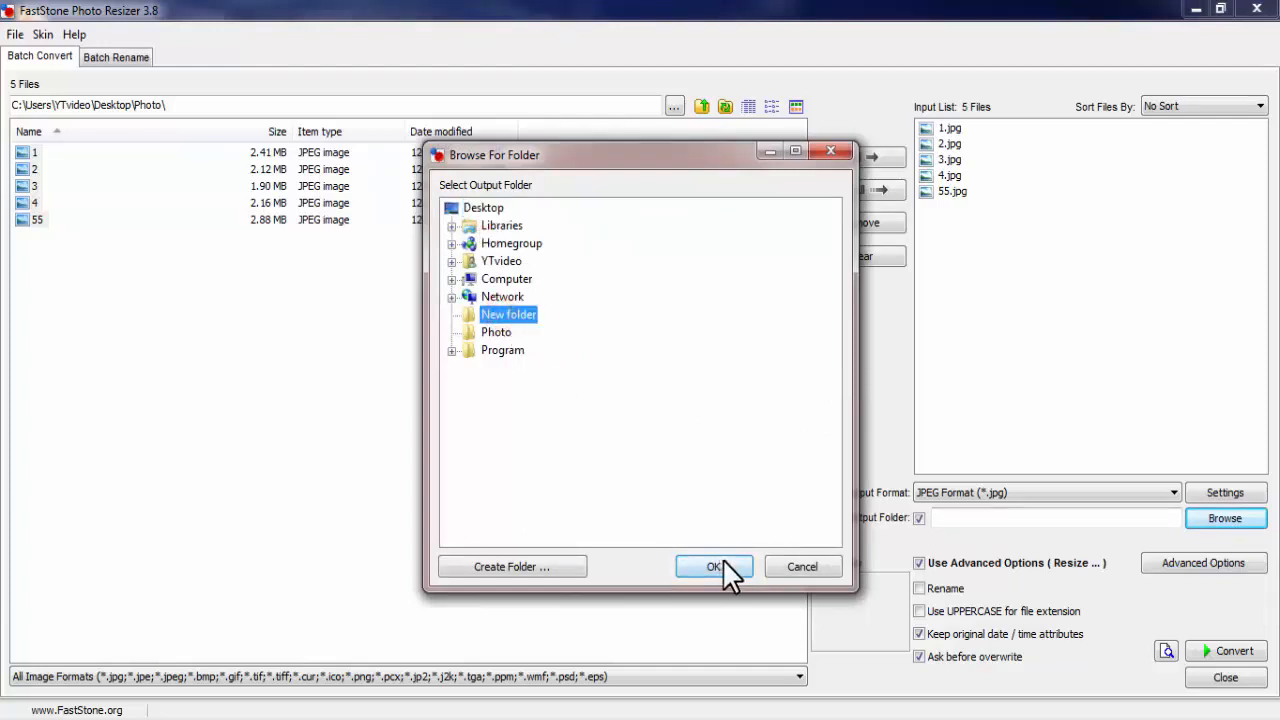
click(714, 566)
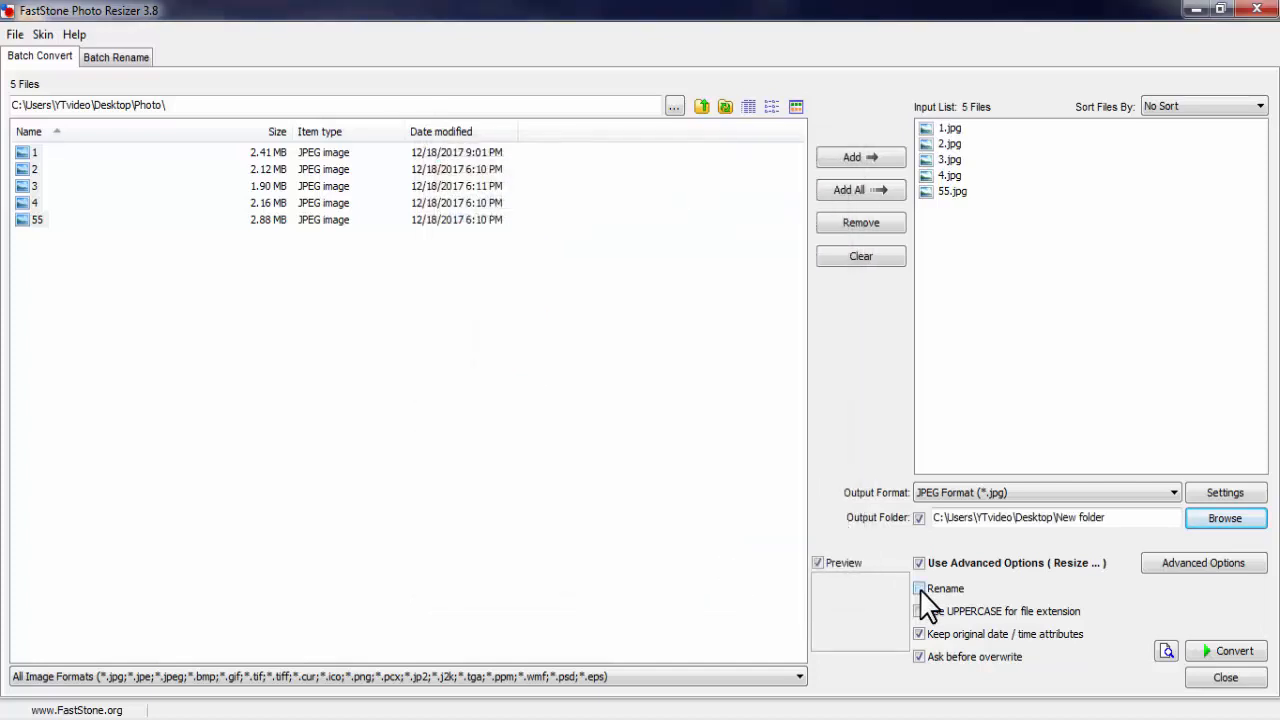
click(918, 589)
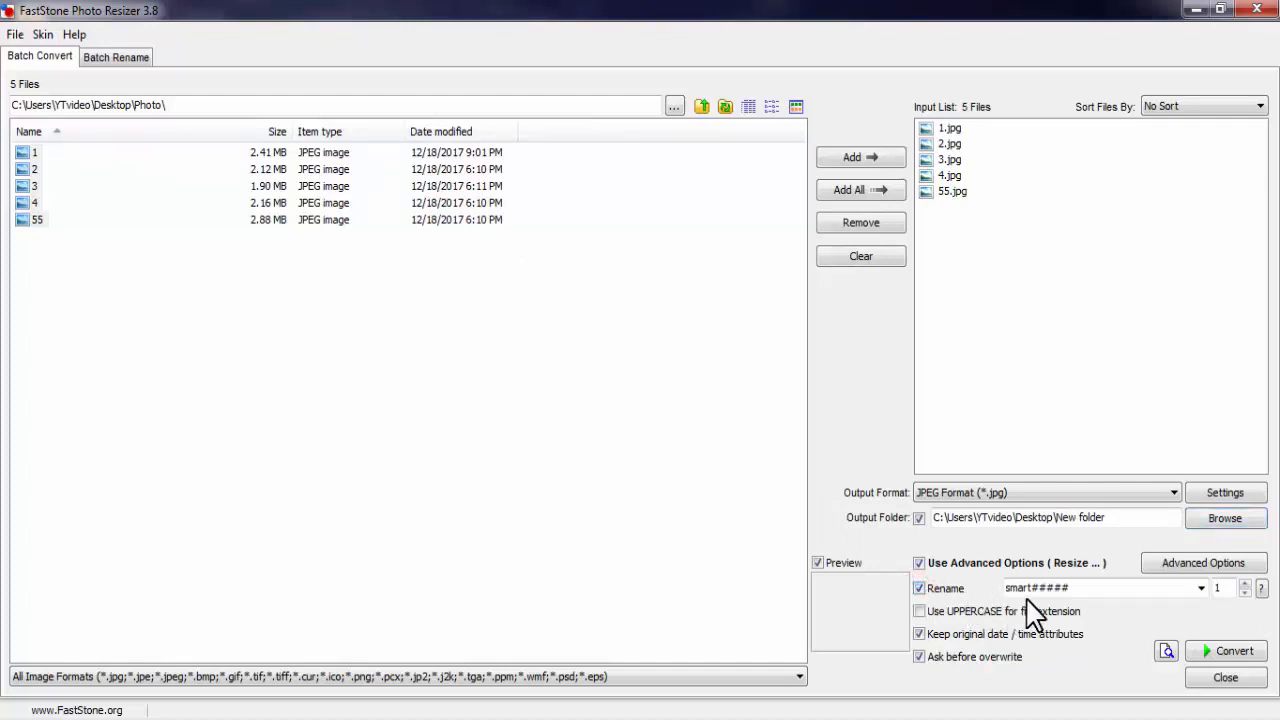
click(1020, 588)
text(Trip)
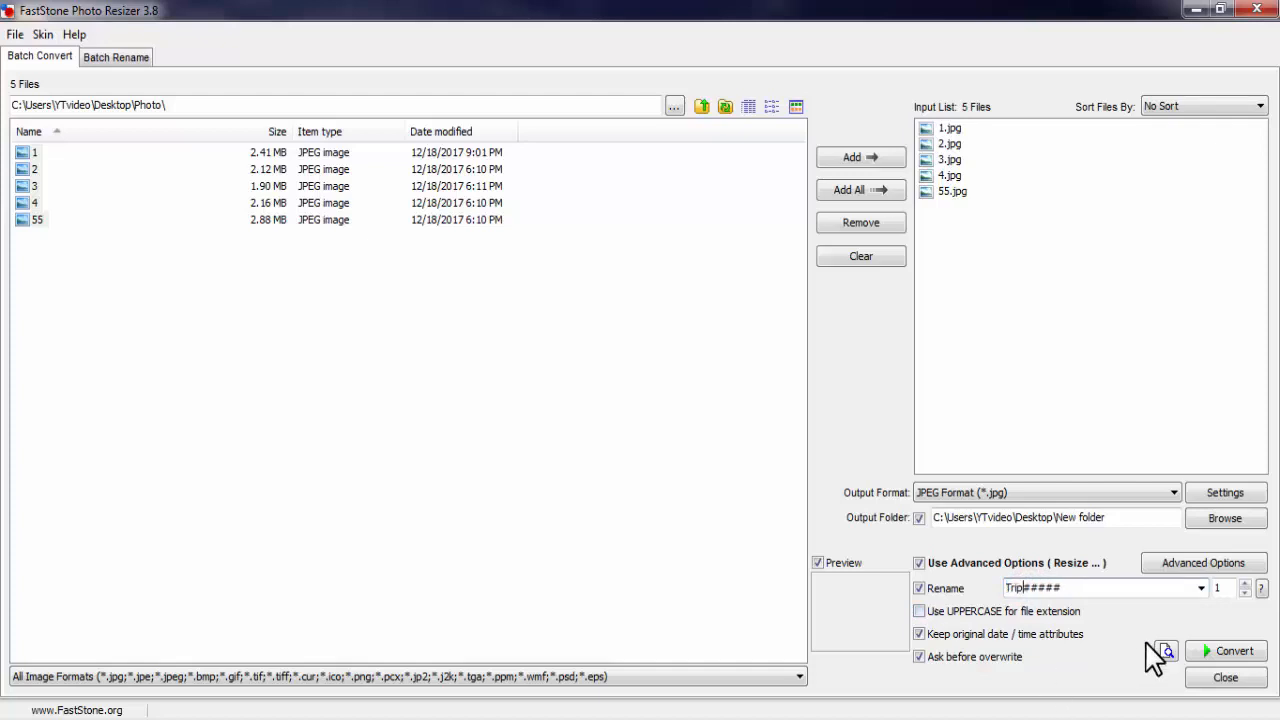
Step: Run the batch conversion of the five photos and dismiss the report at 100%
click(1234, 651)
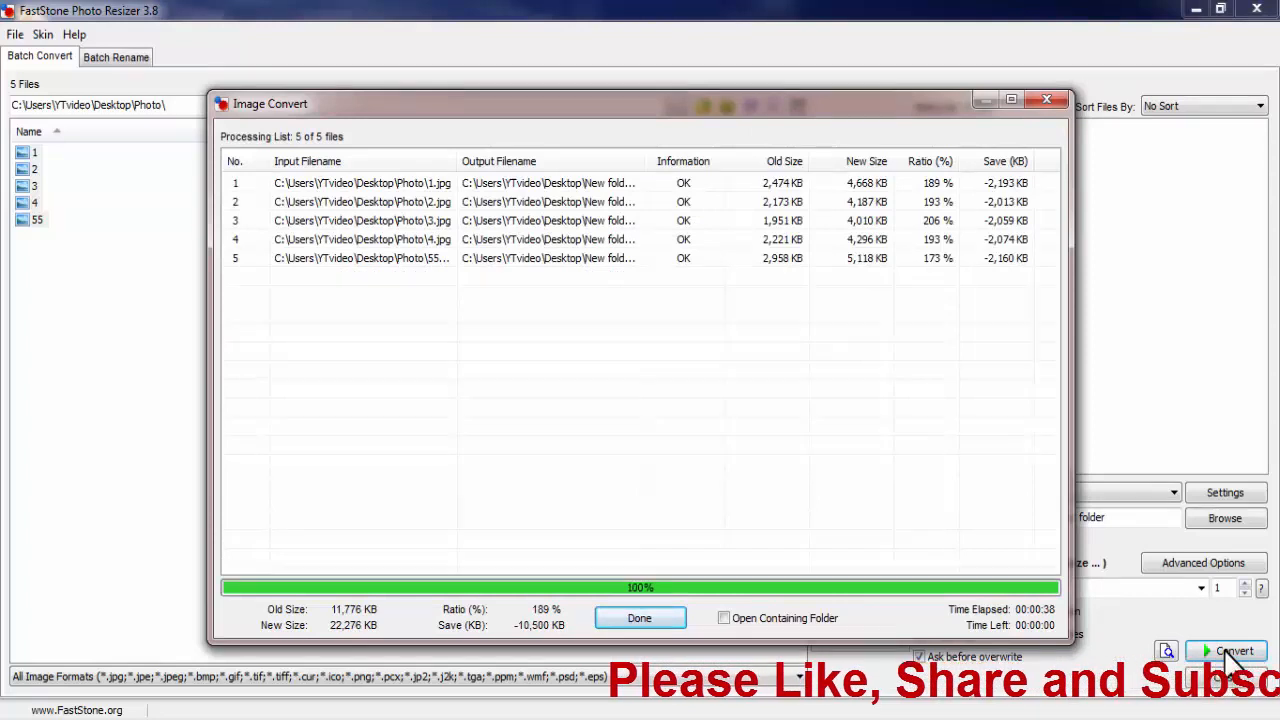
mouse_move(768, 263)
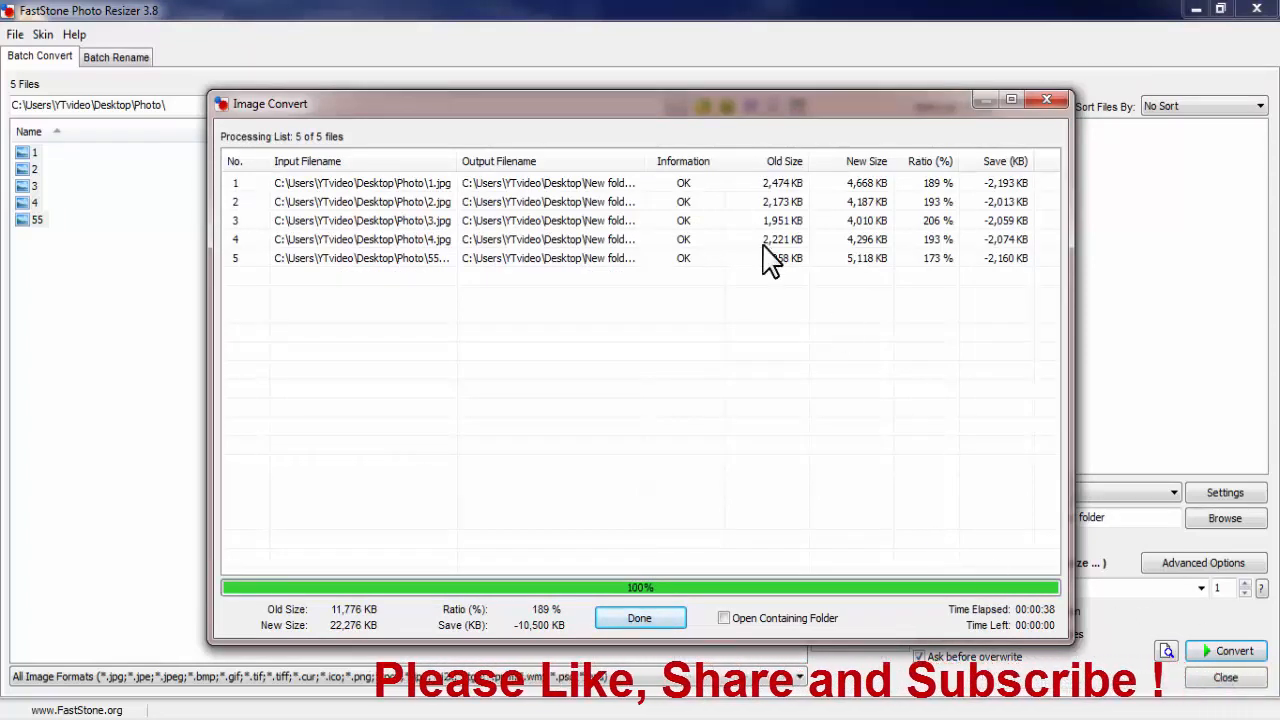
mouse_move(635, 298)
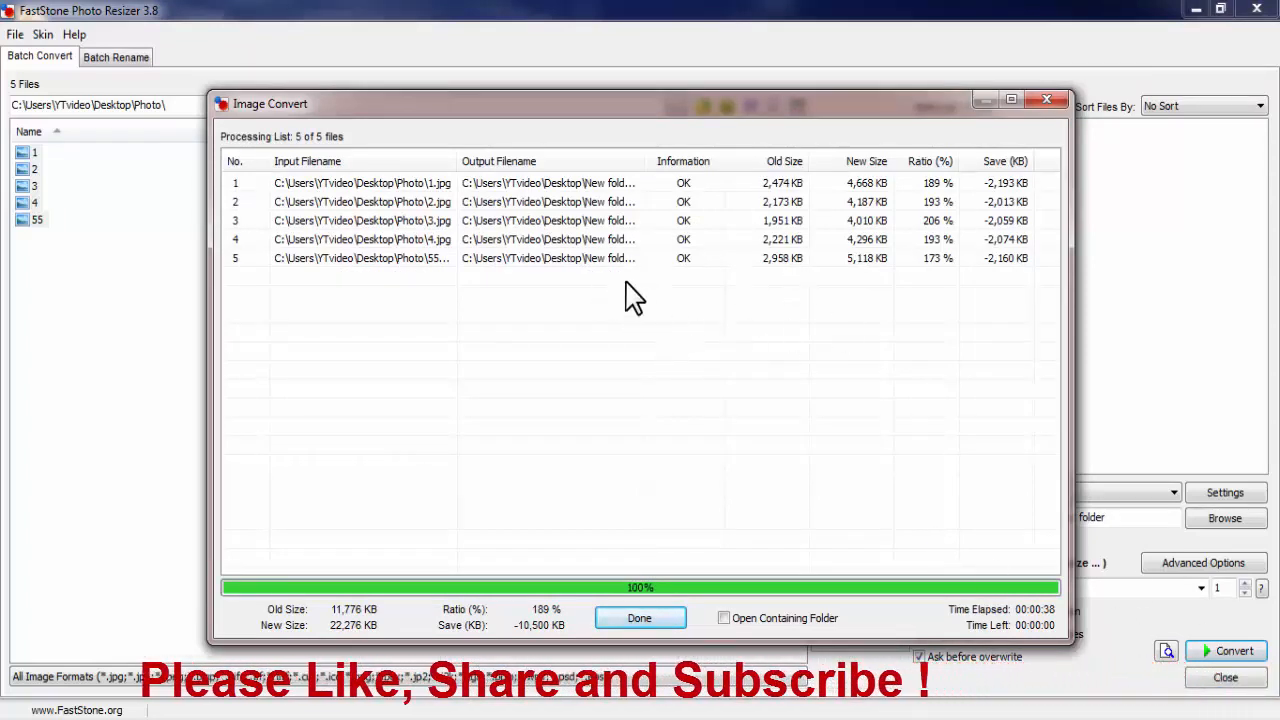
mouse_move(632, 262)
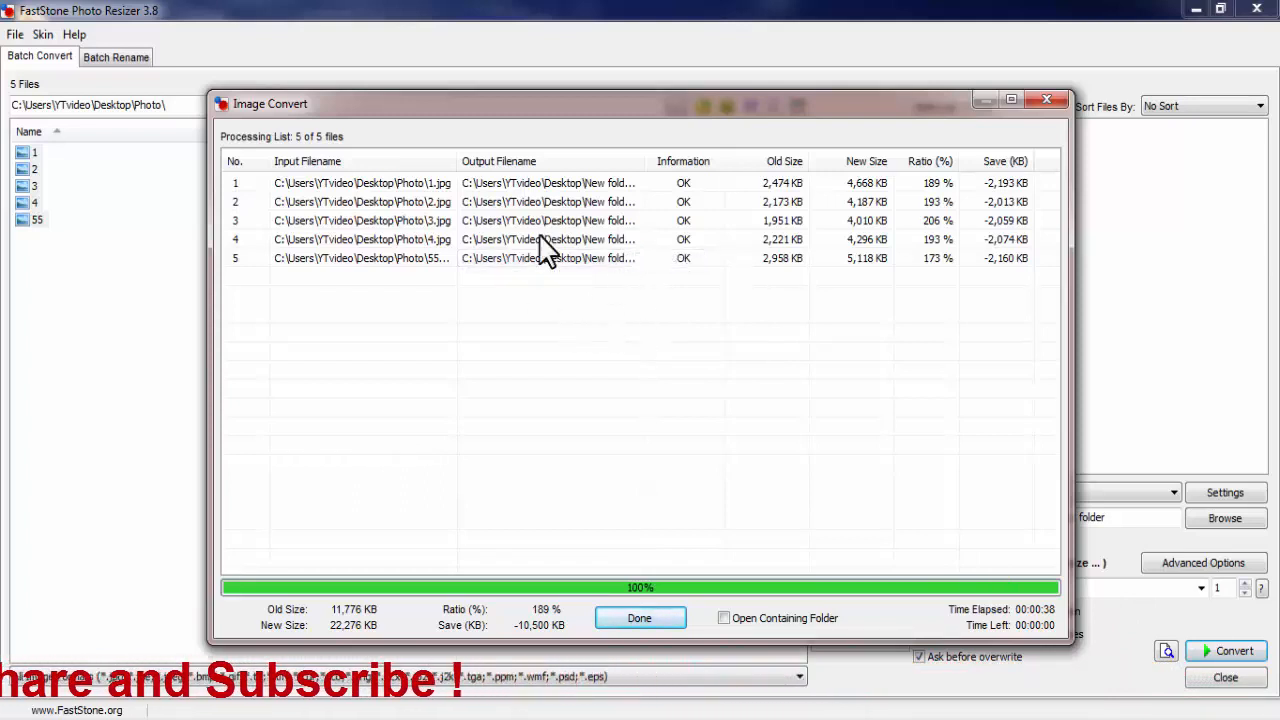
mouse_move(626, 618)
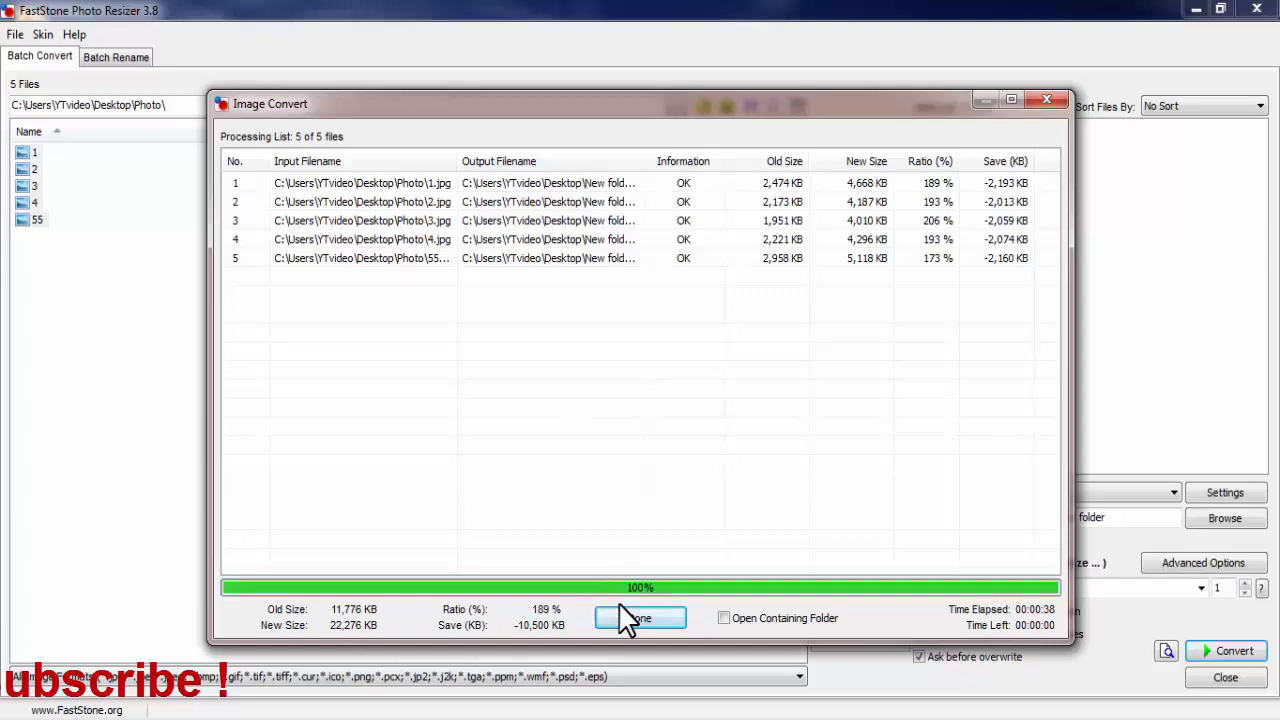
click(640, 617)
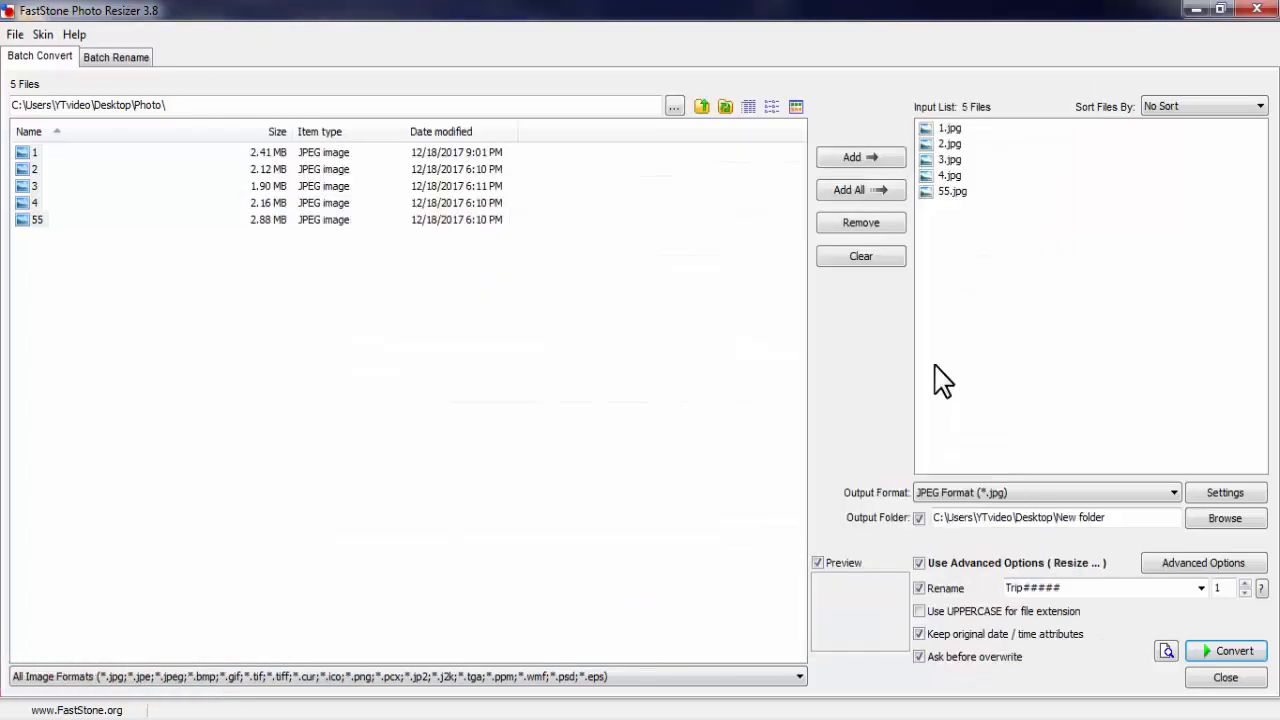
Step: Minimize the resizer, open New folder, and view Trip00002 in Photo Viewer
click(1266, 9)
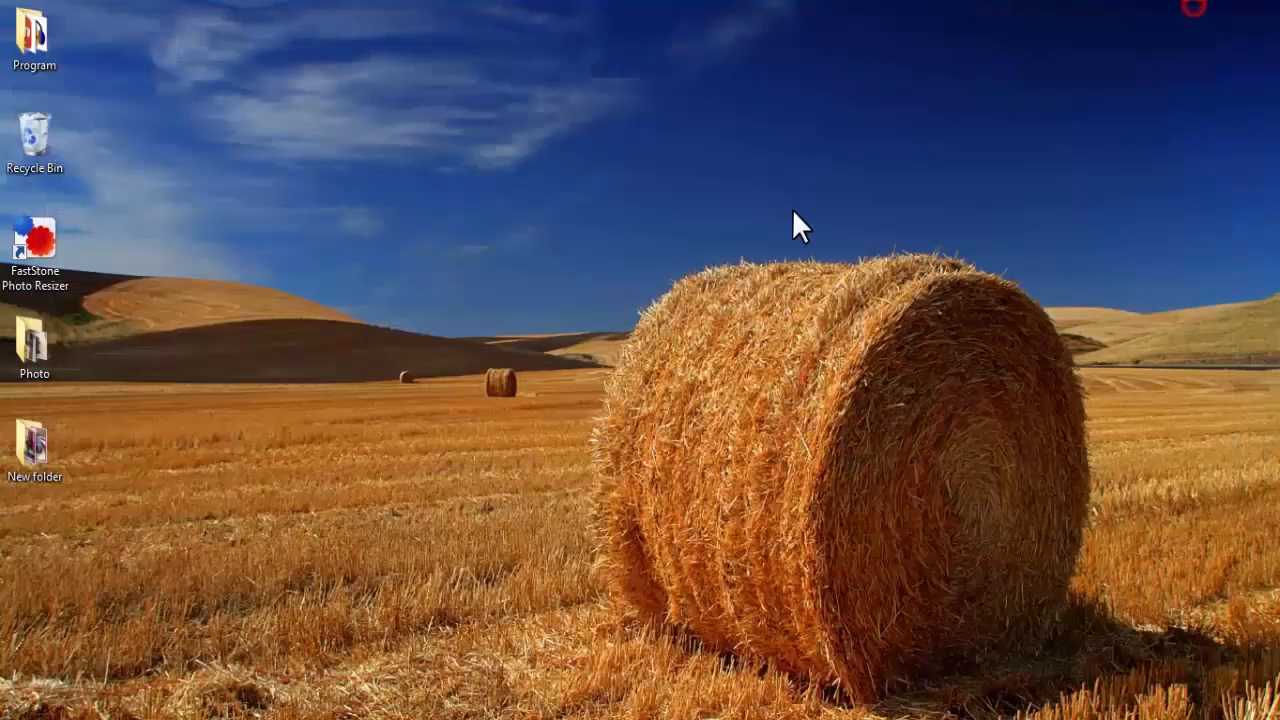
mouse_move(30, 440)
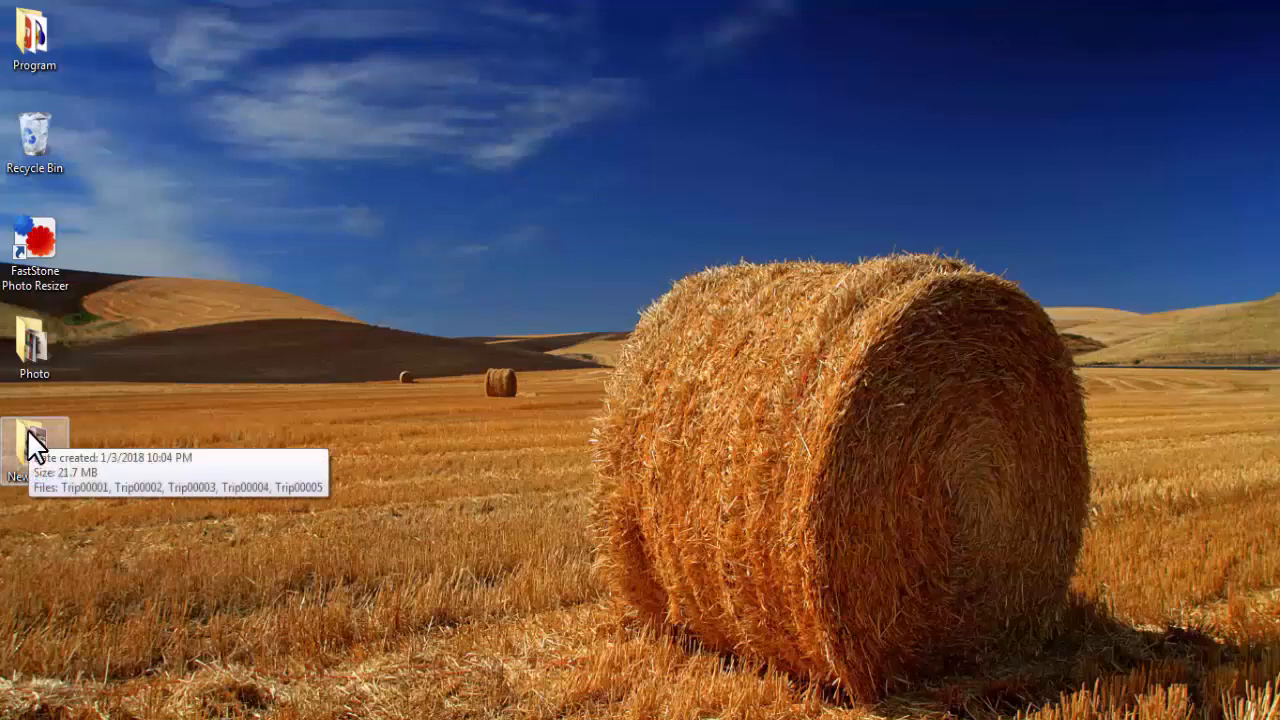
double_click(33, 435)
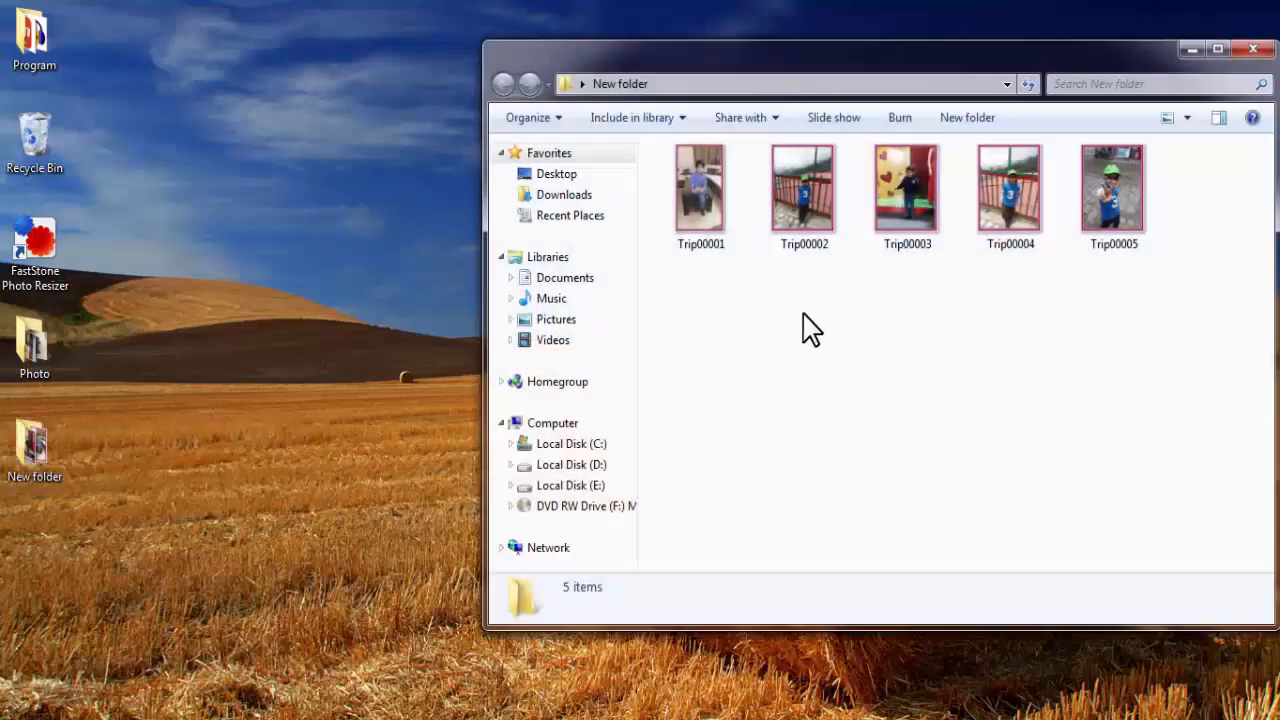
click(803, 190)
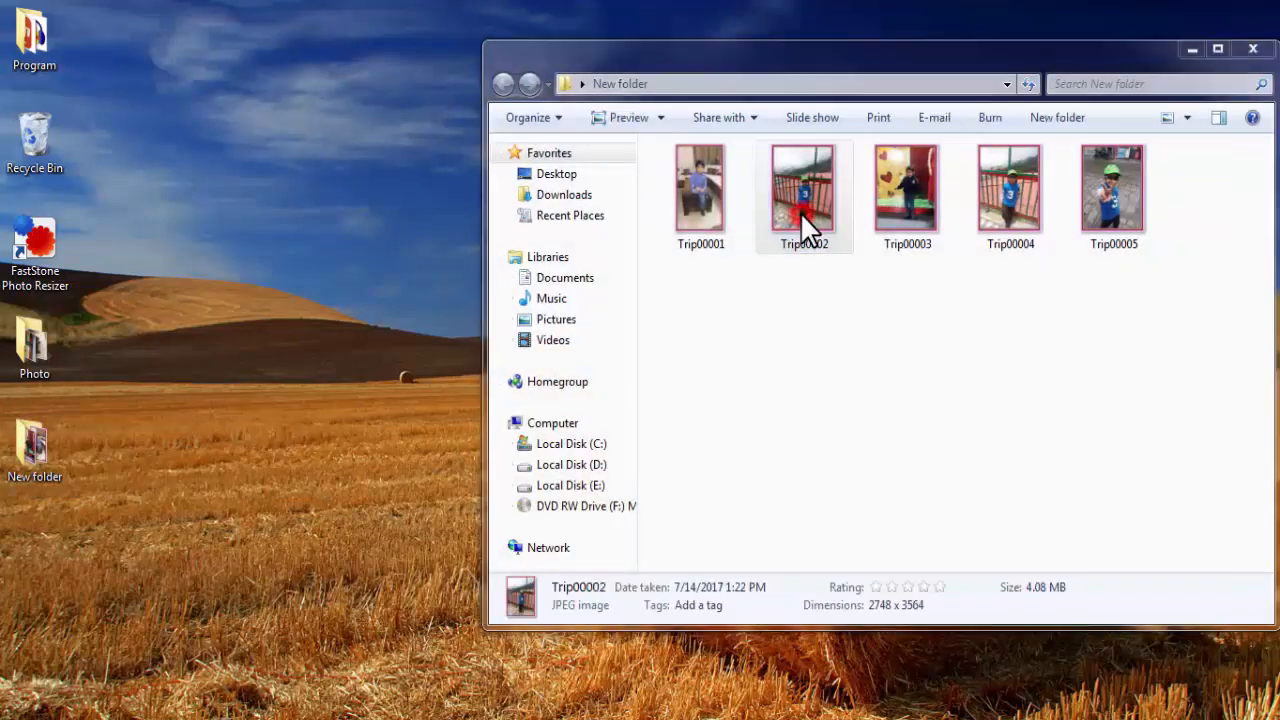
double_click(803, 190)
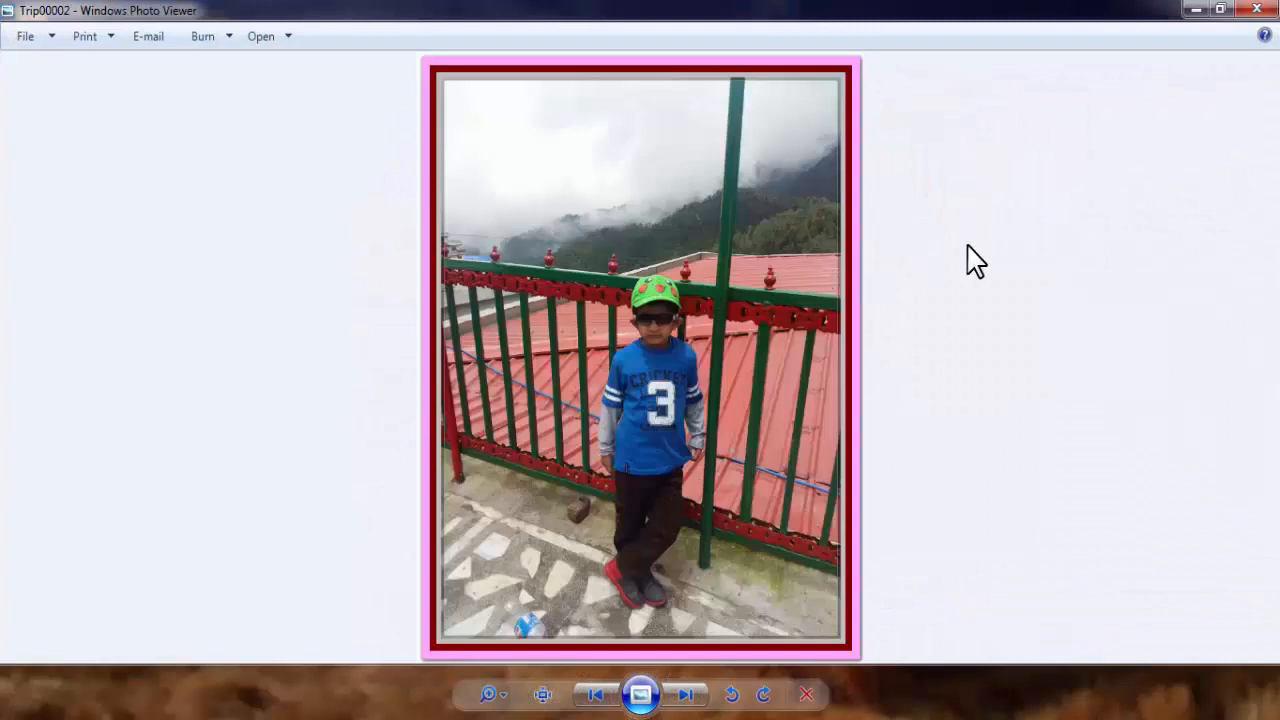
mouse_move(448, 110)
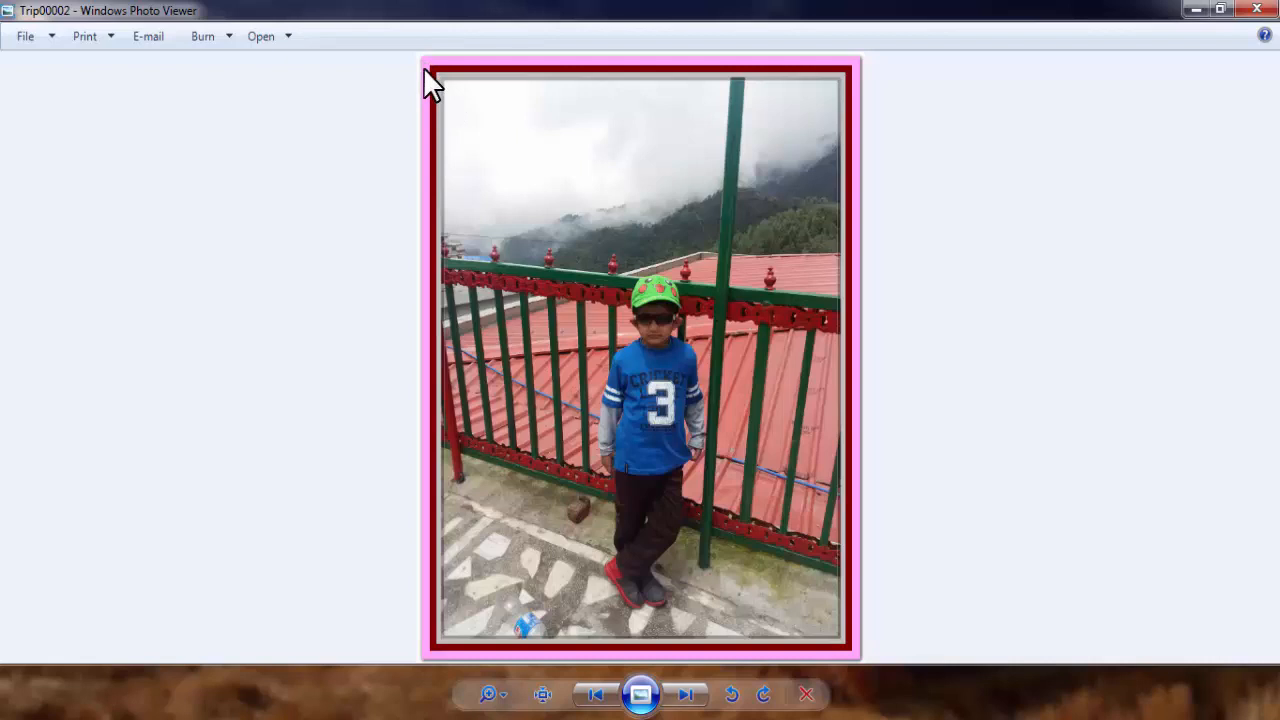
mouse_move(520, 540)
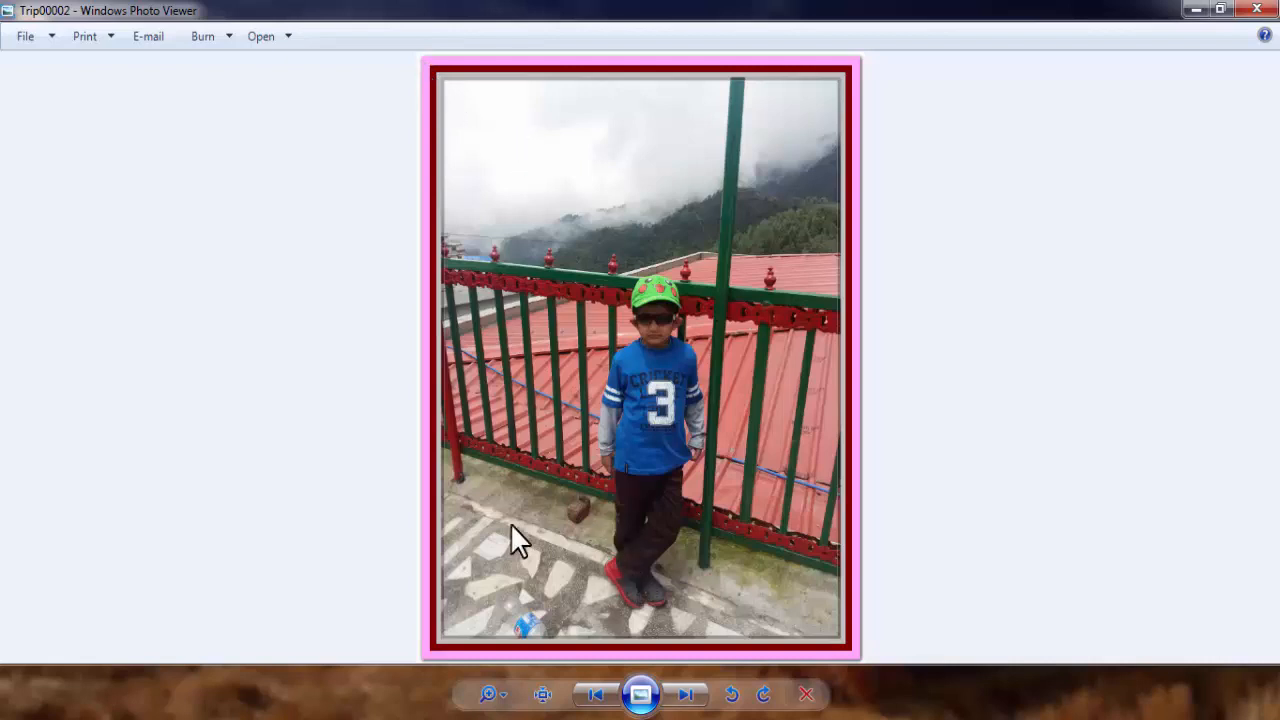
mouse_move(347, 508)
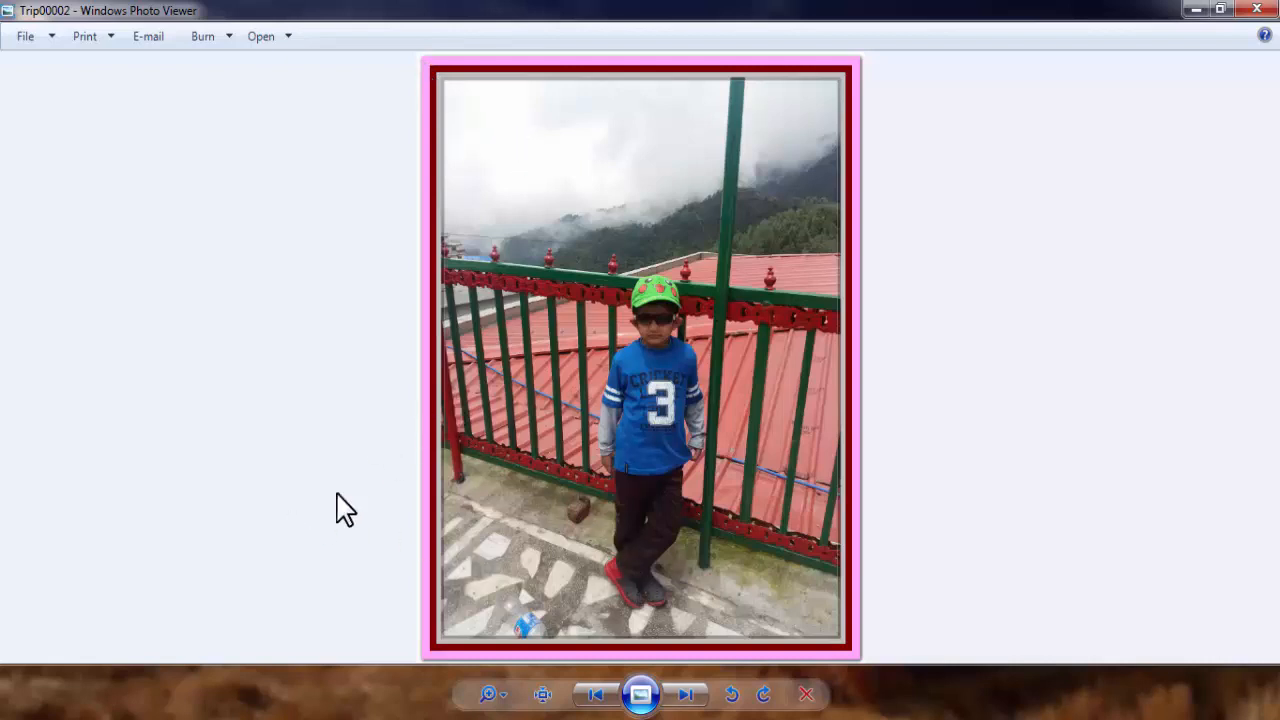
Step: Step through Trip00003 and Trip00004 to Trip00005, checking the pink, maroon and grey frames
click(687, 694)
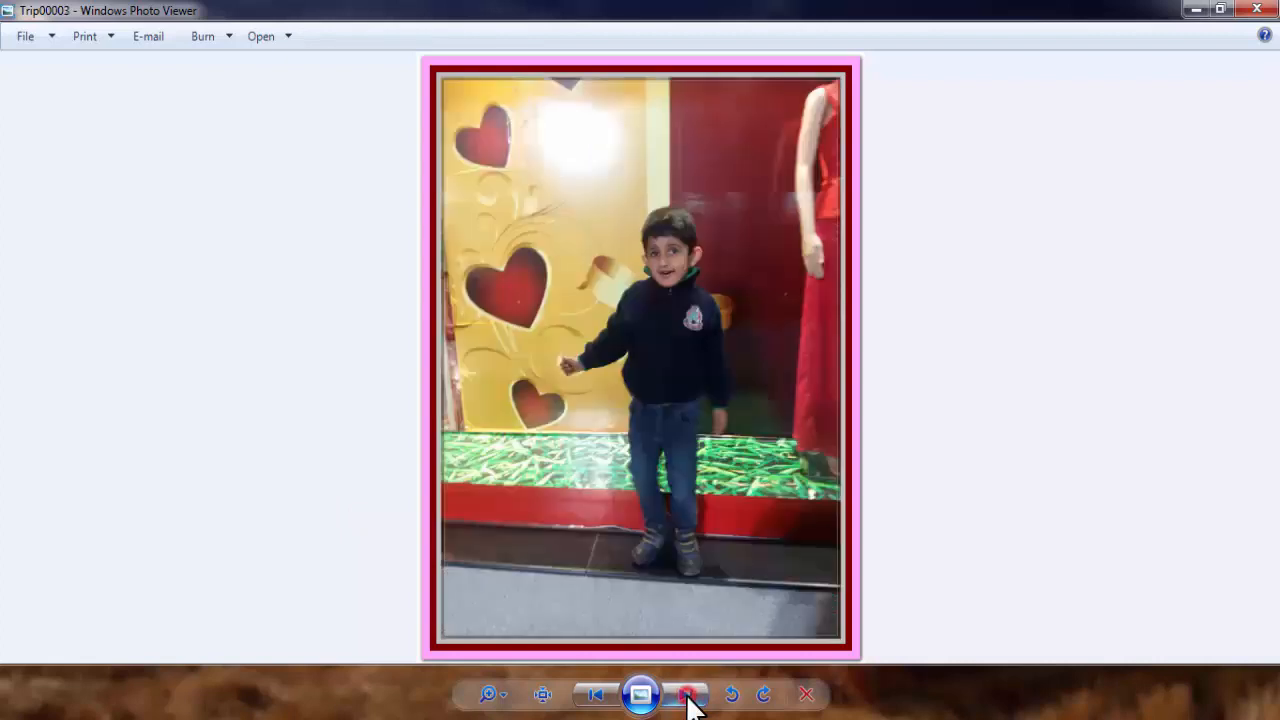
click(684, 694)
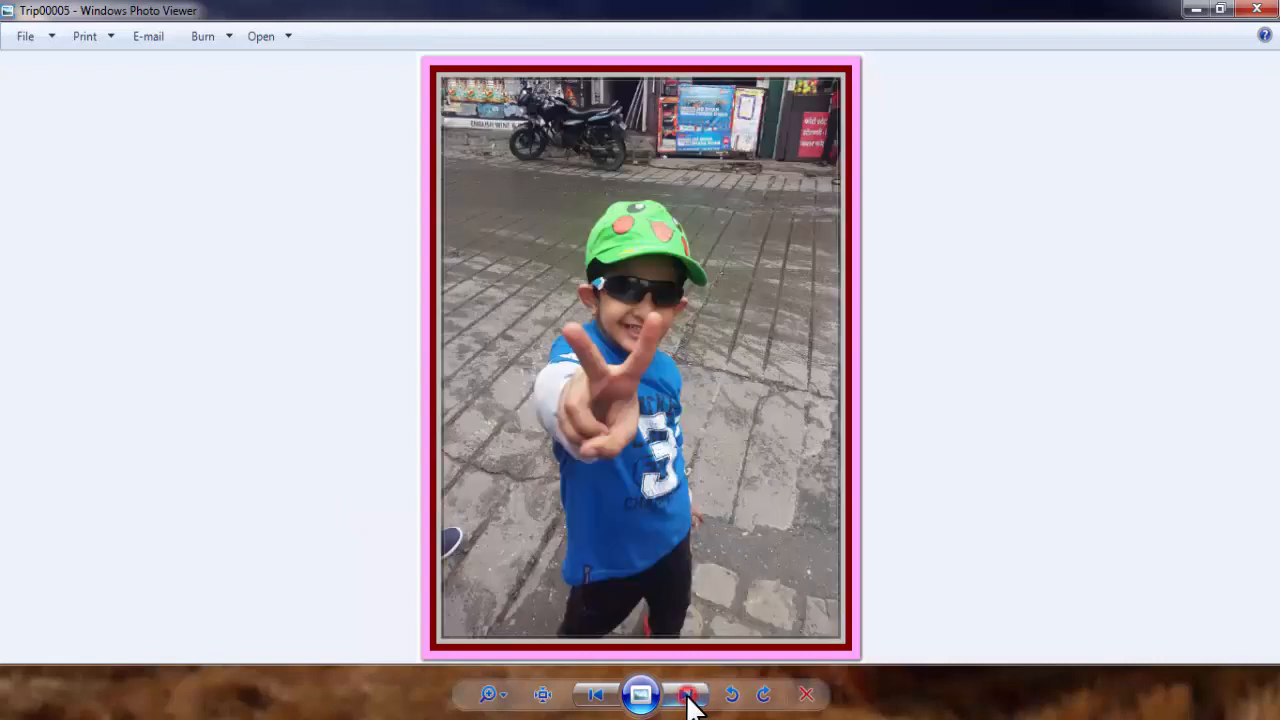
click(687, 694)
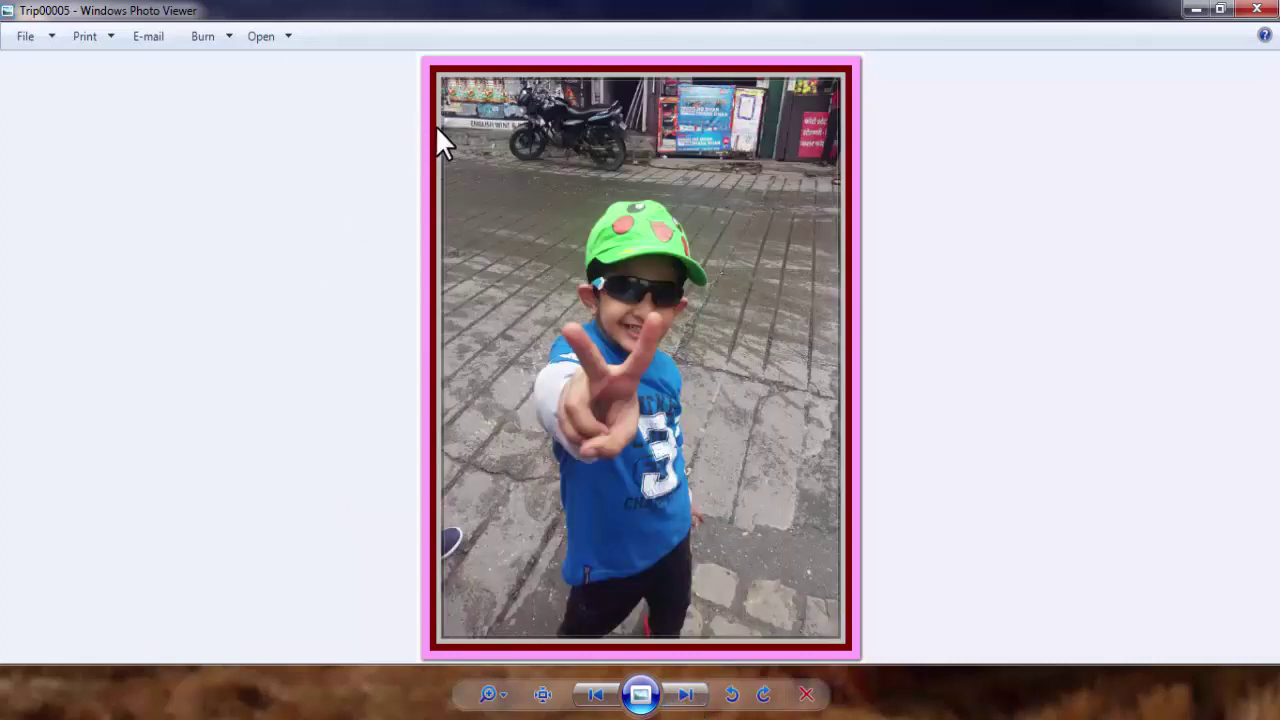
mouse_move(383, 263)
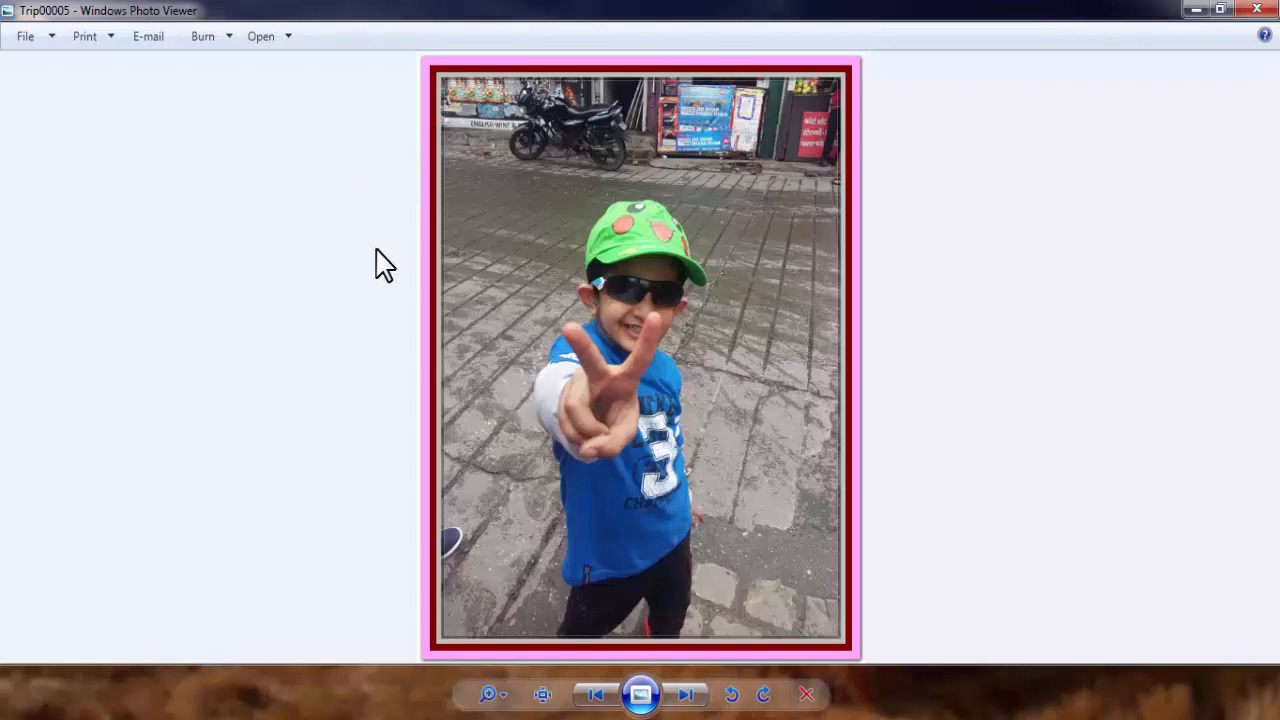
mouse_move(270, 300)
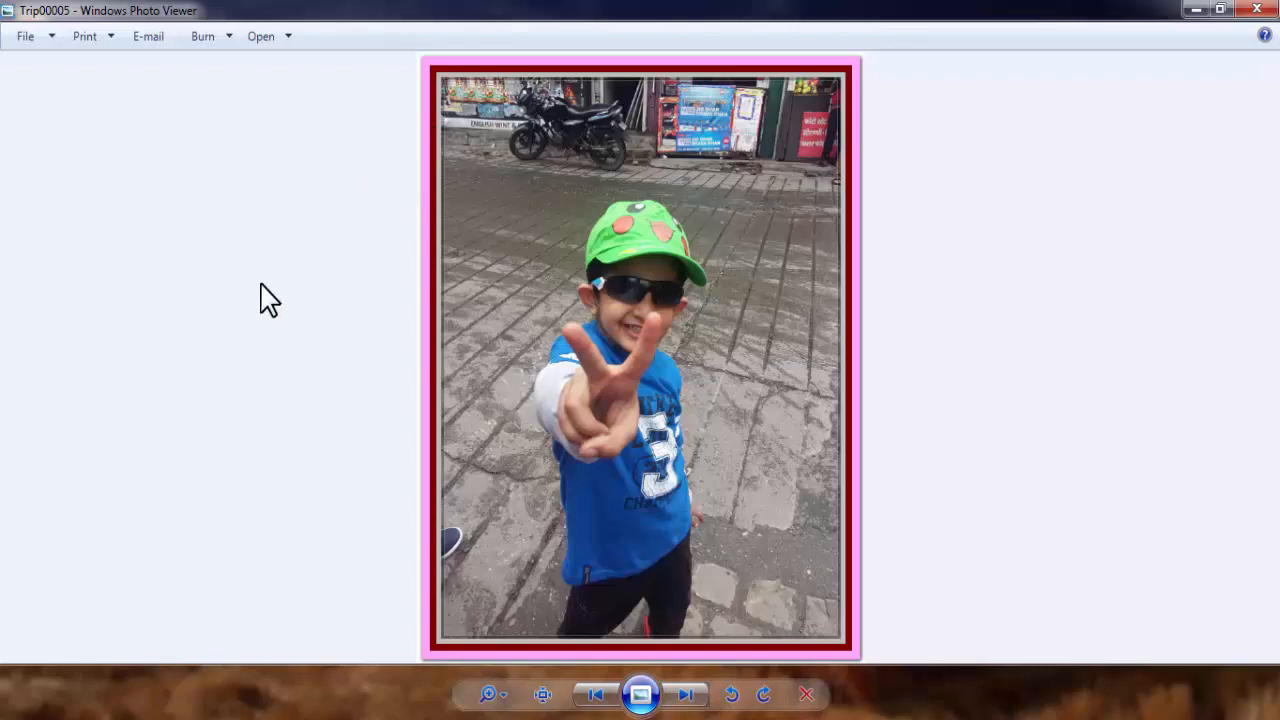